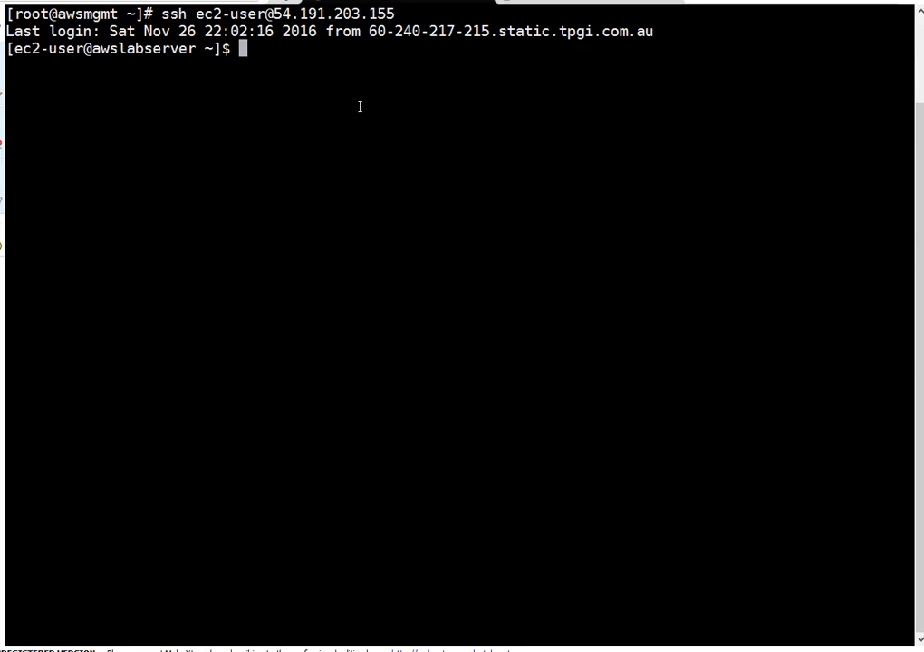
Run df -h and lsblk to confirm the 11G root volume, then exit SSH
text(df -h)
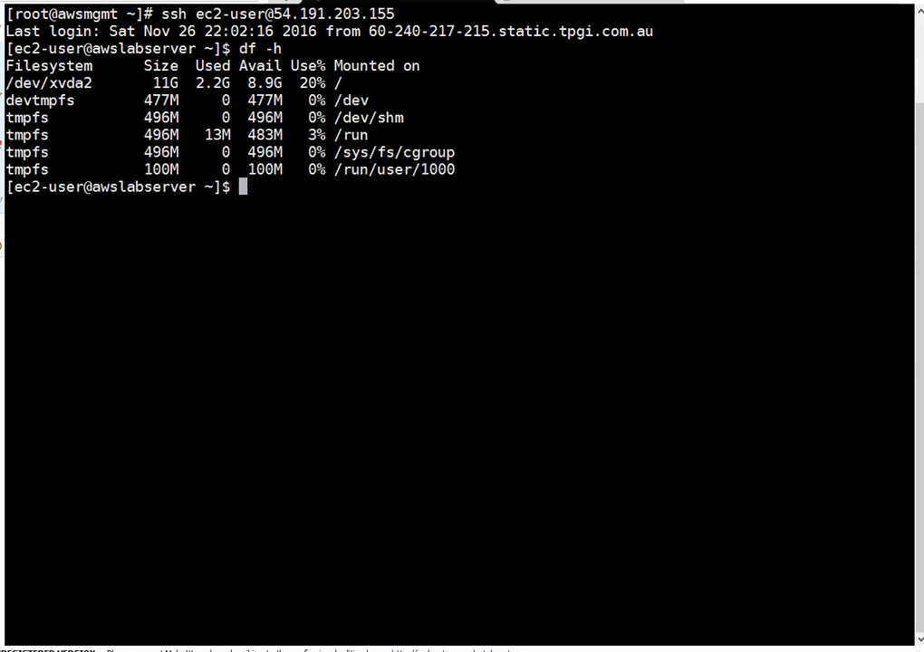
double_click(160, 82)
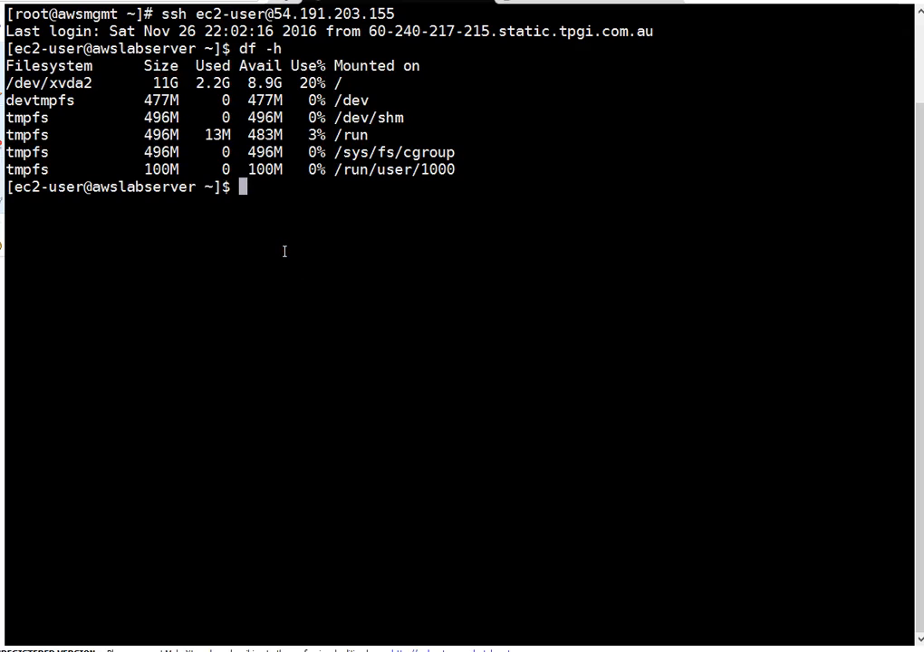
text(lsblk)
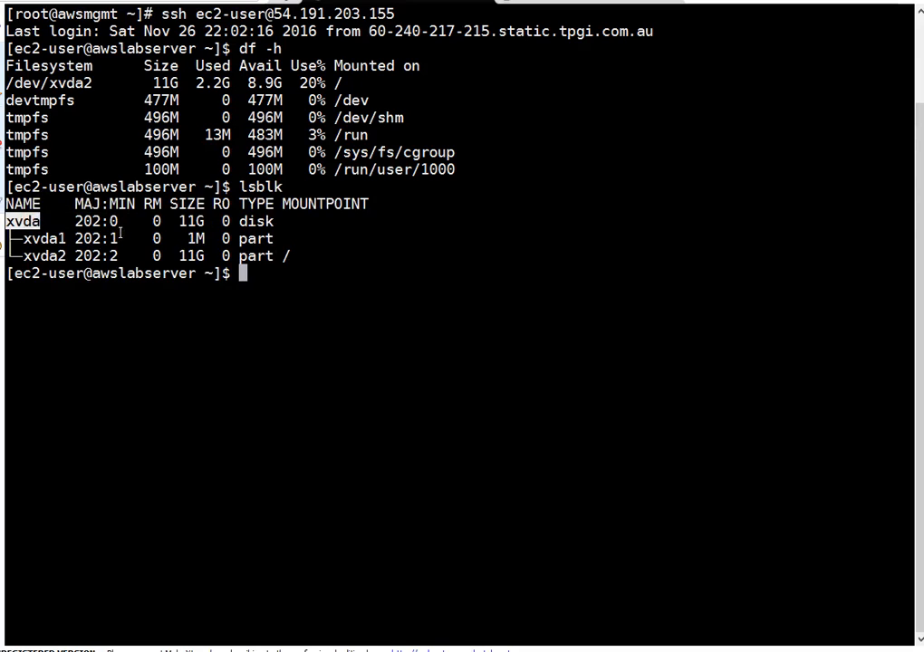
mouse_move(136, 232)
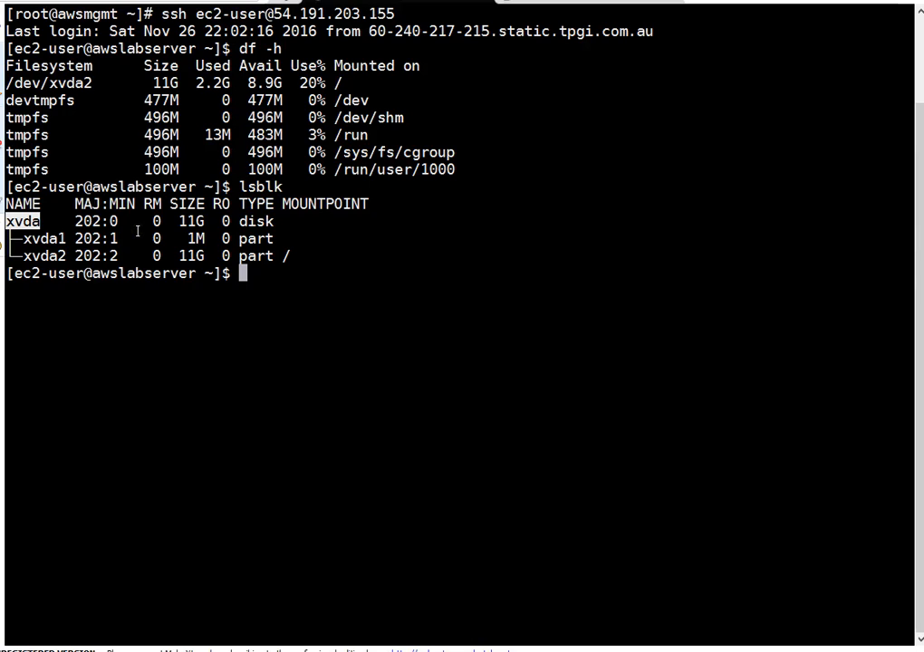
mouse_move(370, 284)
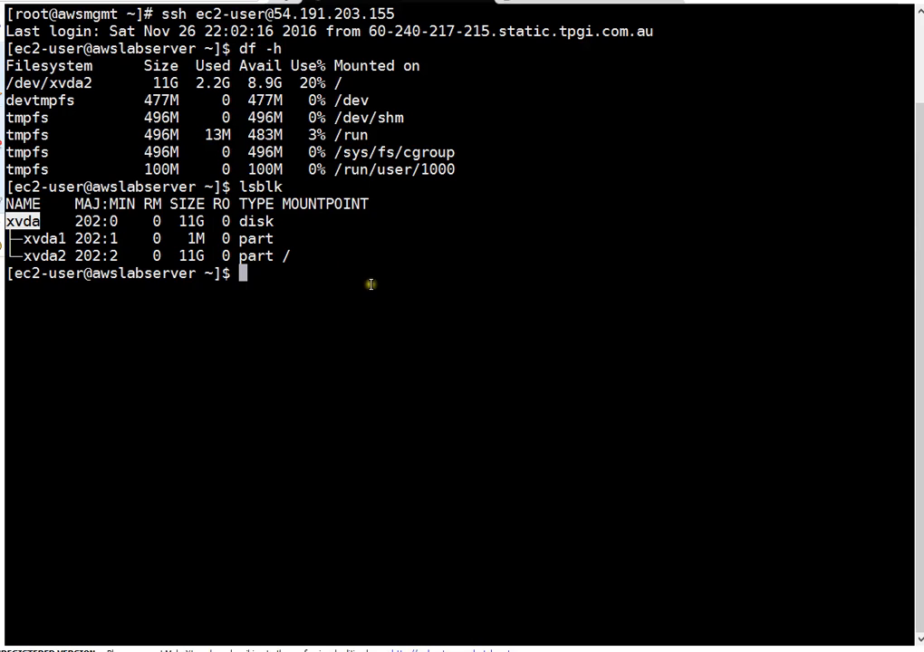
mouse_move(281, 127)
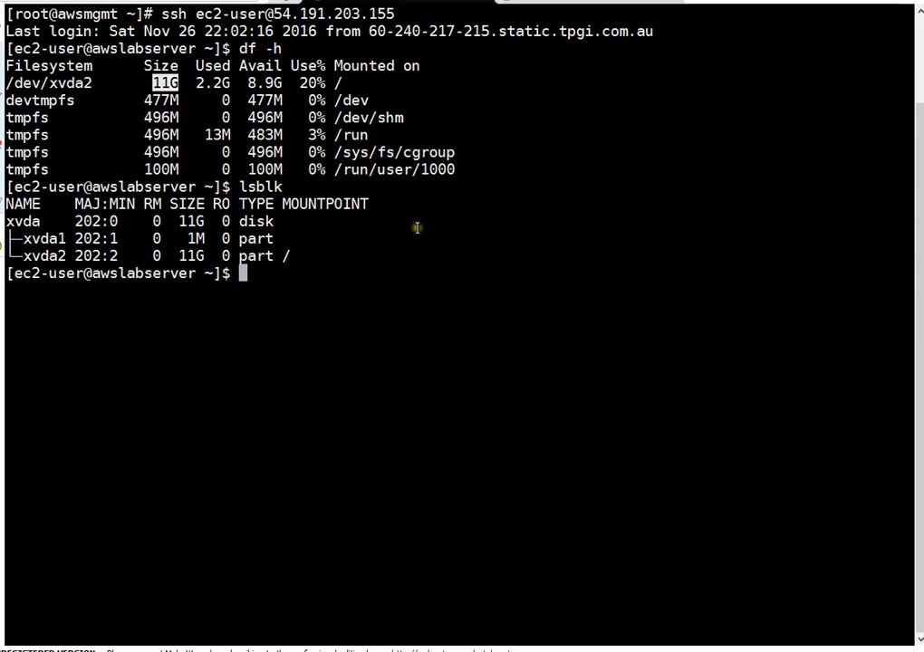
text(exit)
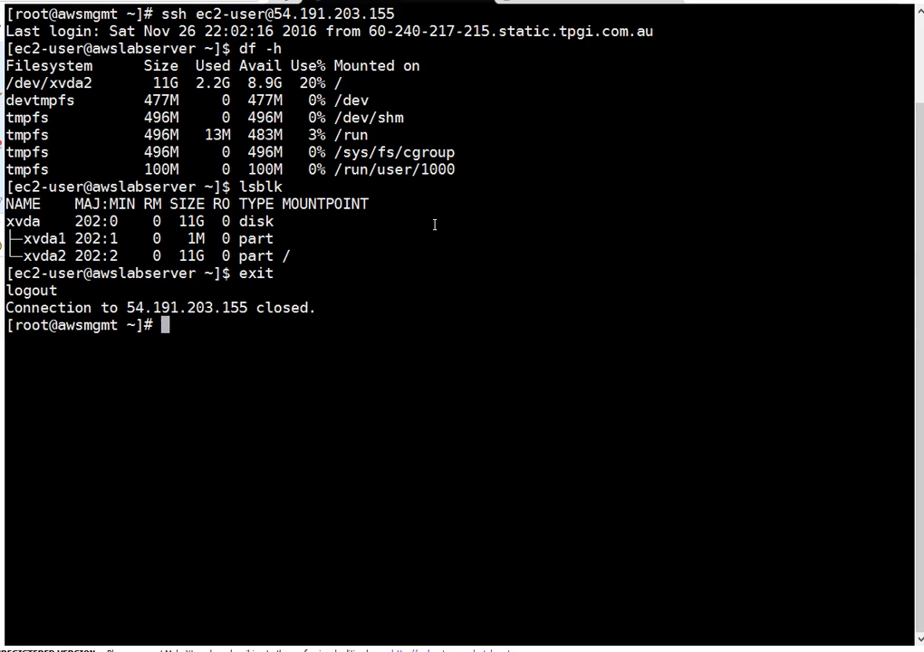
Run aws ec2 describe-instances piped through more to list the instances page by page
text(descri)
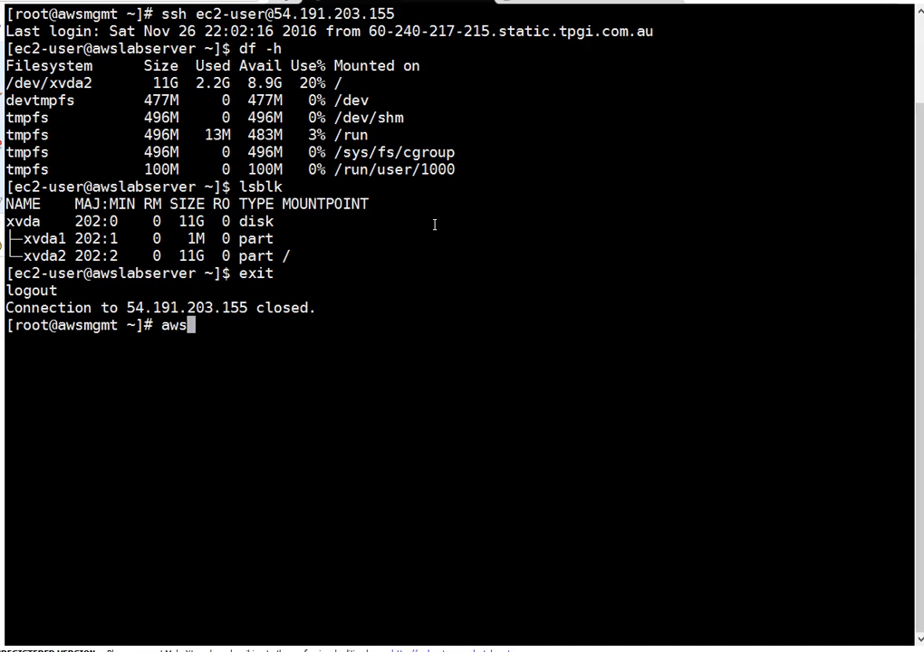
text(ec)
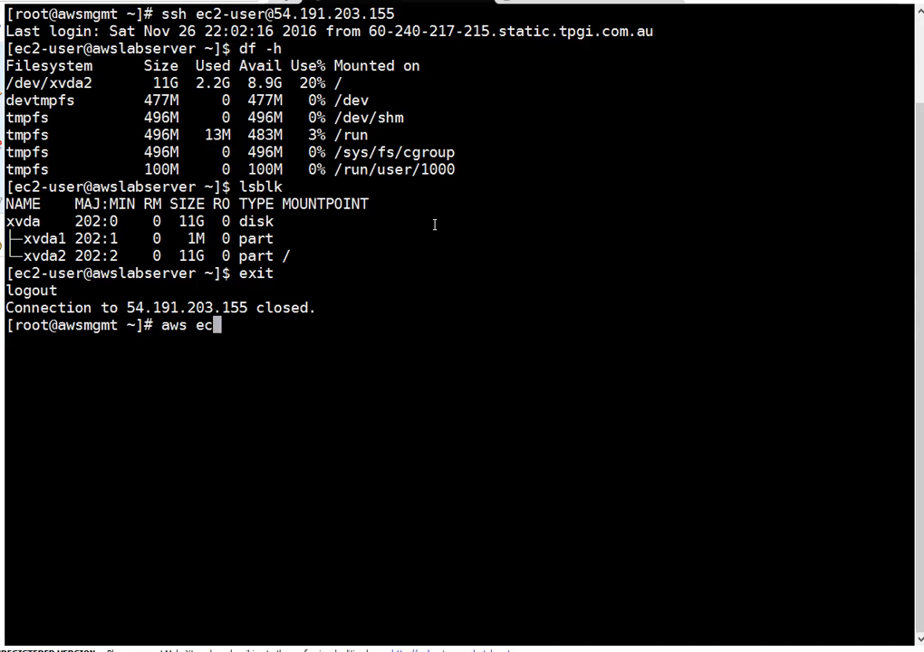
text(2 describe-)
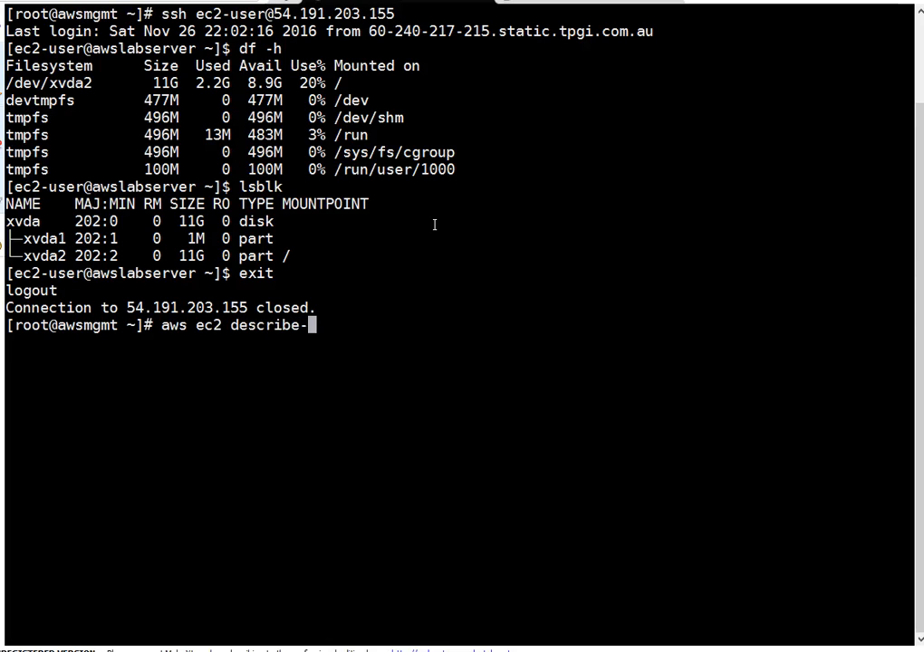
text(instances | m)
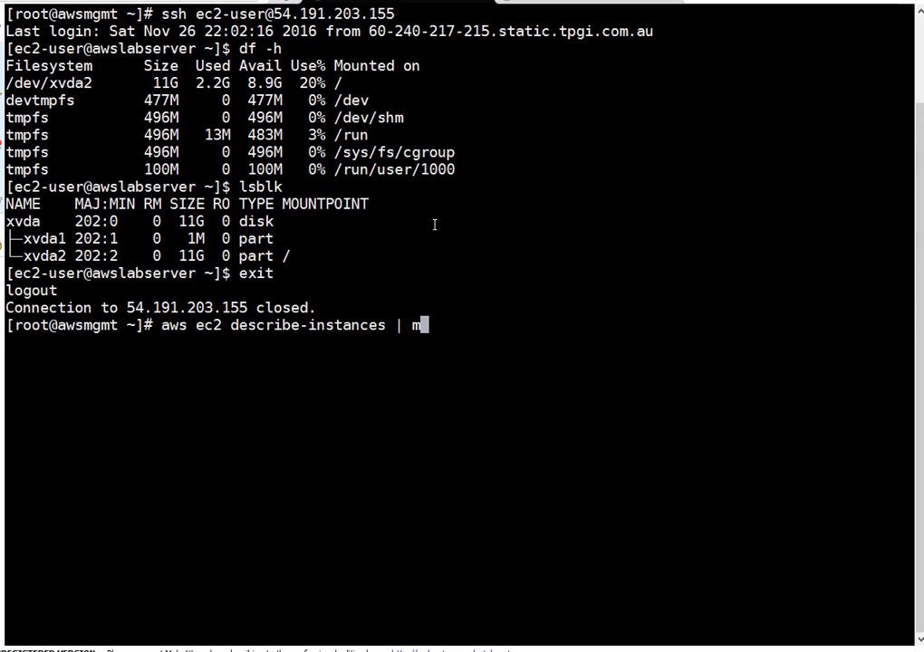
text(ore)
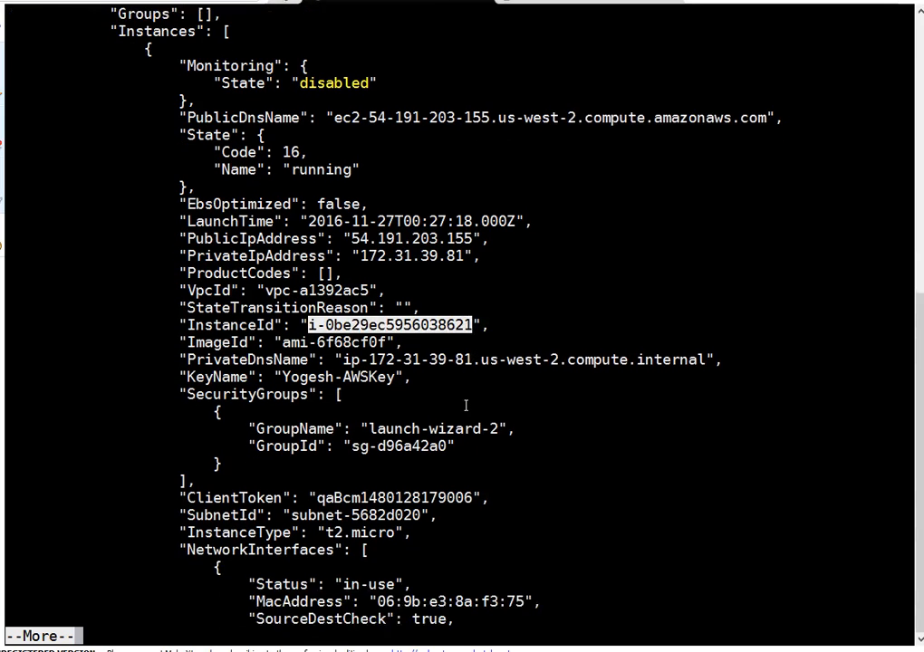
Page to the end of the instance listing and copy the lab server's root volume ID
scroll(down, 3)
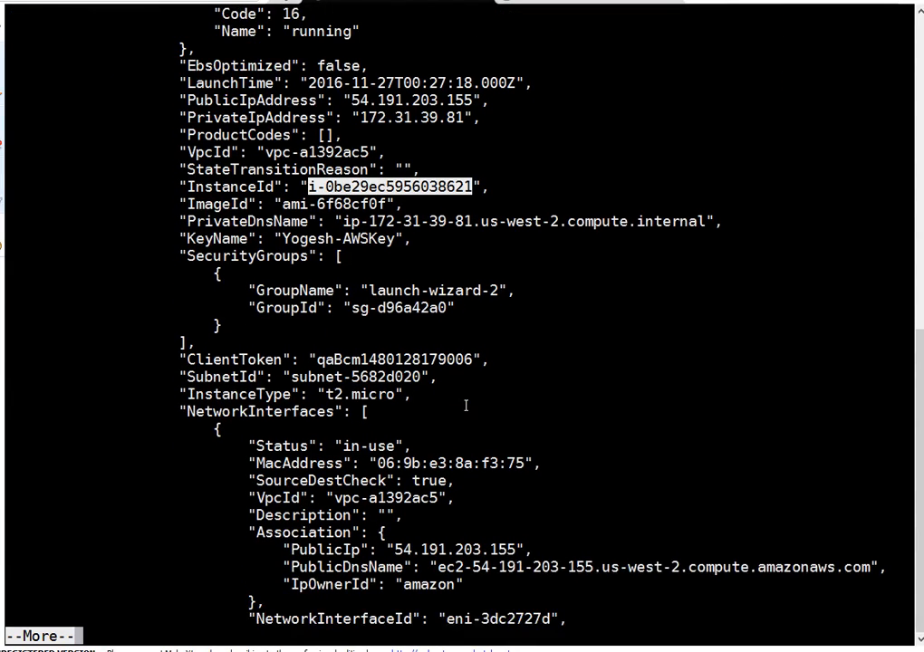
scroll(down, 3)
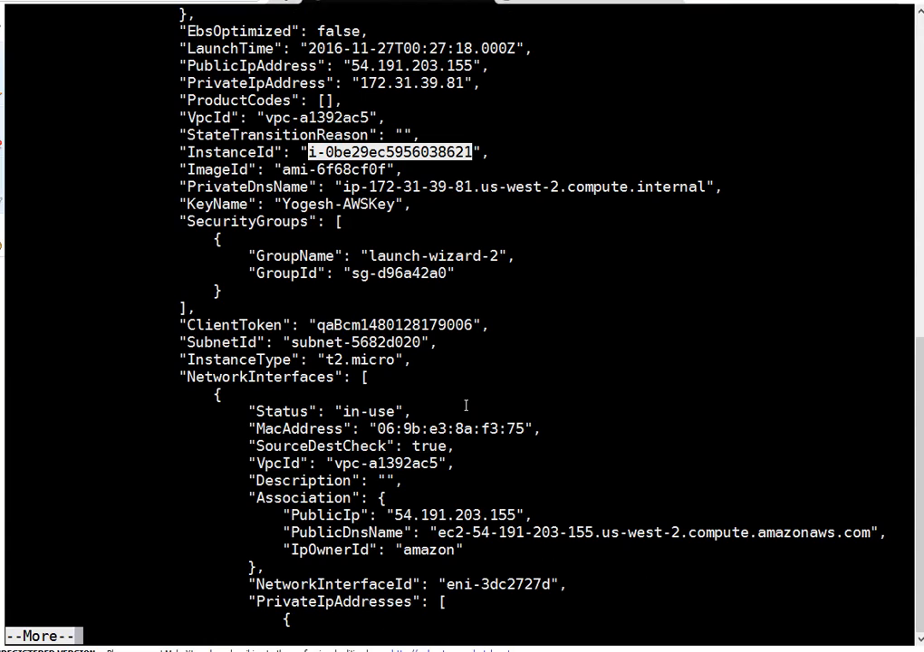
scroll(down, 3)
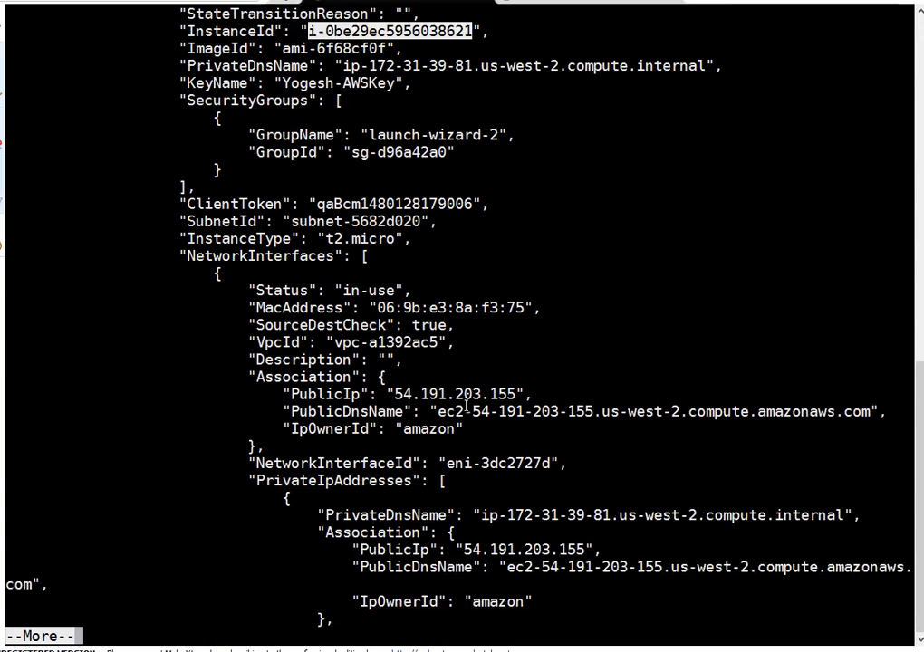
scroll(down, 3)
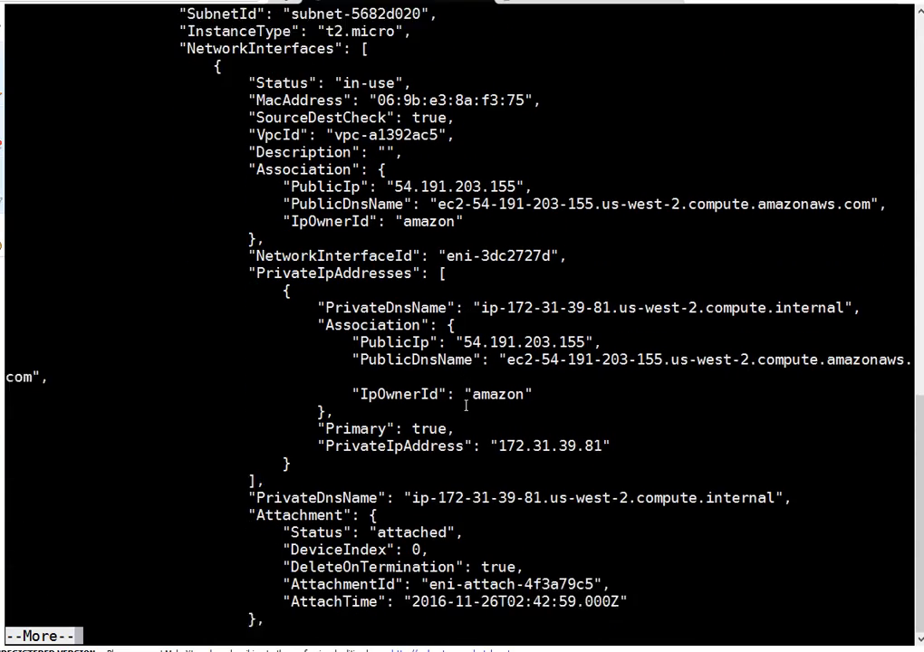
scroll(down, 3)
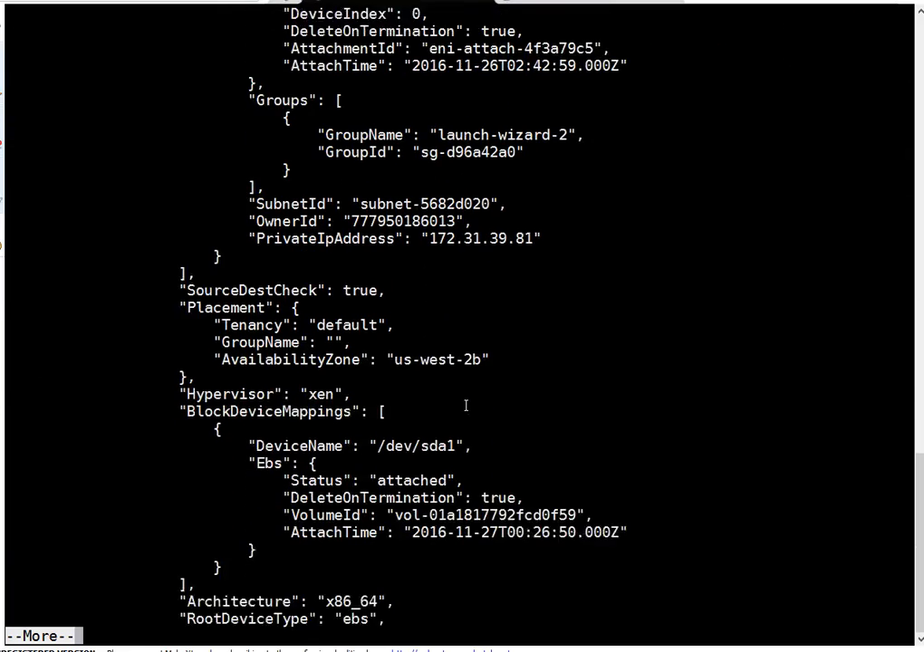
scroll(down, 3)
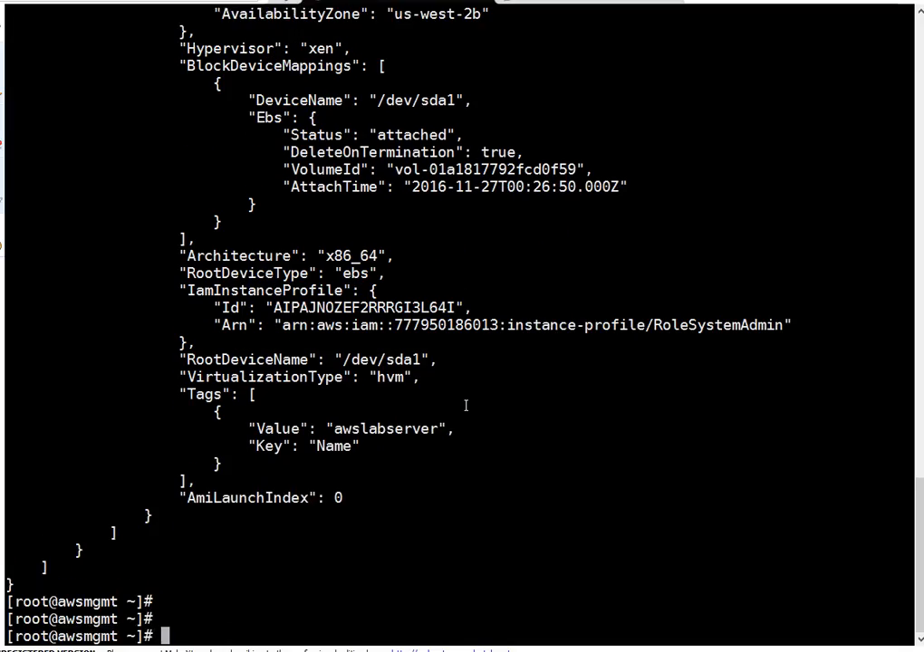
scroll(down, 3)
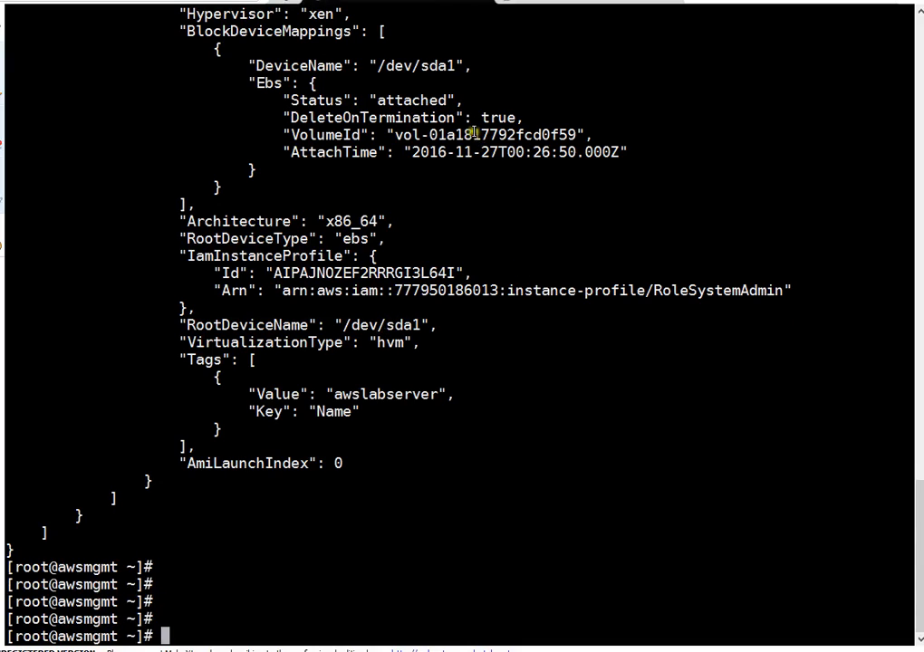
double_click(486, 135)
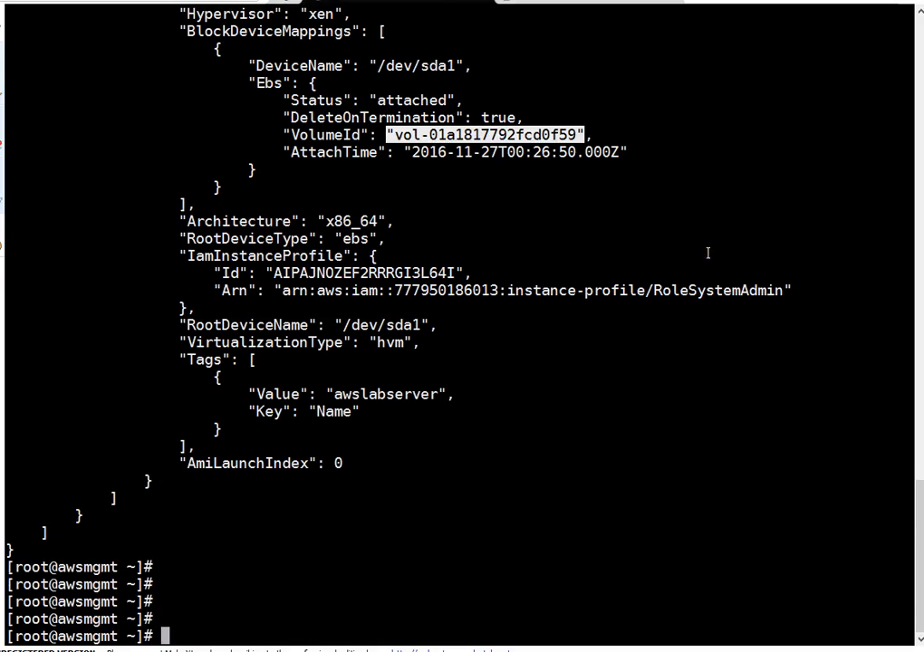
mouse_move(644, 417)
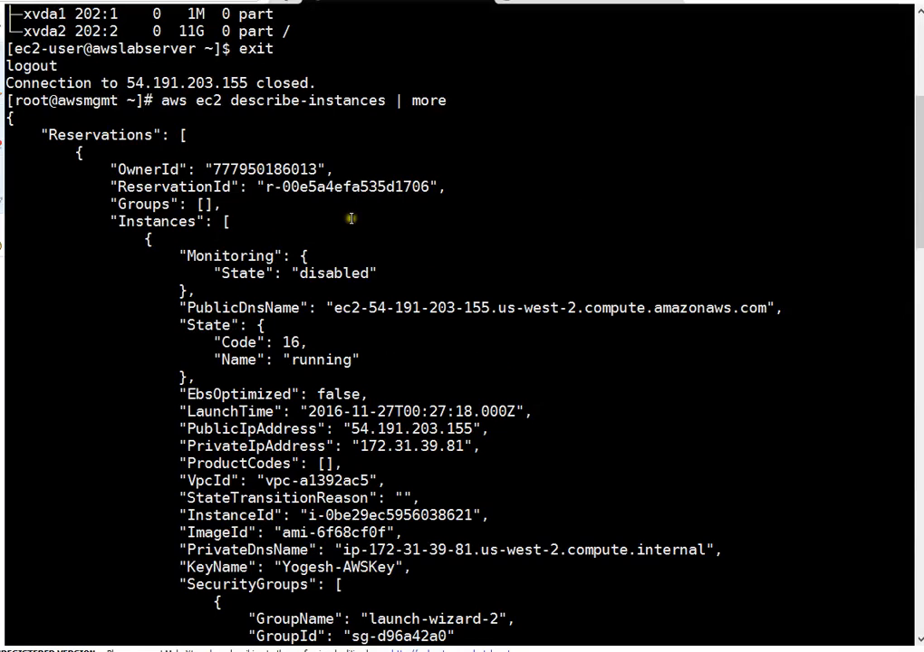
scroll(down, 3)
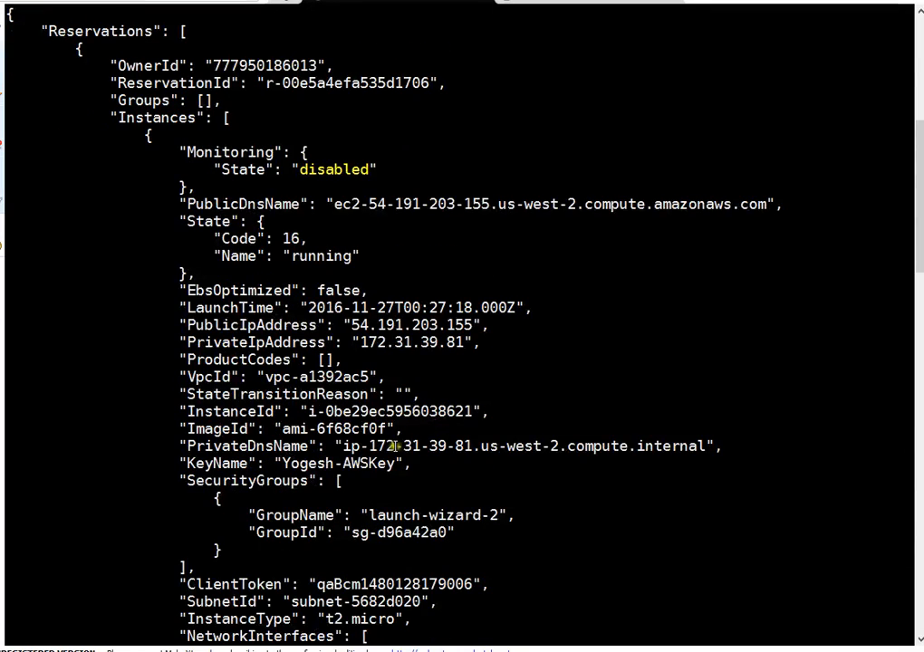
double_click(390, 411)
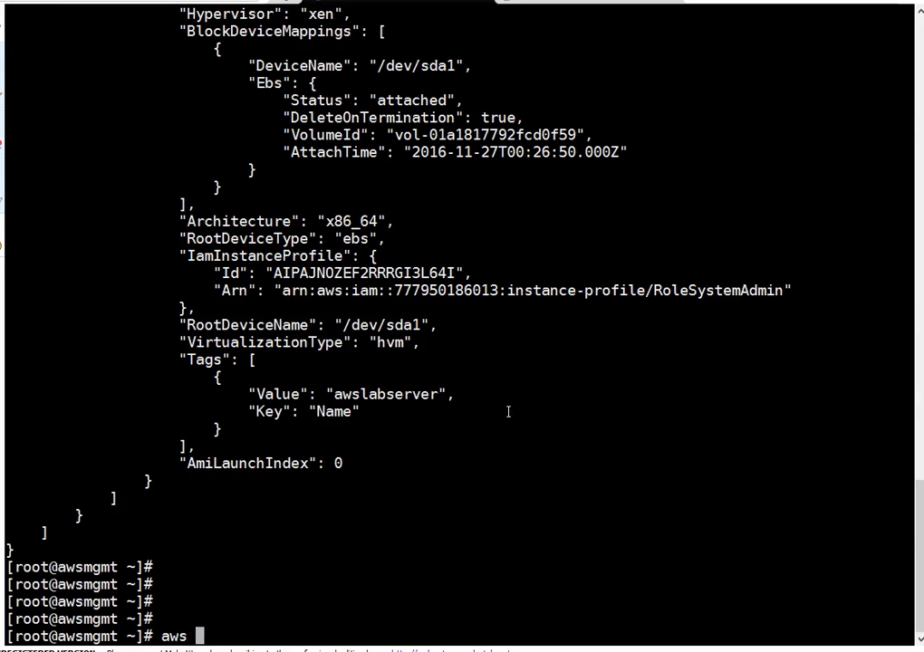
text(ec2 stop-i)
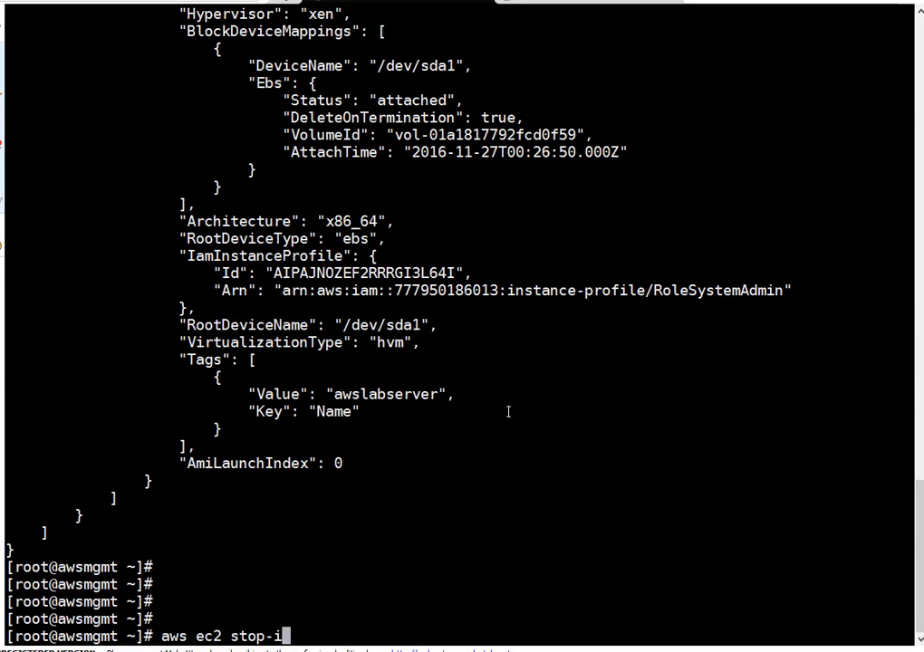
text(nstances)
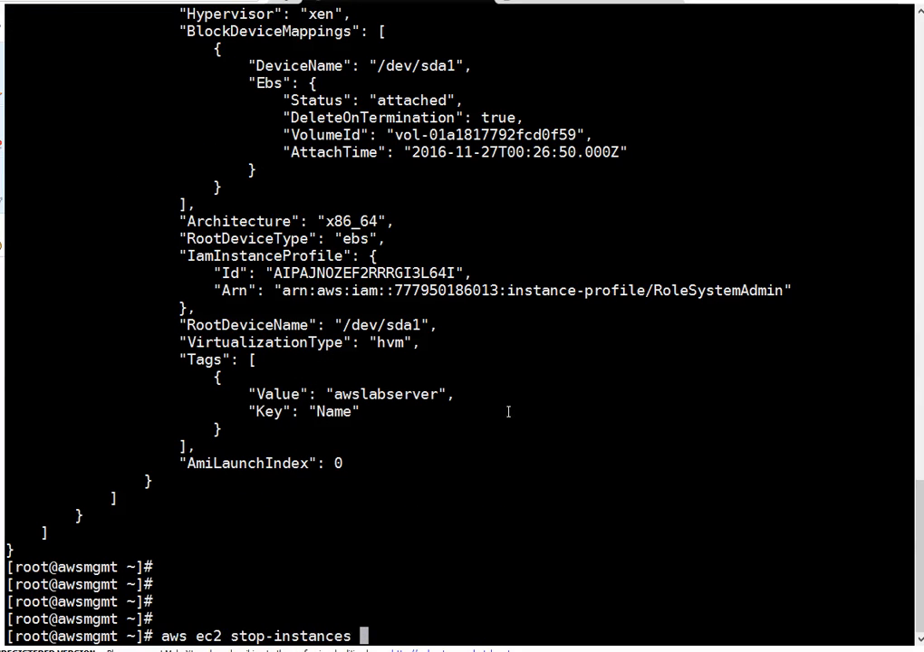
text(--instance-id)
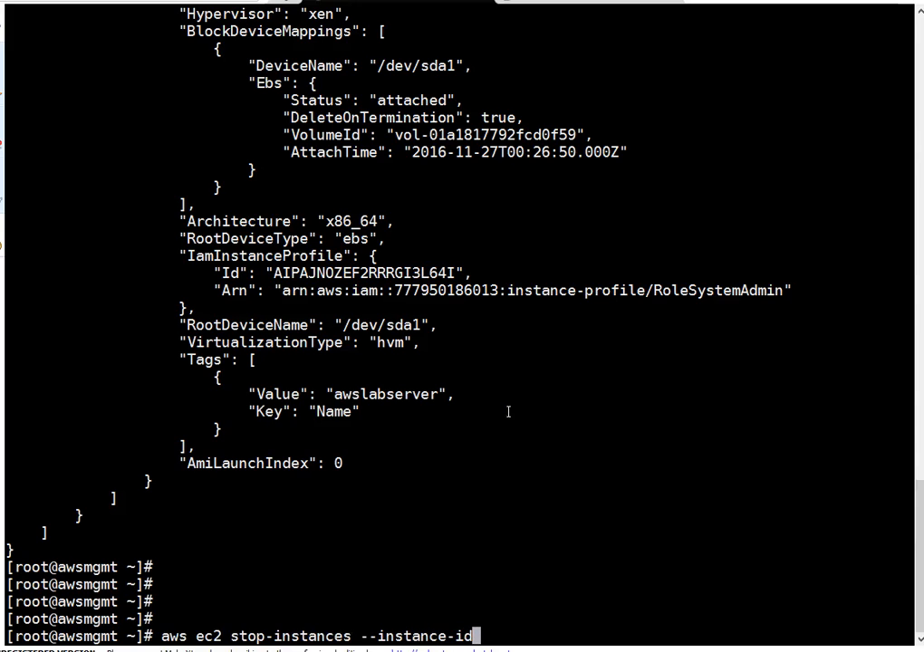
text(i-0be29ec5956038621)
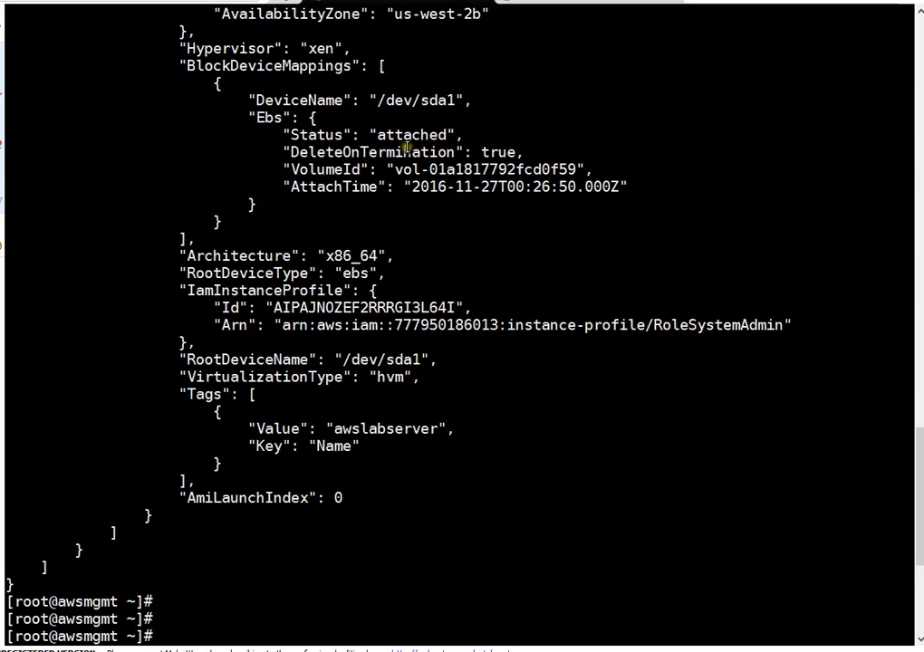
double_click(487, 169)
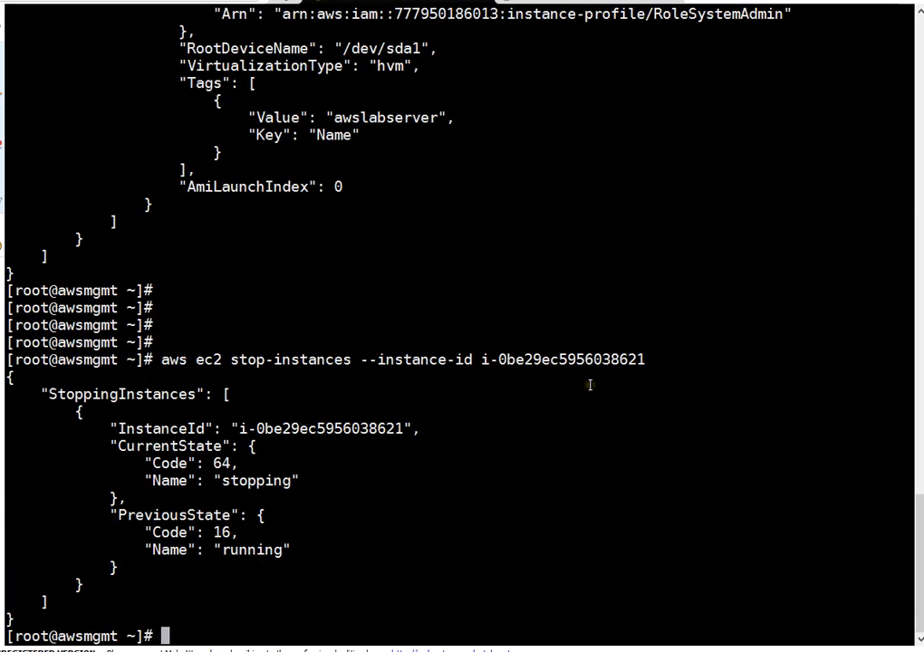
text(aws)
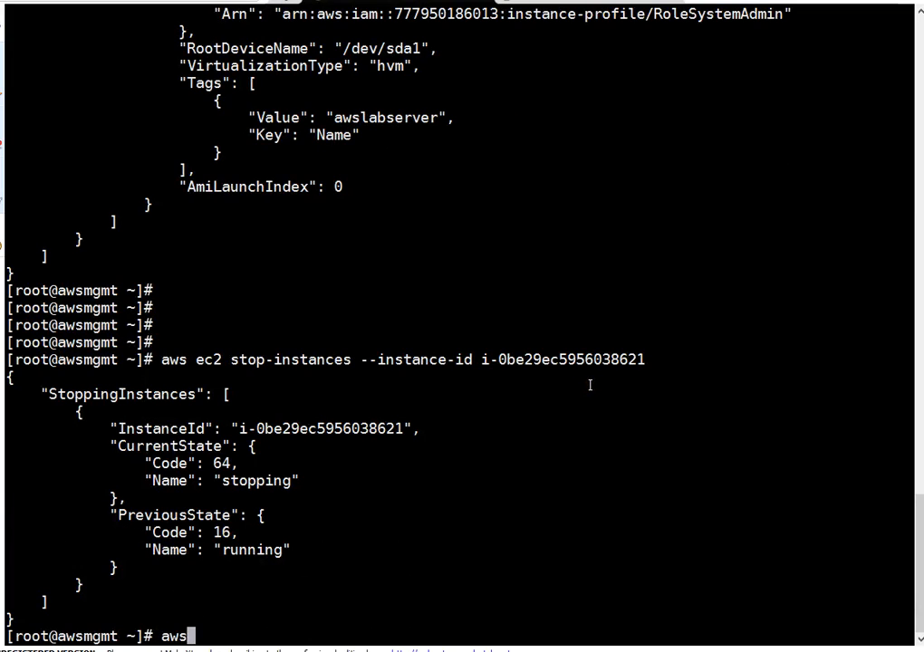
text(e)
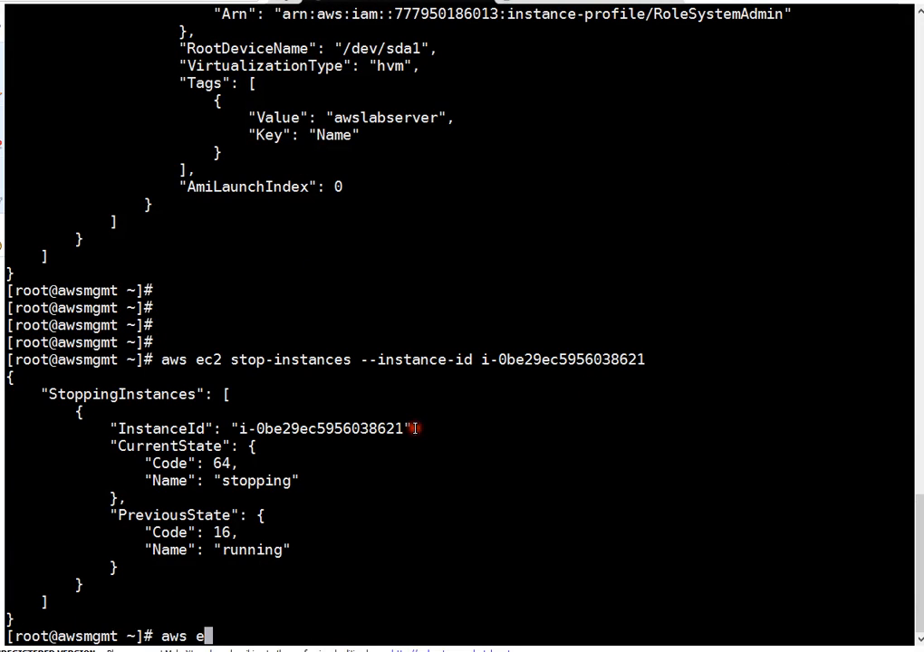
text(c2)
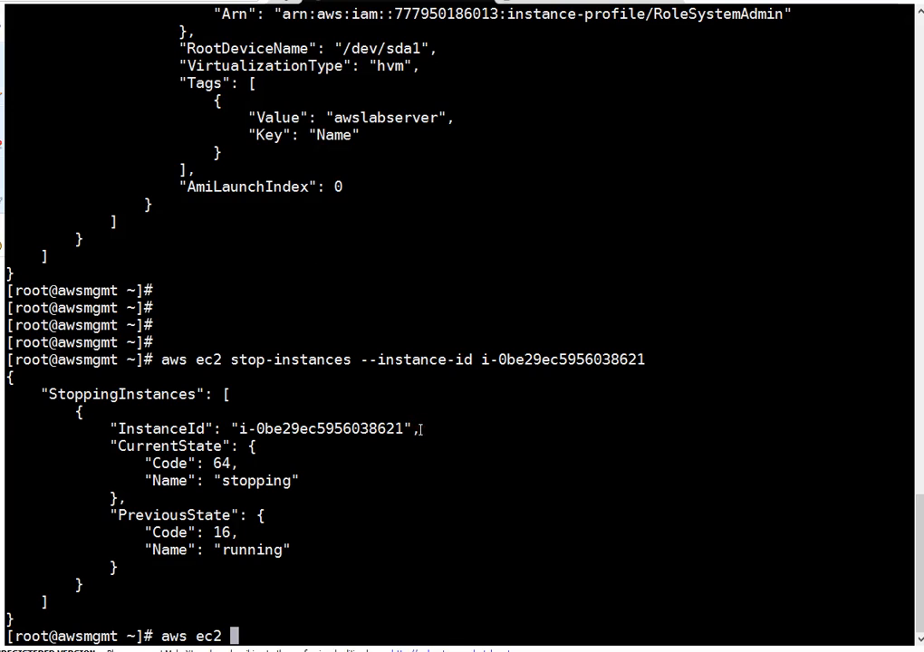
text(create-)
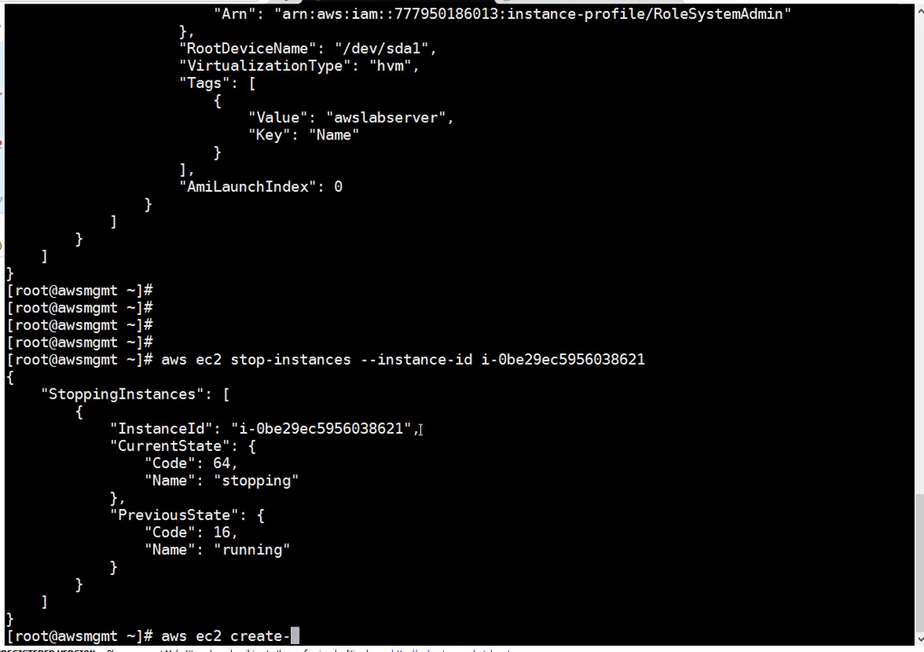
text(snapshot)
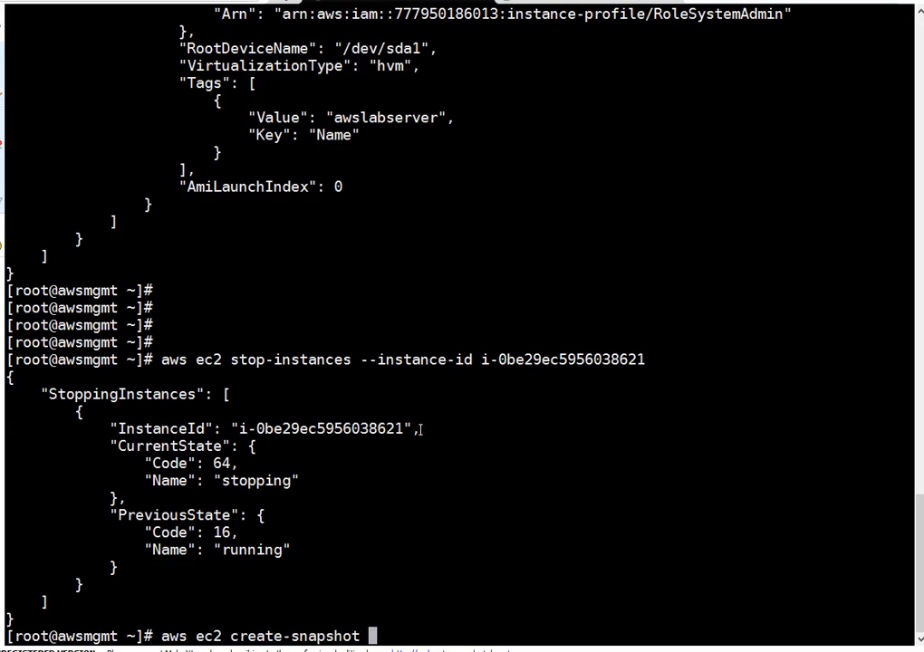
text(--volume-id)
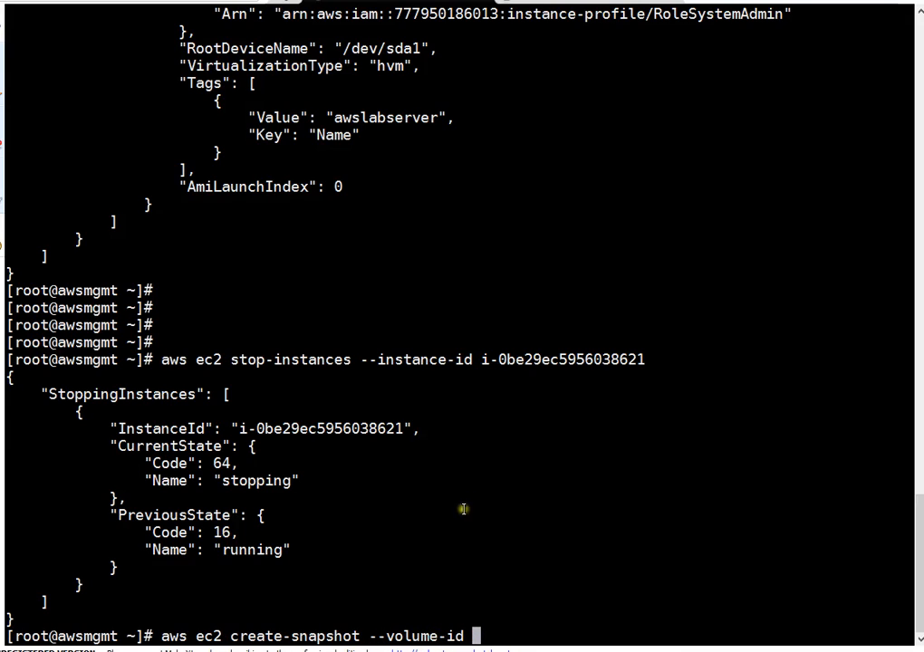
text(vol-01a1817792fcd0f59 --desc)
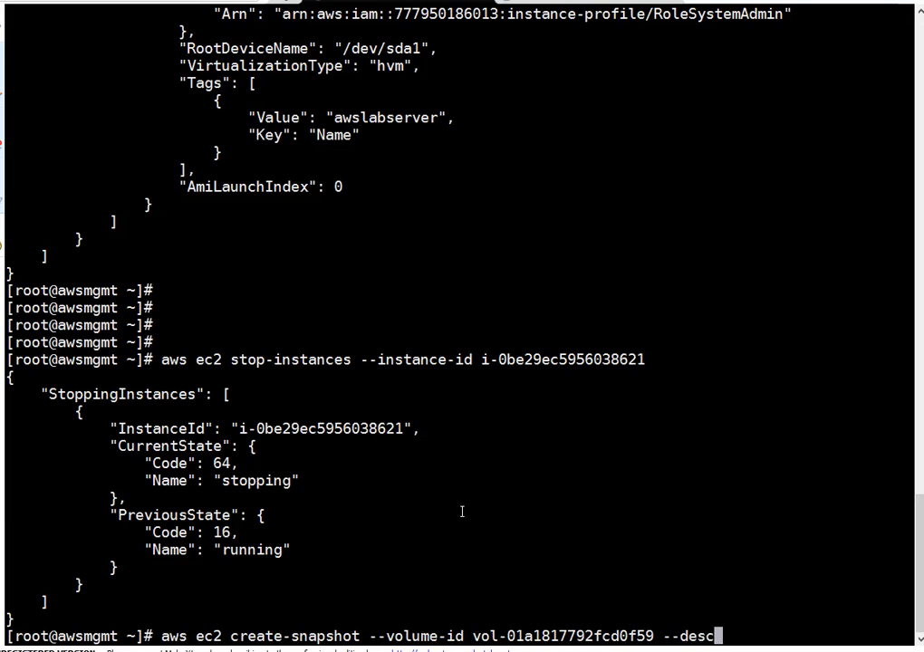
text(ip)
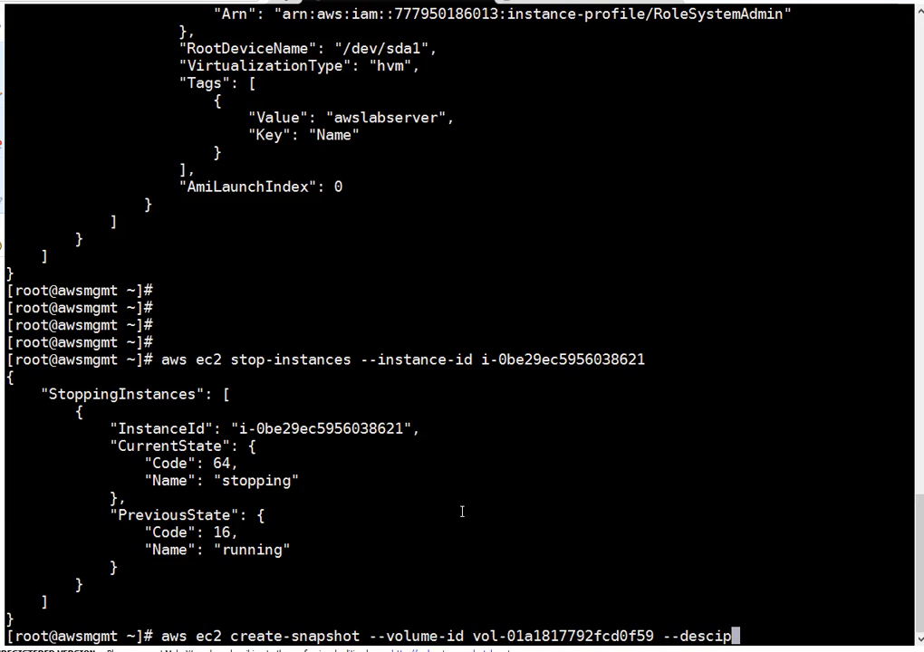
text(iption ")
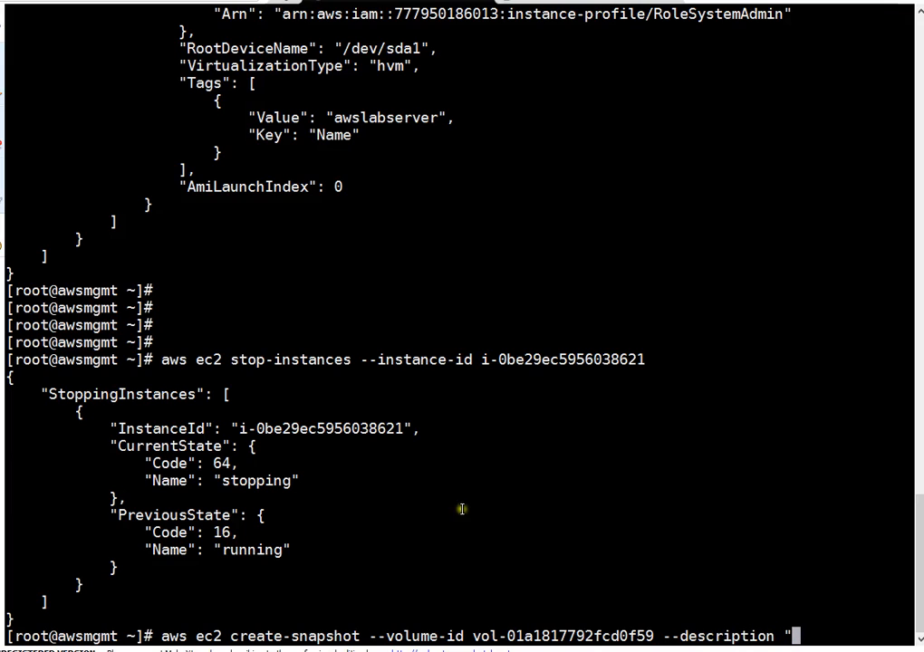
mouse_move(423, 473)
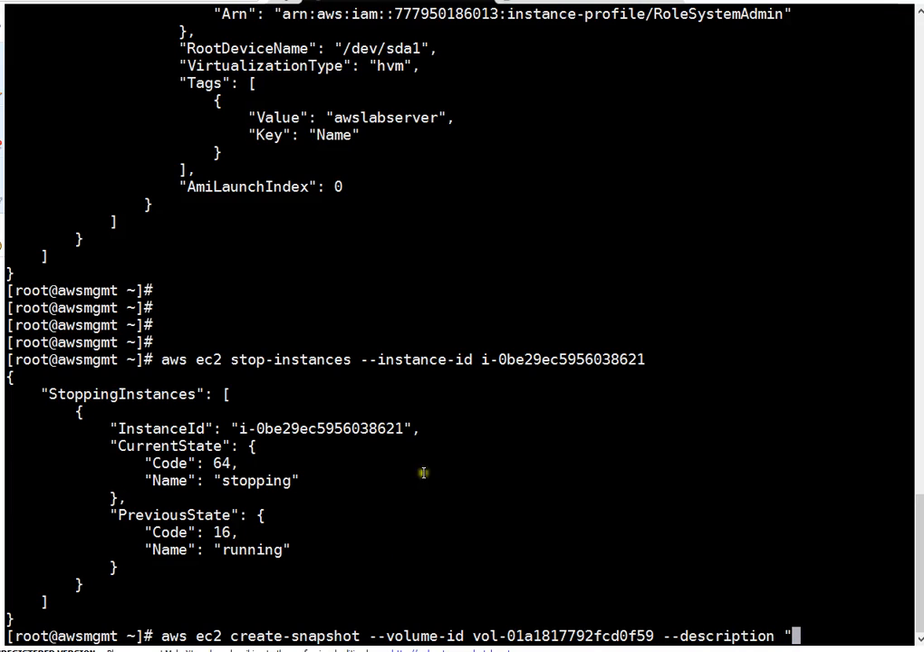
double_click(562, 359)
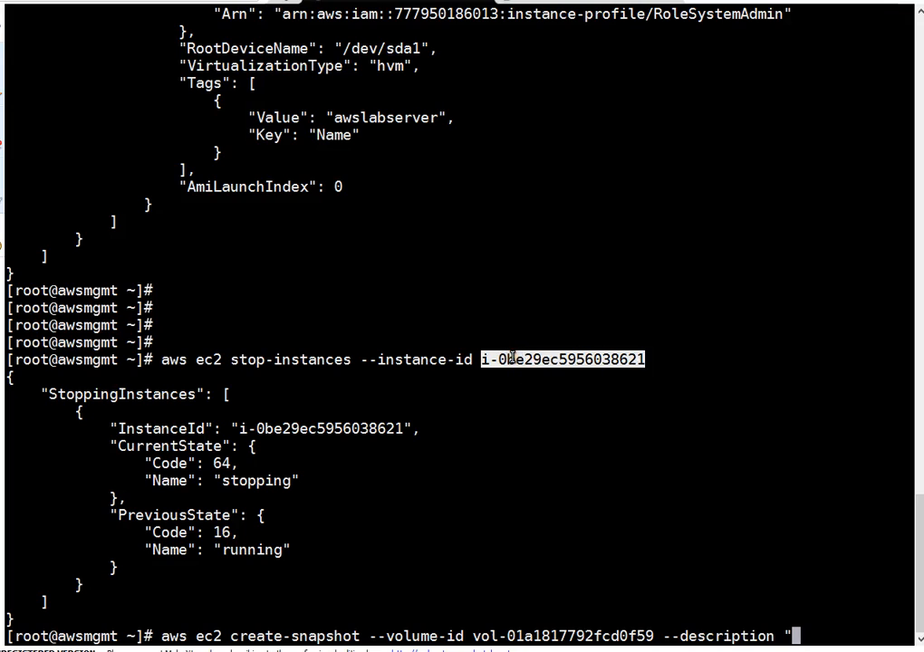
text(root snap)
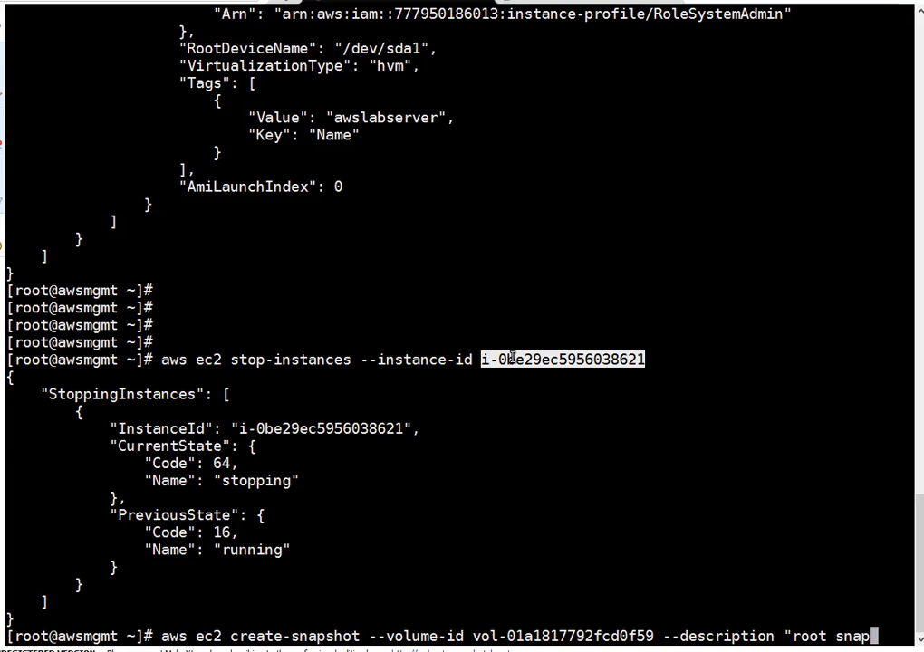
text(of i-0be29ec5956038621")
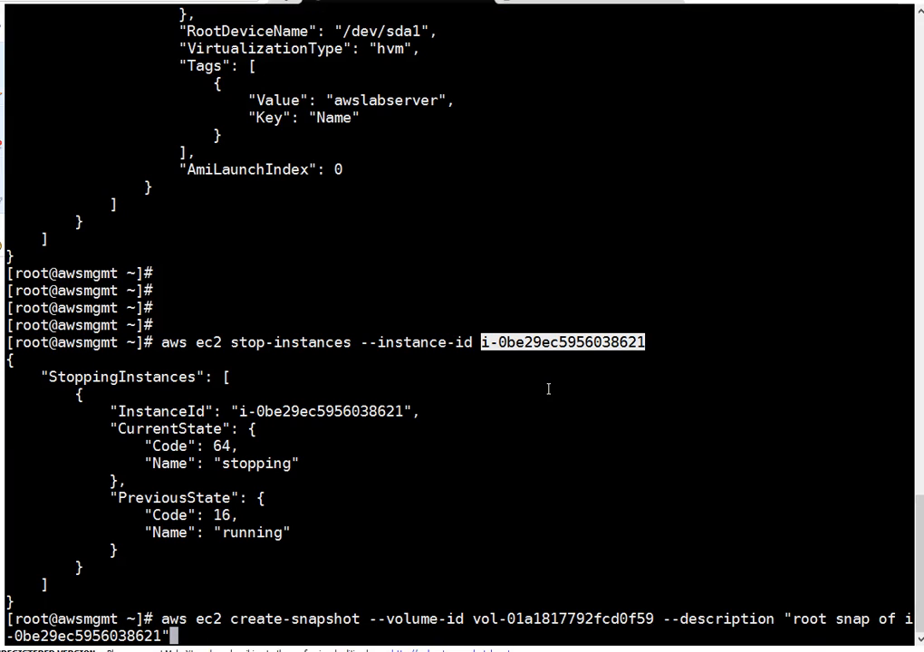
mouse_move(529, 483)
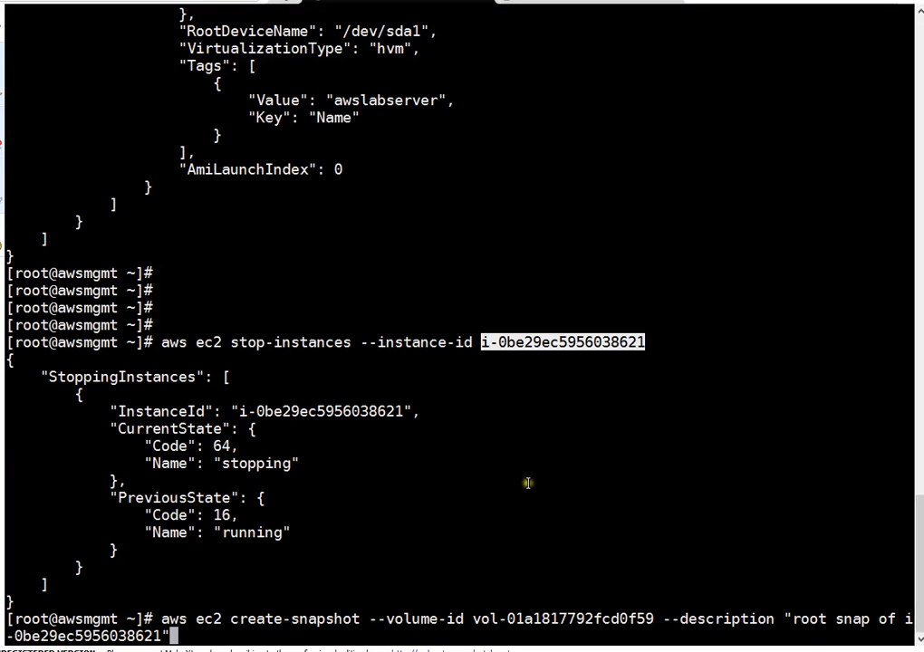
mouse_move(163, 623)
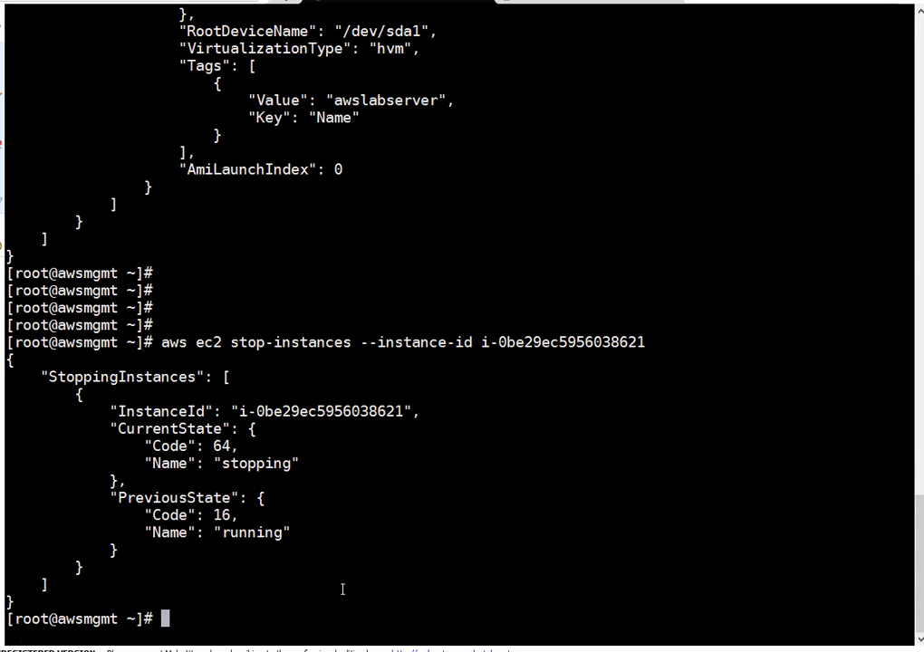
text(aws ec2 describe-instances | more)
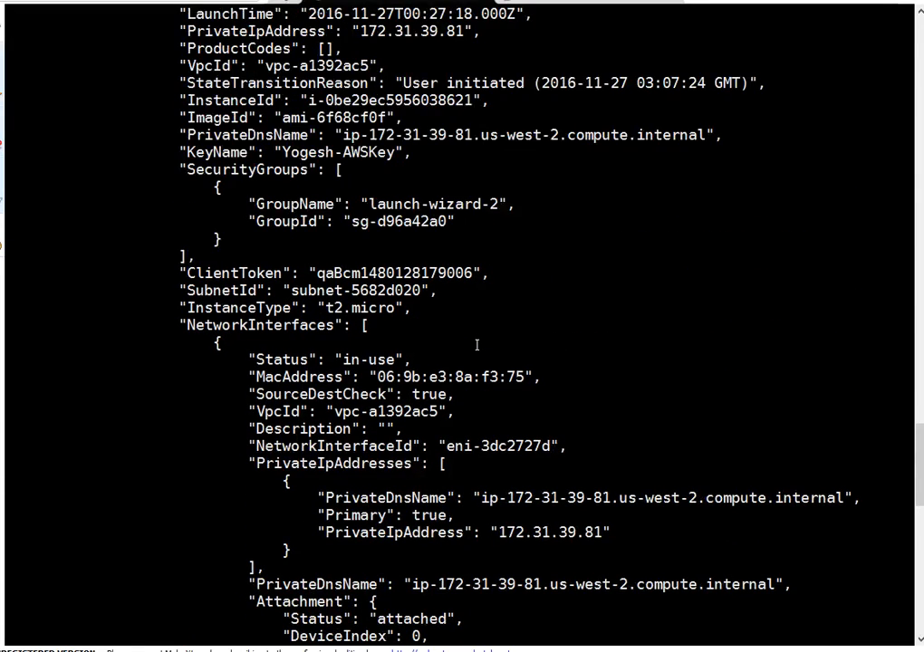
scroll(down, 3)
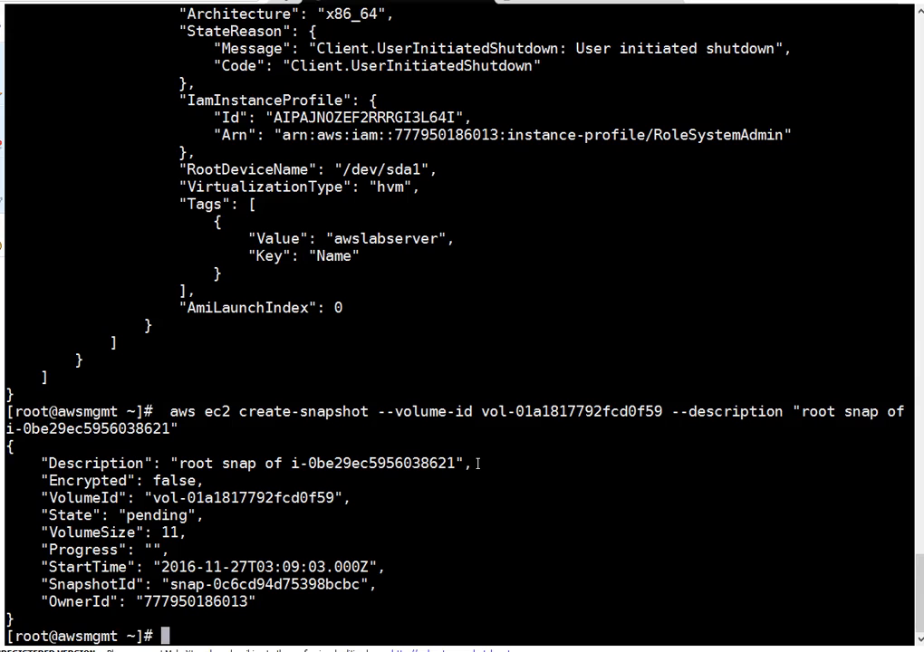
mouse_move(478, 463)
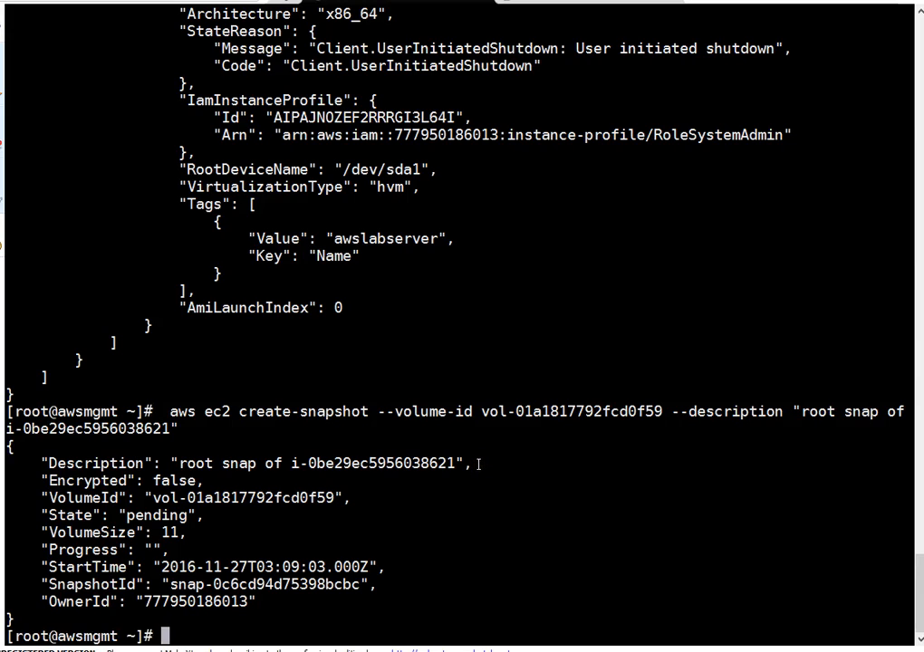
mouse_move(163, 539)
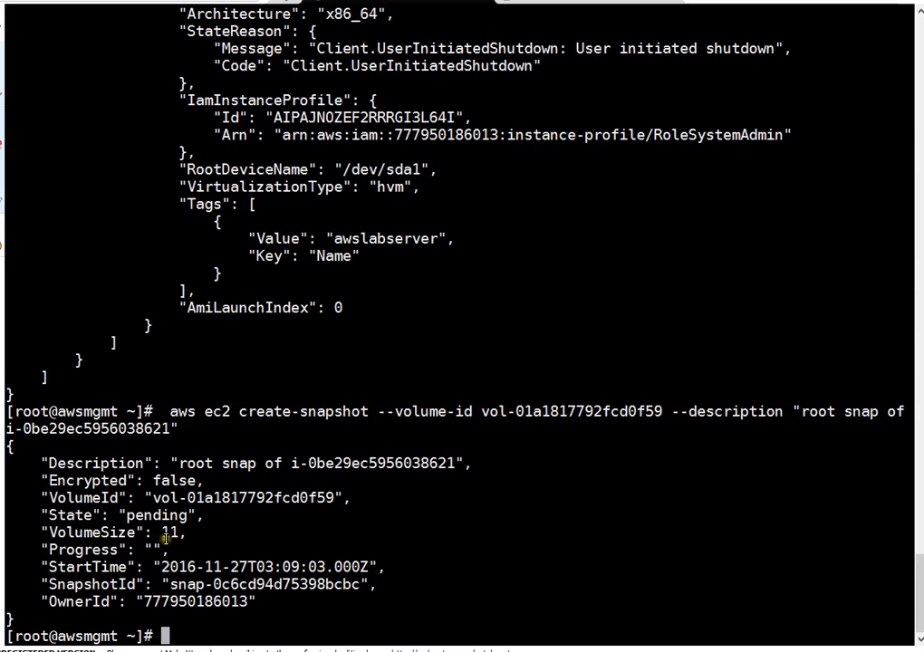
double_click(86, 533)
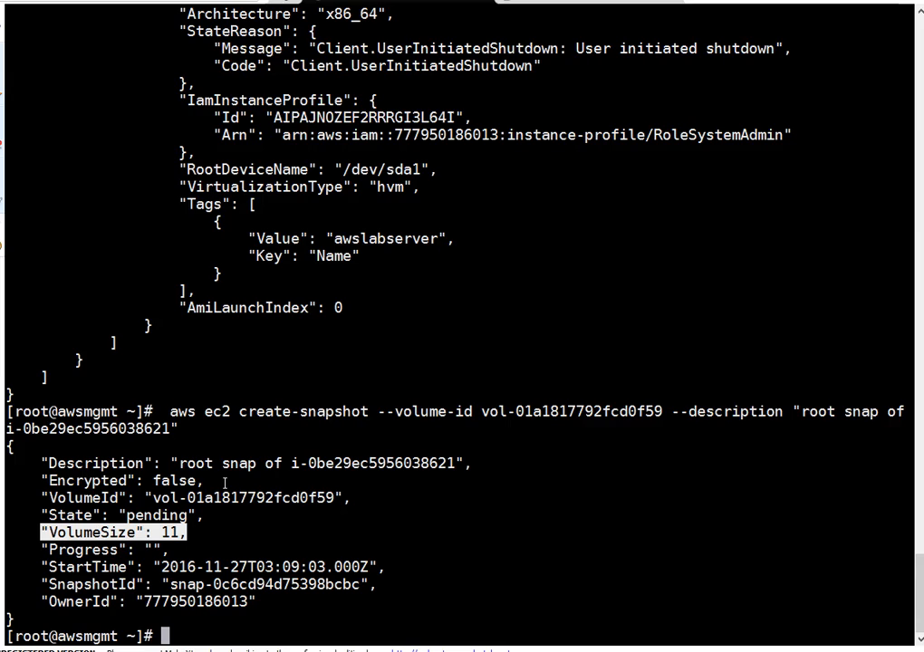
mouse_move(366, 401)
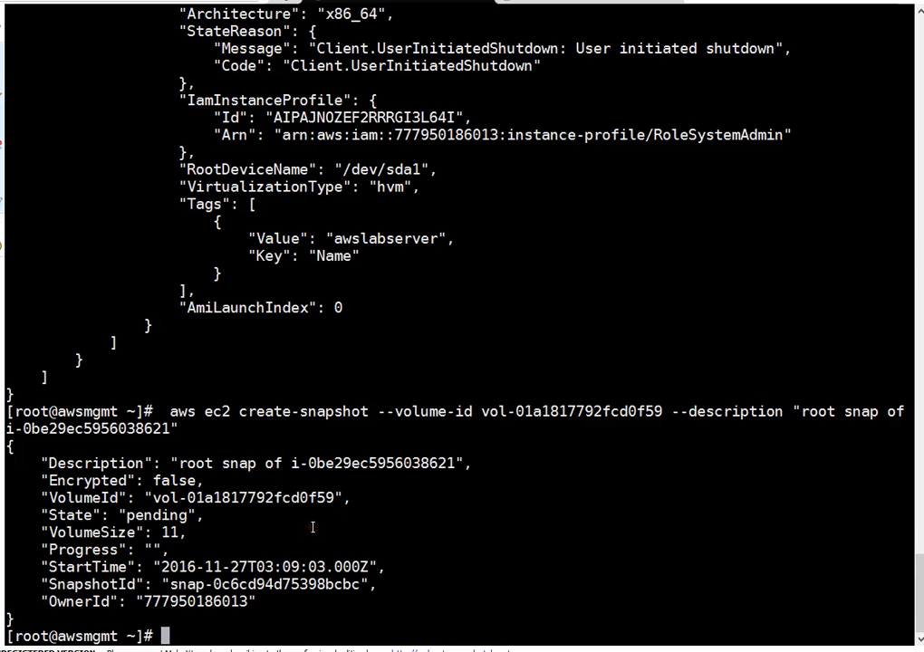
Rerun describe-snapshots --output table from history, showing the root snapshot completed at 100%
key(ctrl+r)
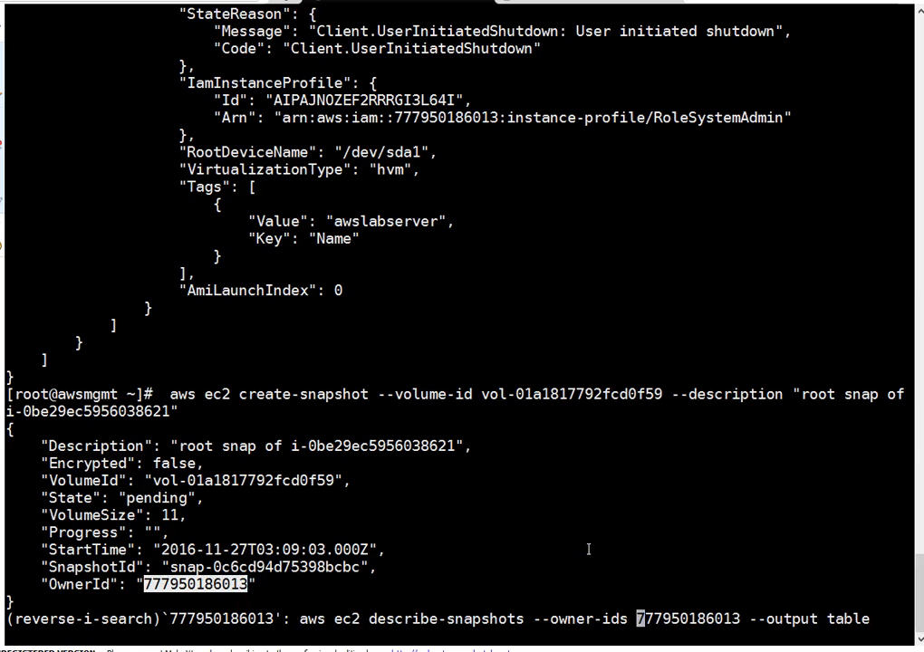
key(Enter)
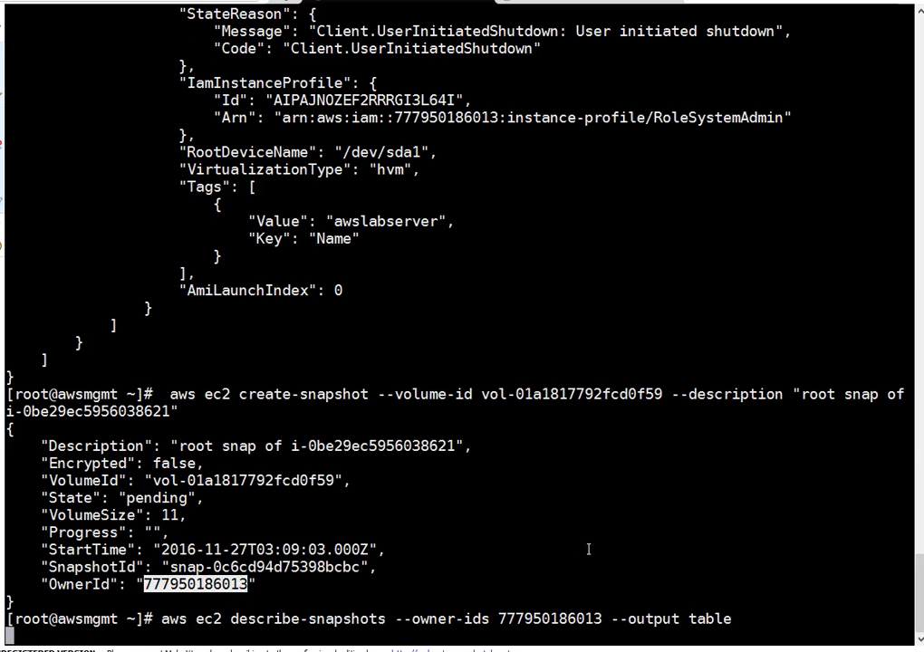
key(Return)
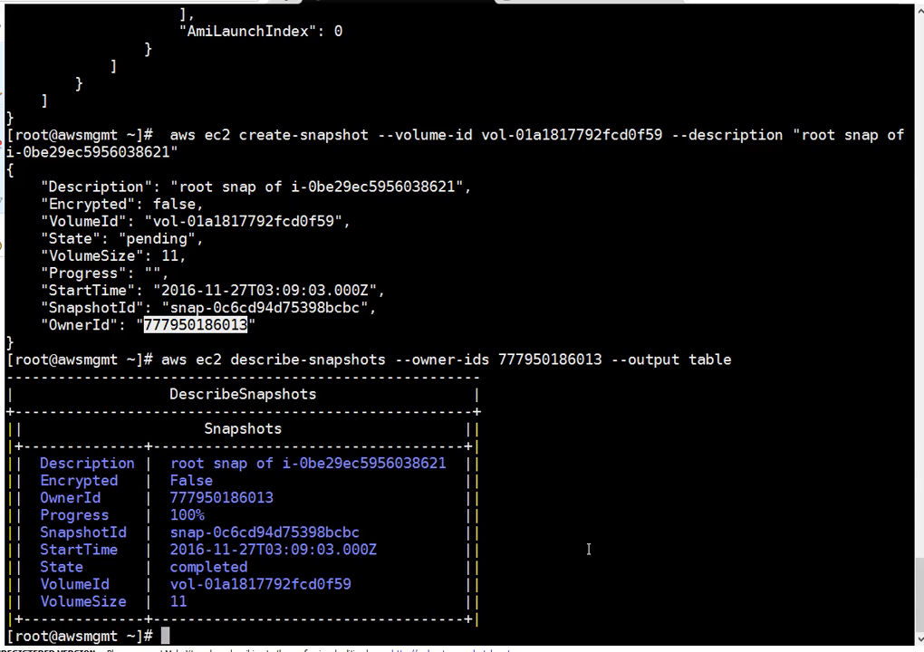
mouse_move(322, 525)
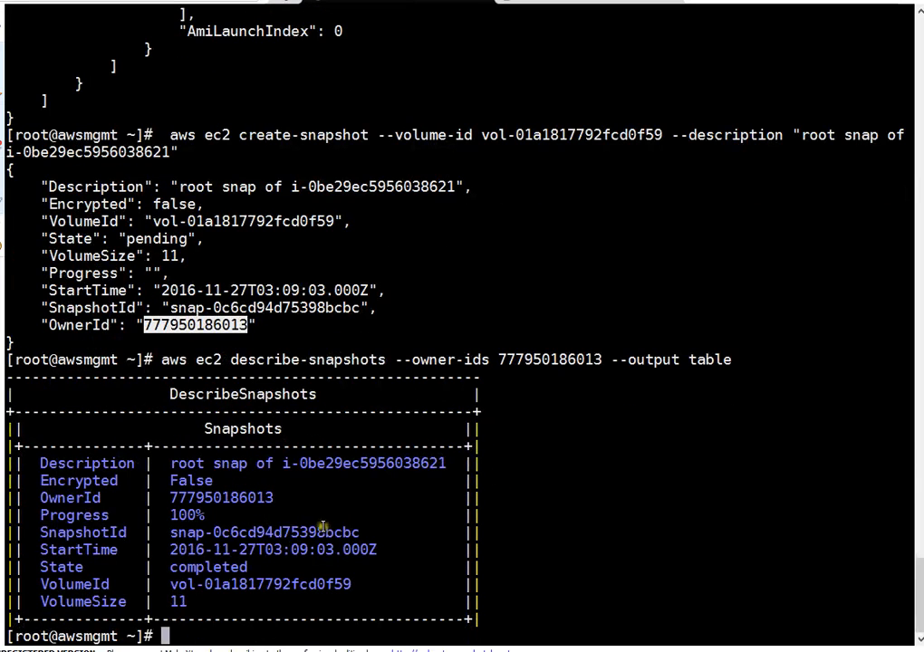
double_click(207, 566)
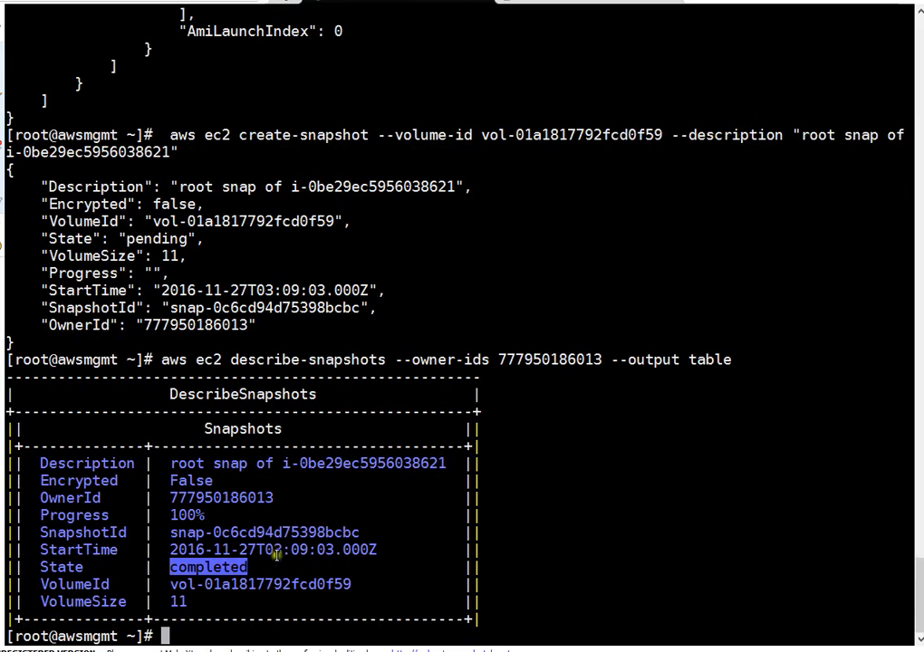
double_click(260, 584)
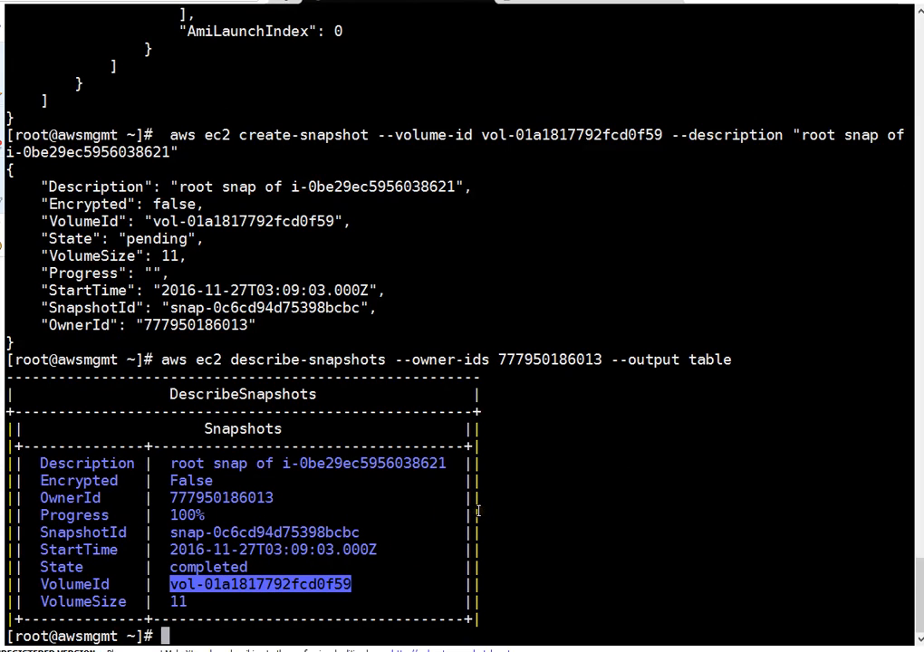
Detach volume vol-01a1817792fcd0f59 and begin the delete-volume command for it
text(aws e)
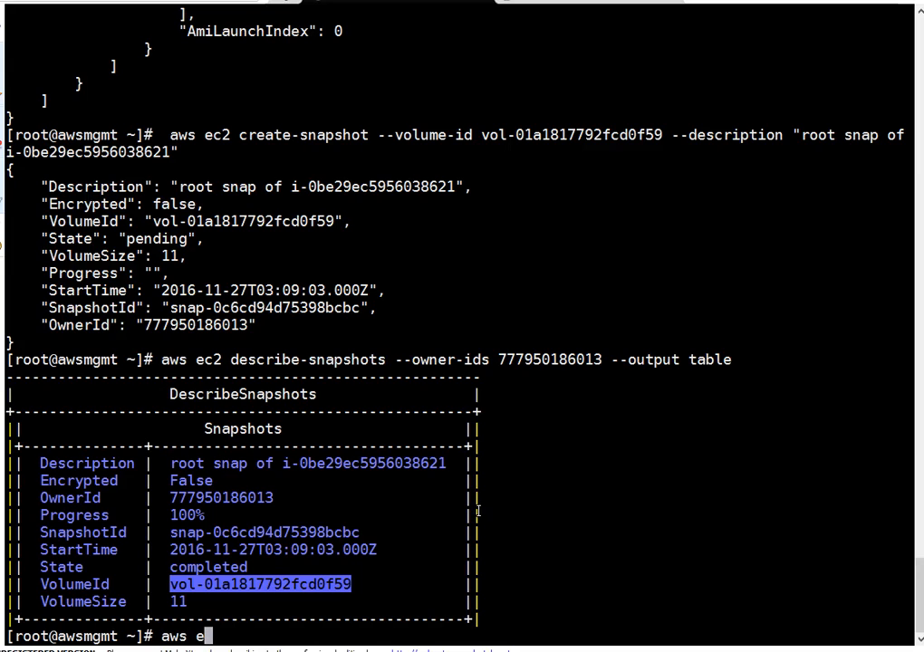
text(c2 detac)
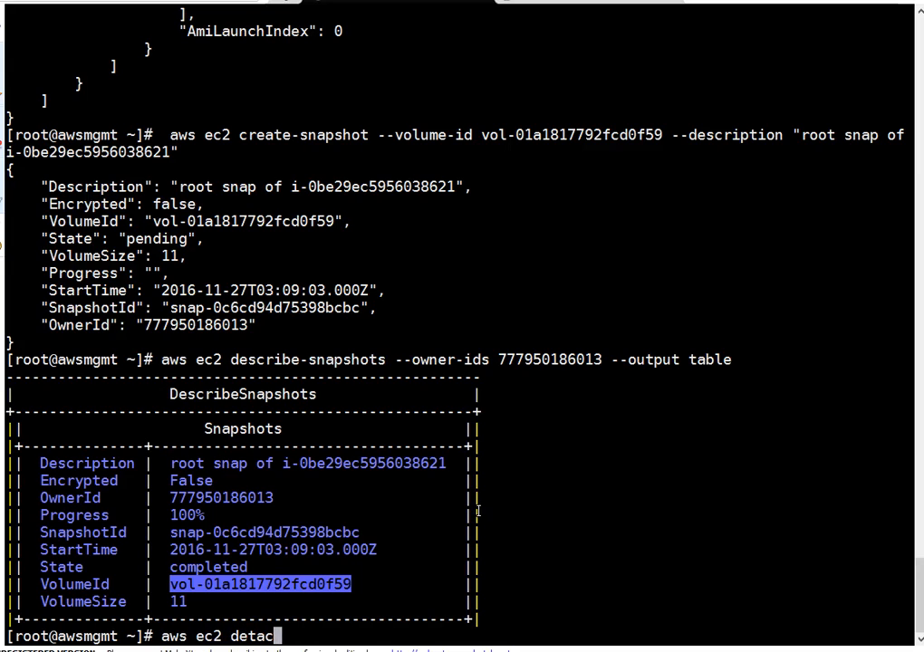
text(h-vol)
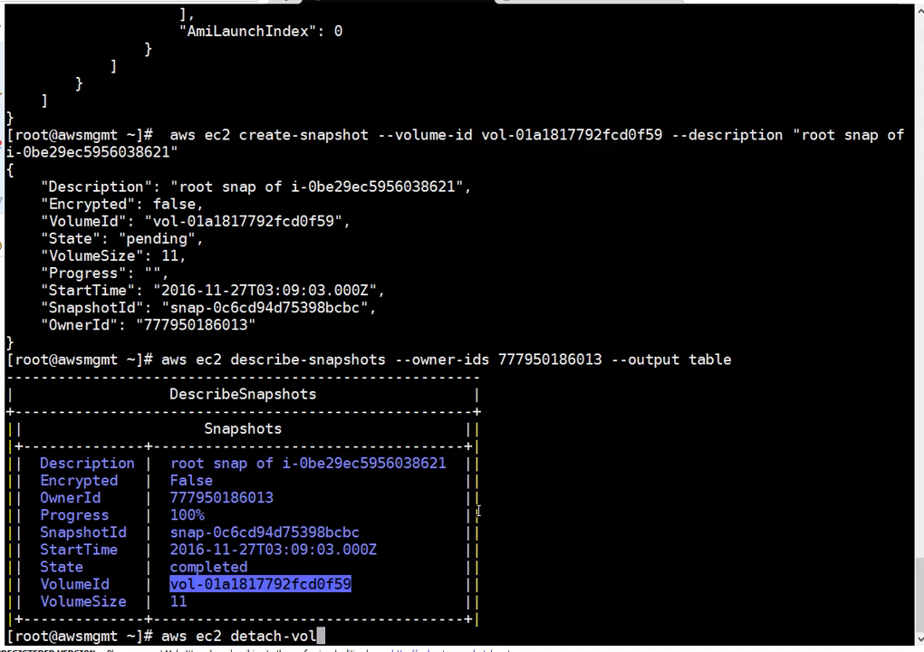
text(ume)
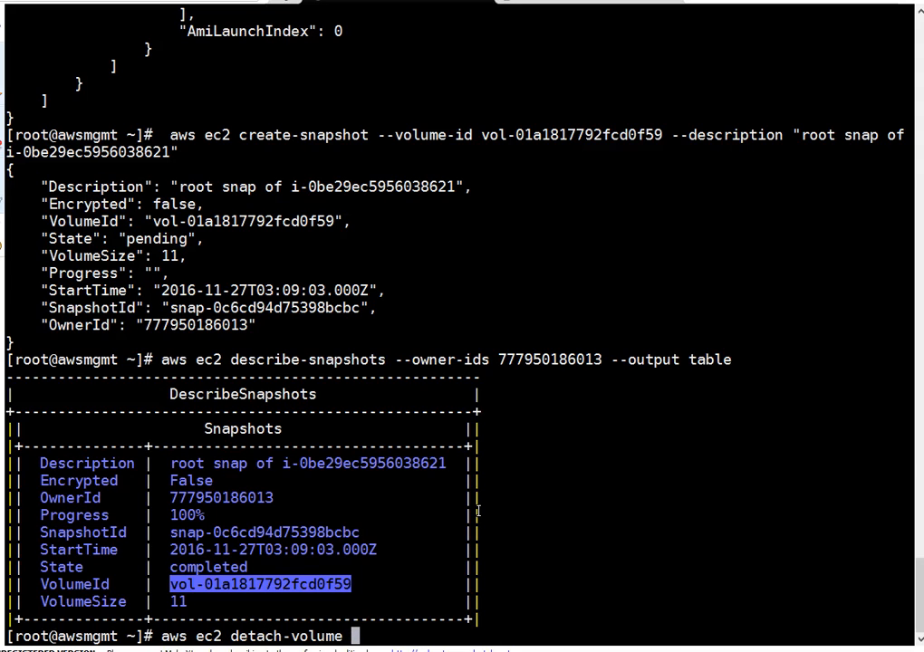
text(--)
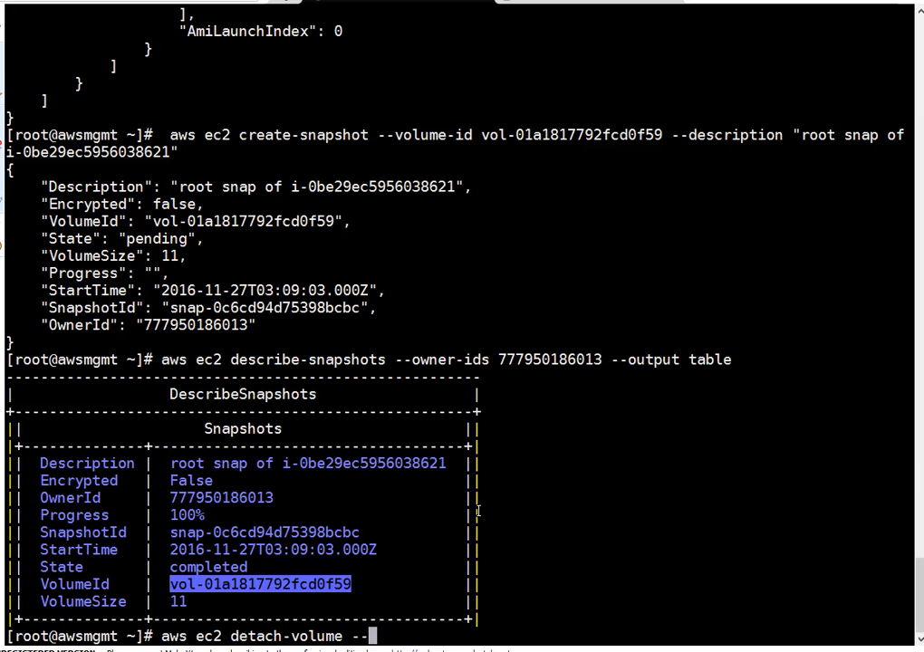
text(volu)
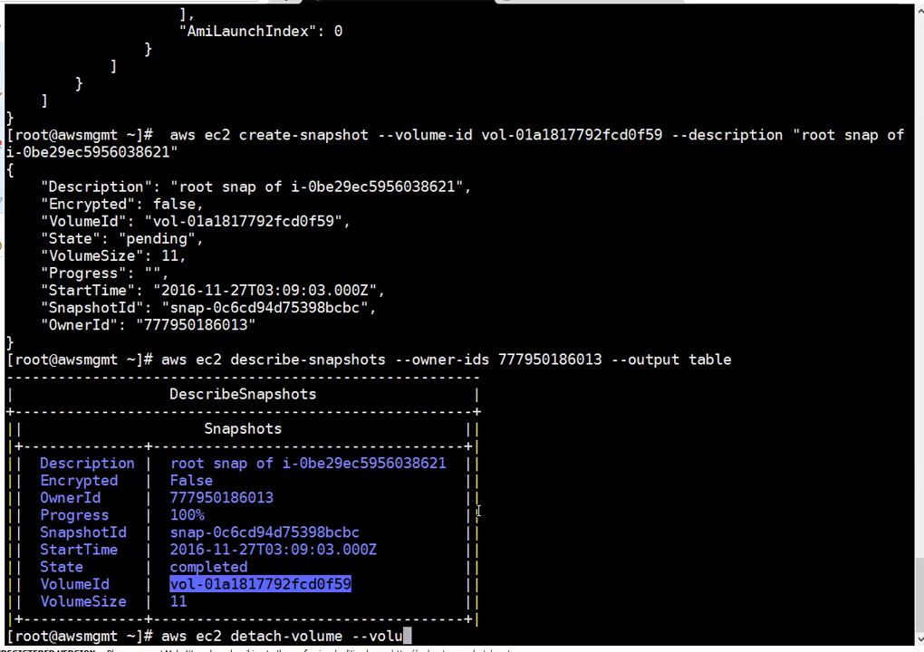
text(m)
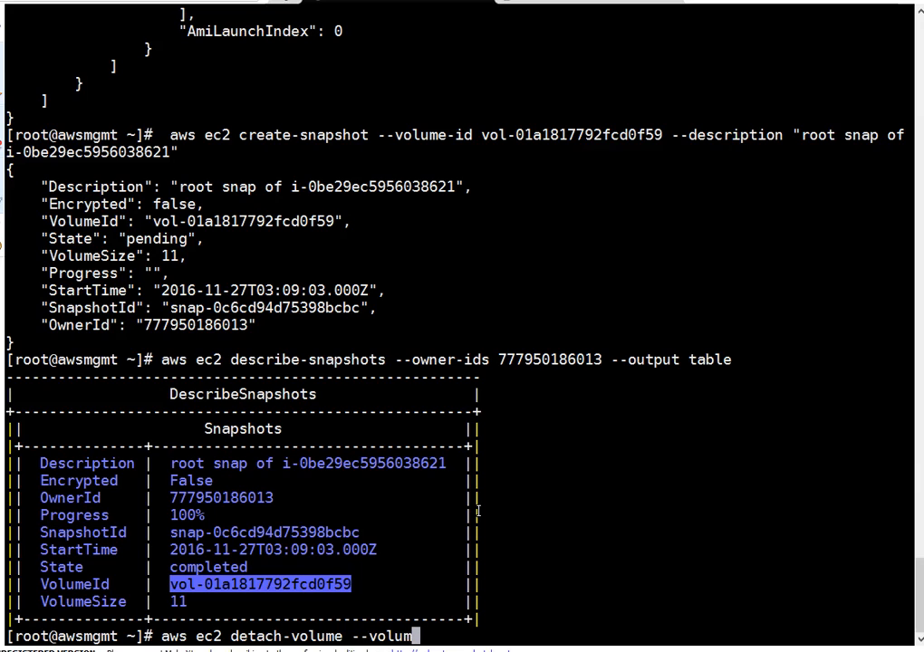
text(-id)
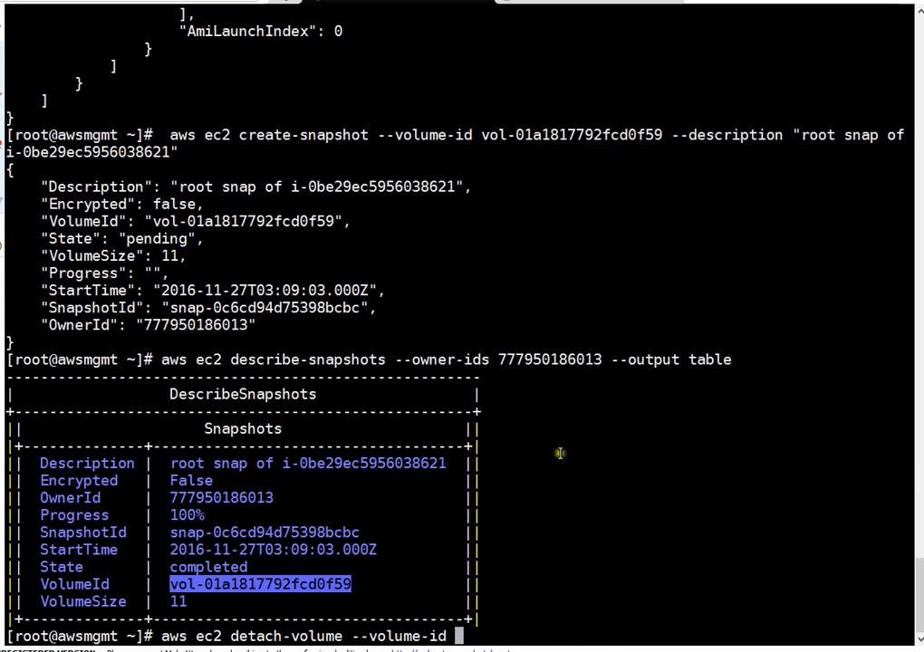
text(vol-01a1817792fcd0f59)
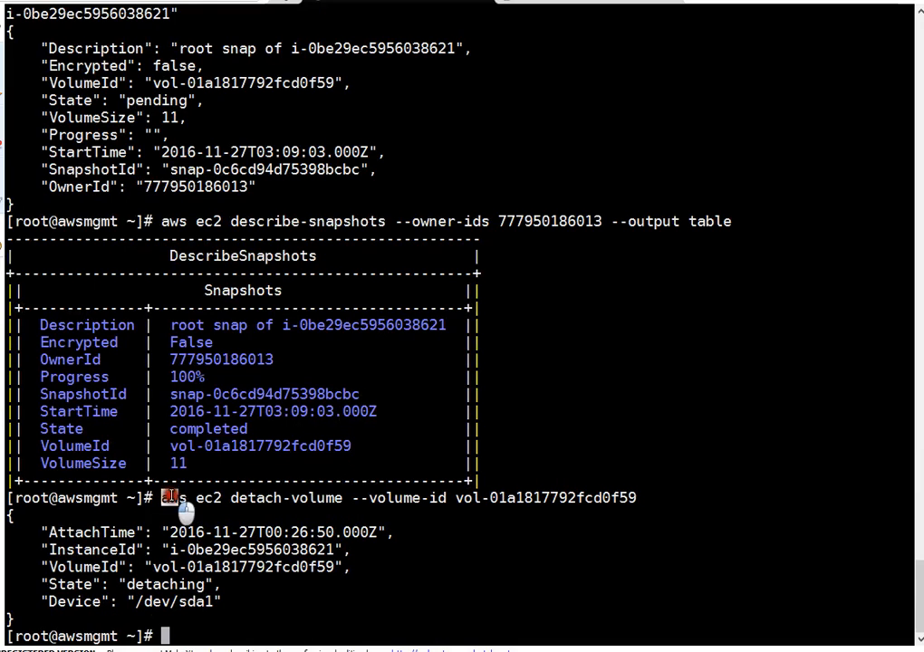
text(aws ec2 de)
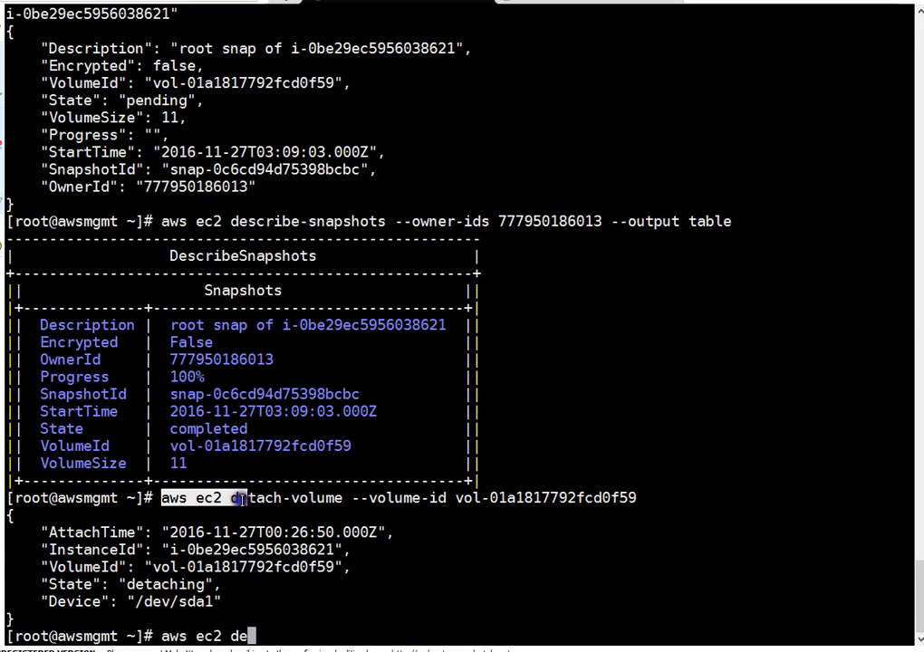
text(lete-volume --volume-id vol-01a1817792fcd0f59)
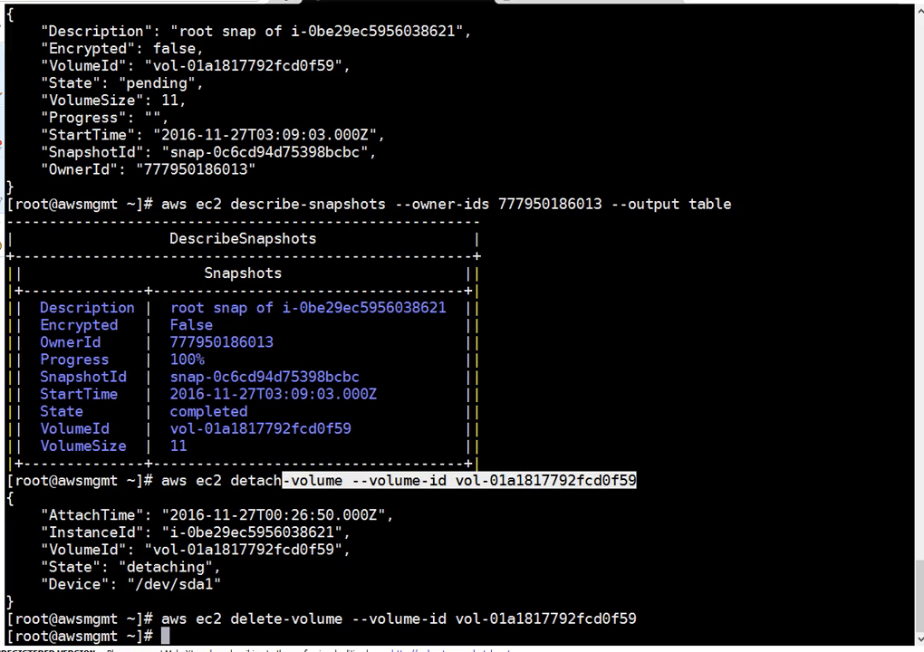
Create a 15 GB volume in us-west-2b from snapshot snap-0c6cd94d75398bcbc
text(aws ec2 create-volume --snapshot-id)
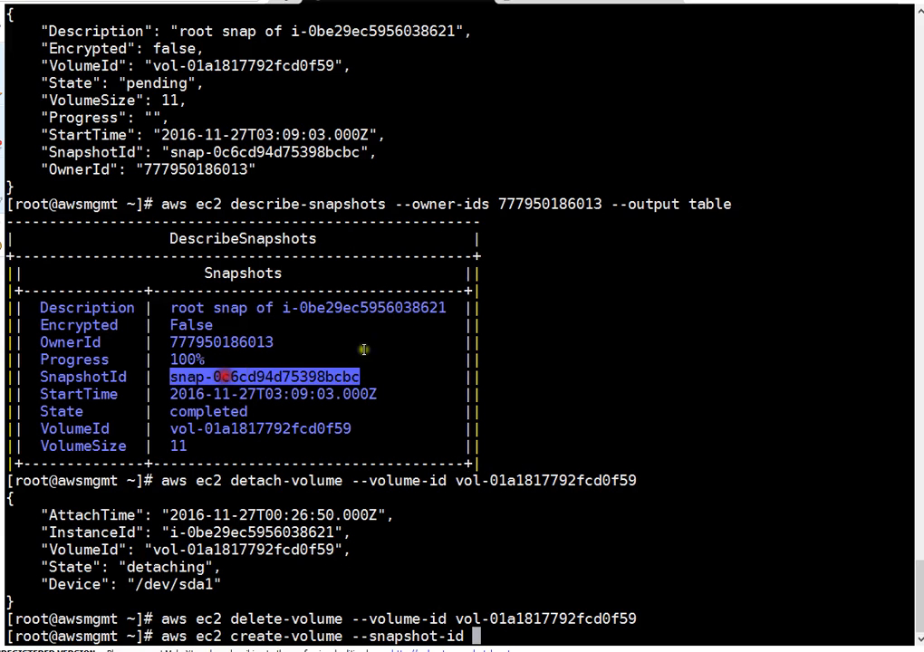
text(snap-0c6cd94d75398bcbc)
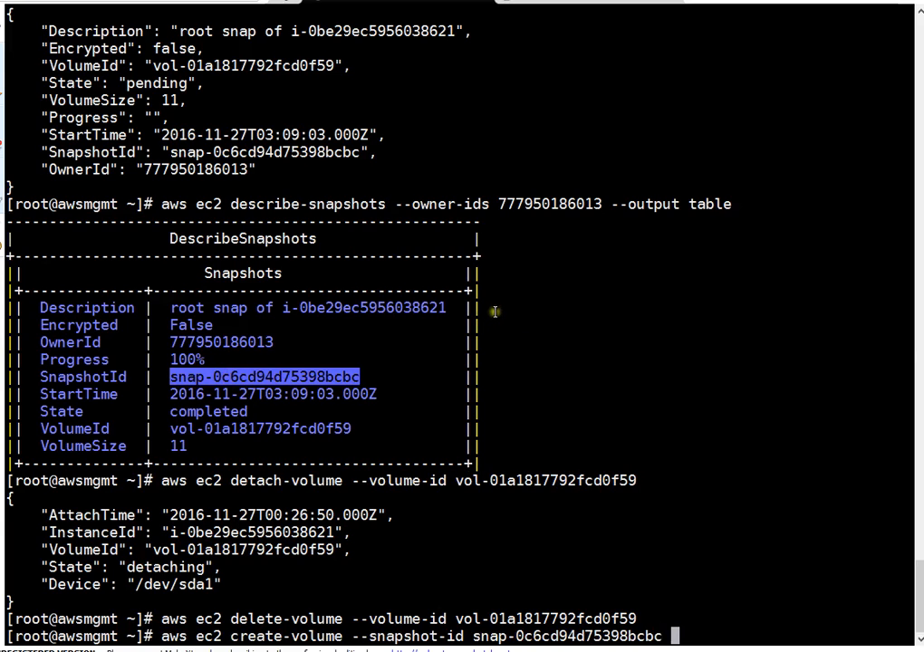
text(-size)
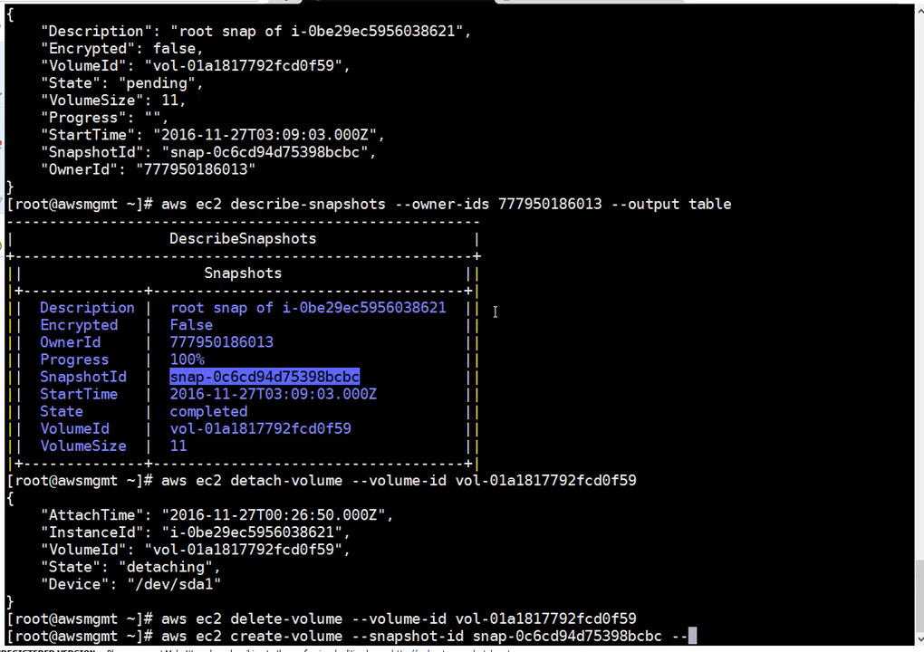
text(size)
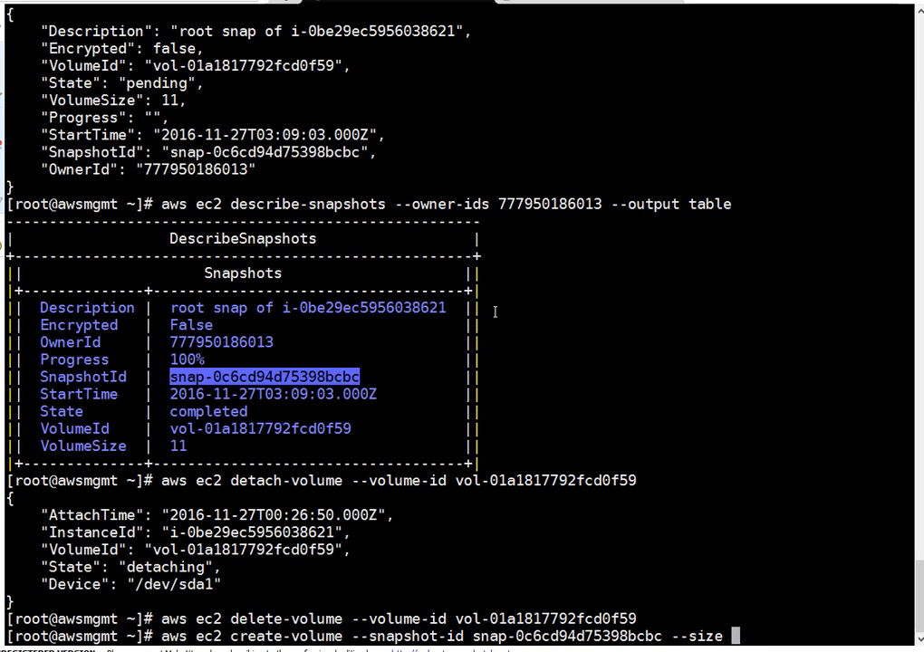
text(15)
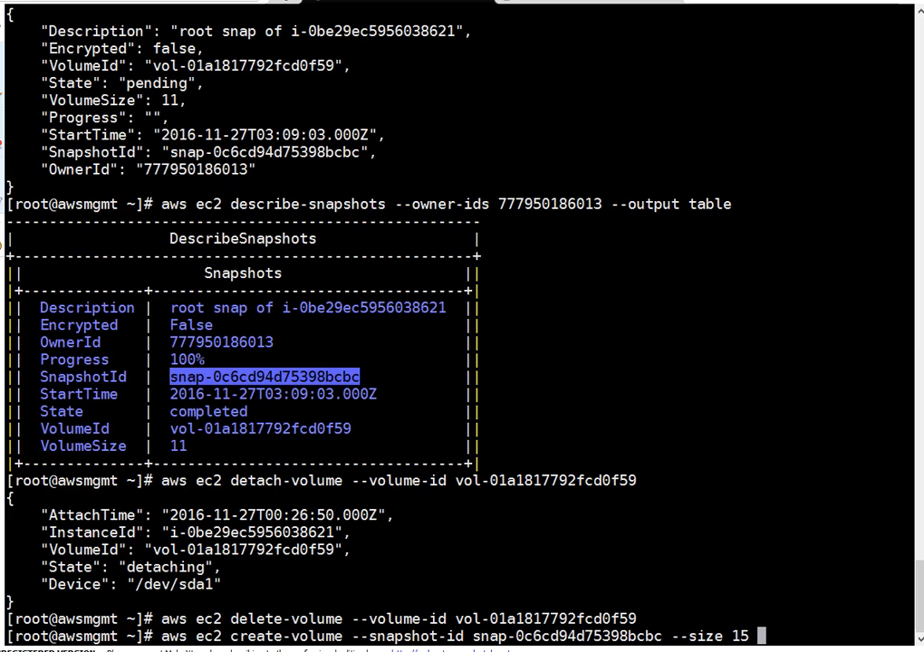
mouse_move(711, 300)
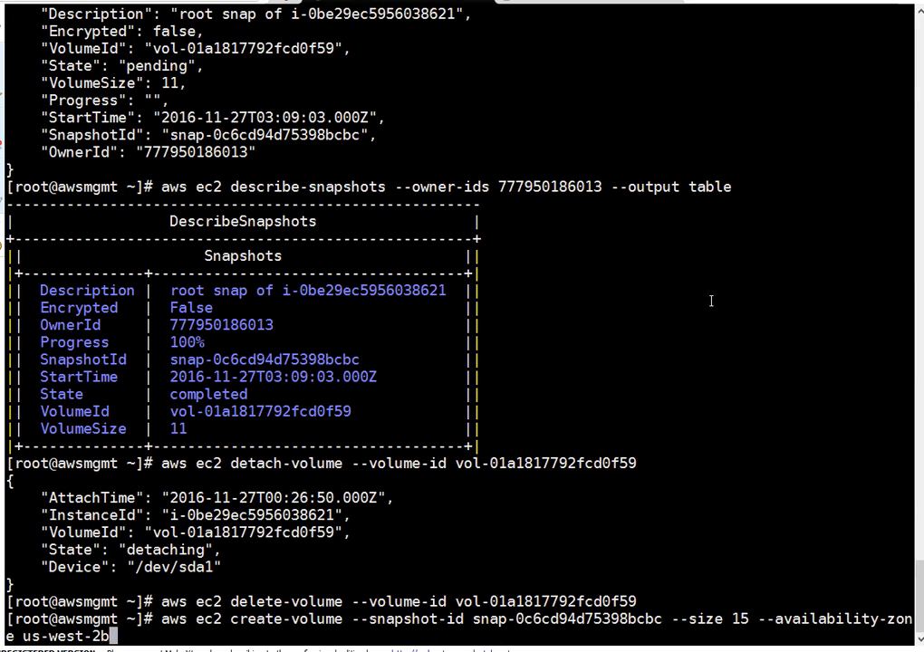
scroll(down, 3)
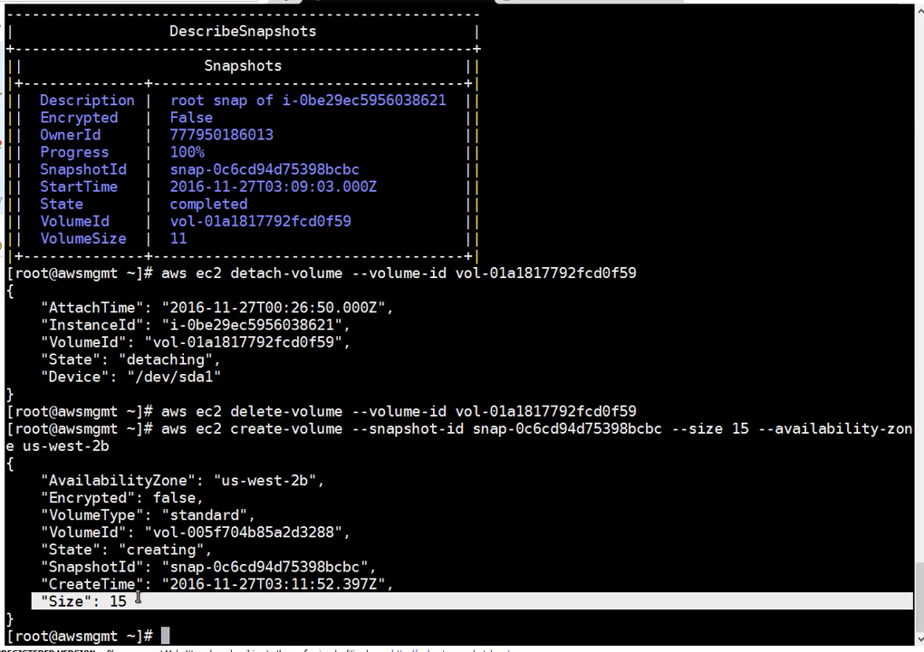
mouse_move(479, 479)
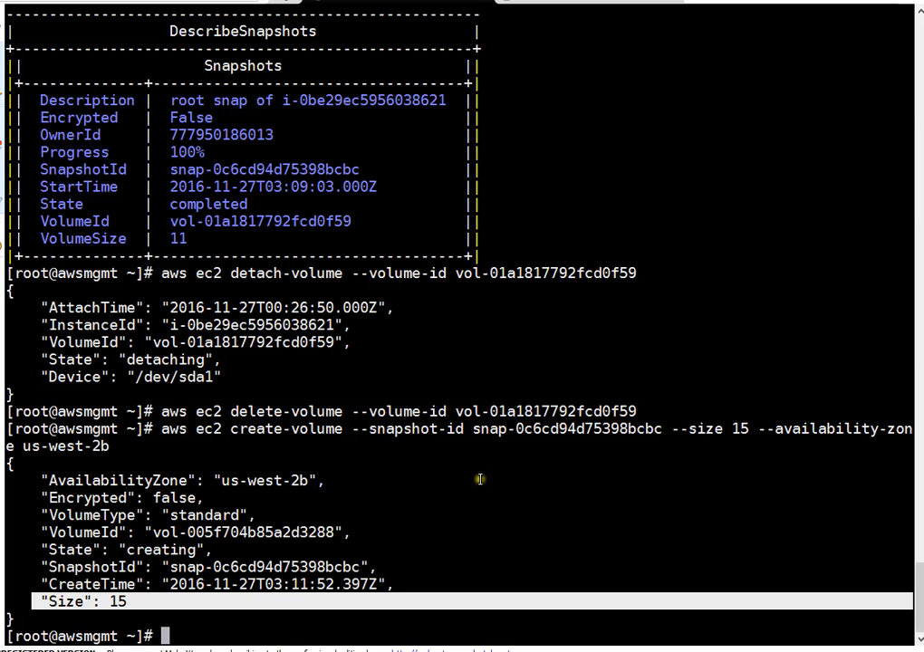
Delete the old volume, then confirm vol-005f704b85a2d3288 is available and unattached
text(aws ec2 delete-volume --volume-id vol-01a1817792fcd0f59)
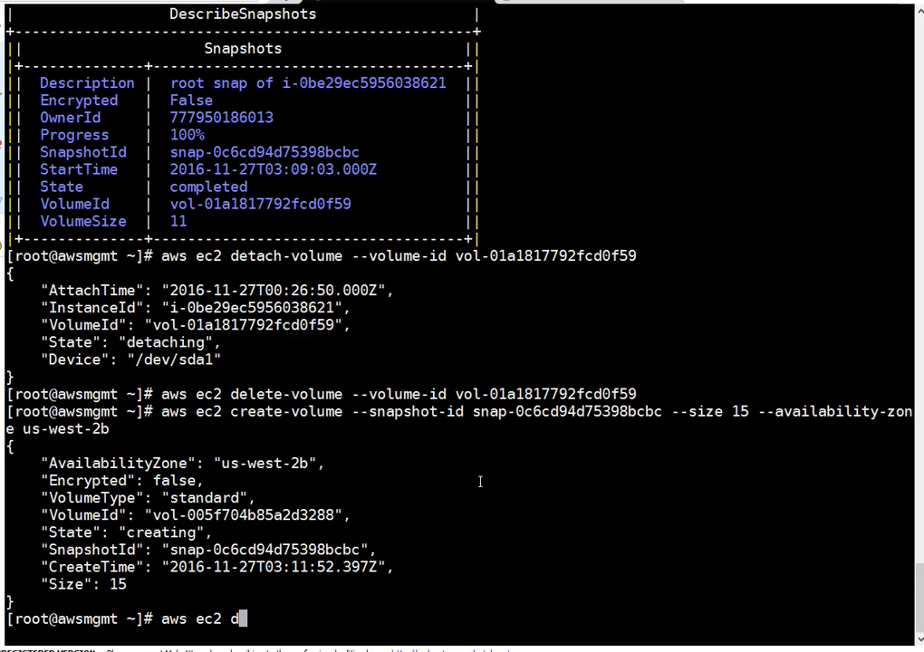
text(escrive-vo)
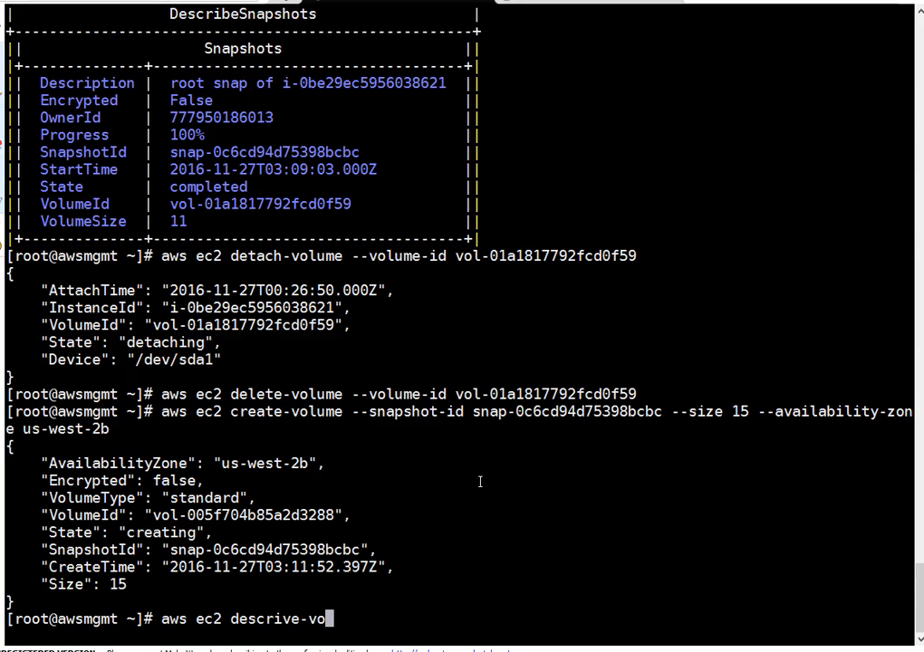
text(lumes)
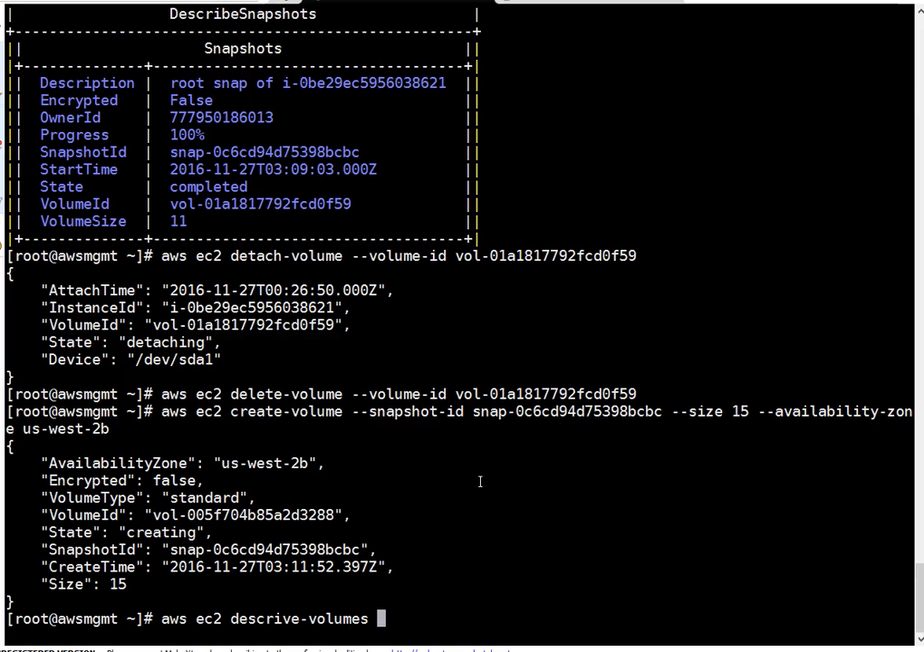
text(--volume)
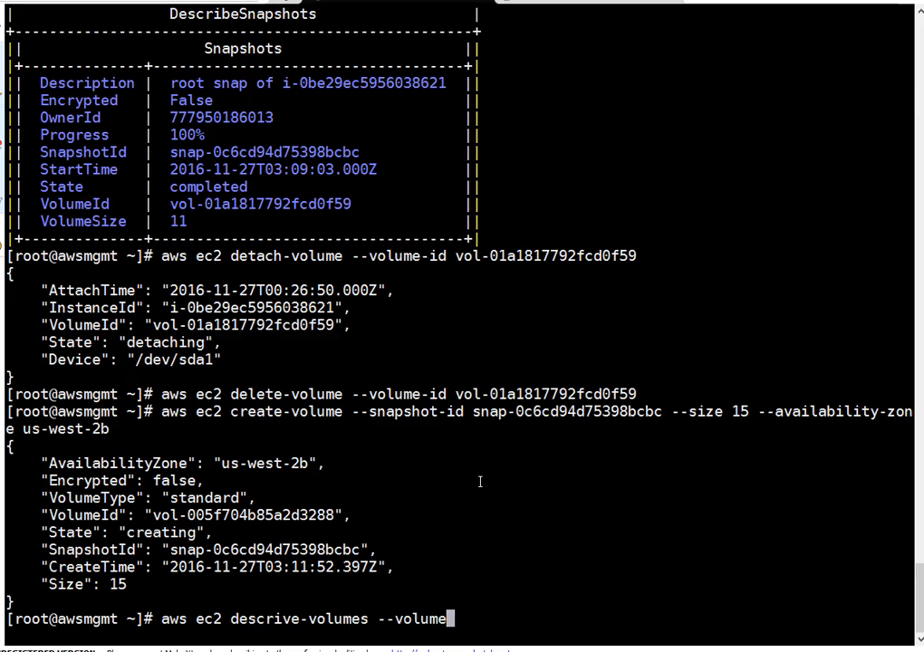
text(-if)
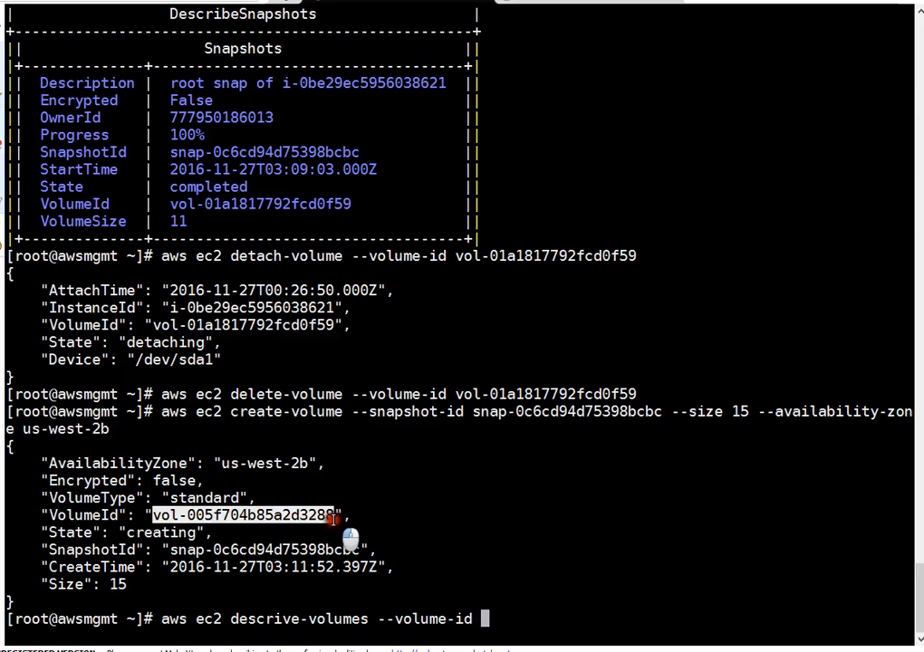
text(vol-005f704b85a2d3288")
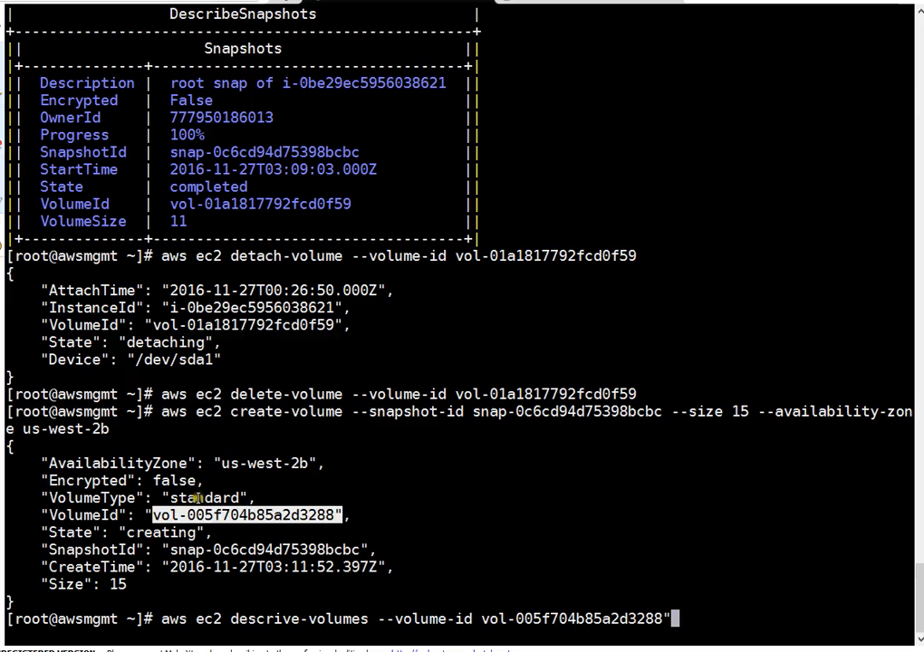
double_click(205, 497)
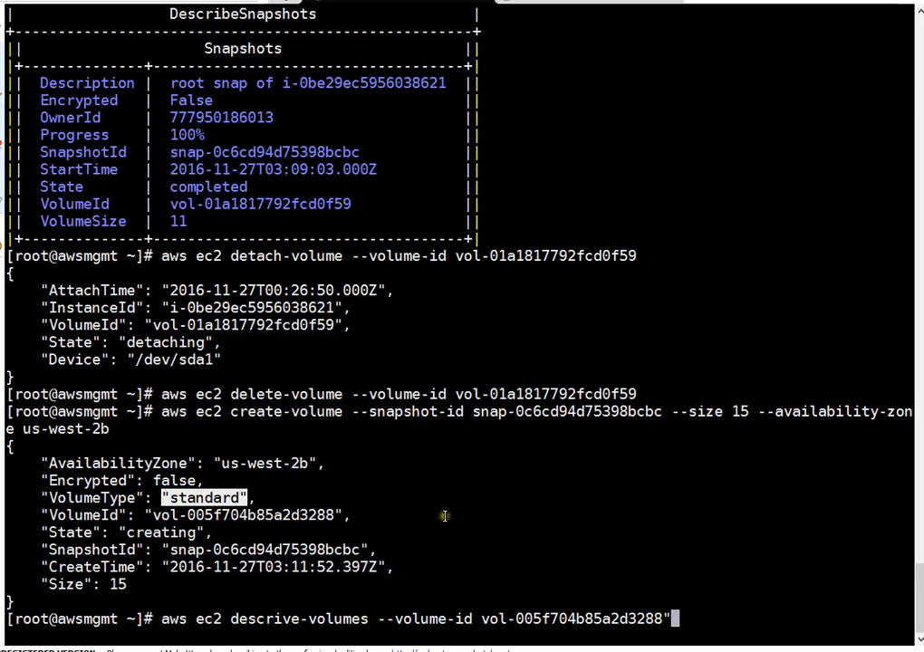
key(BackSpace)
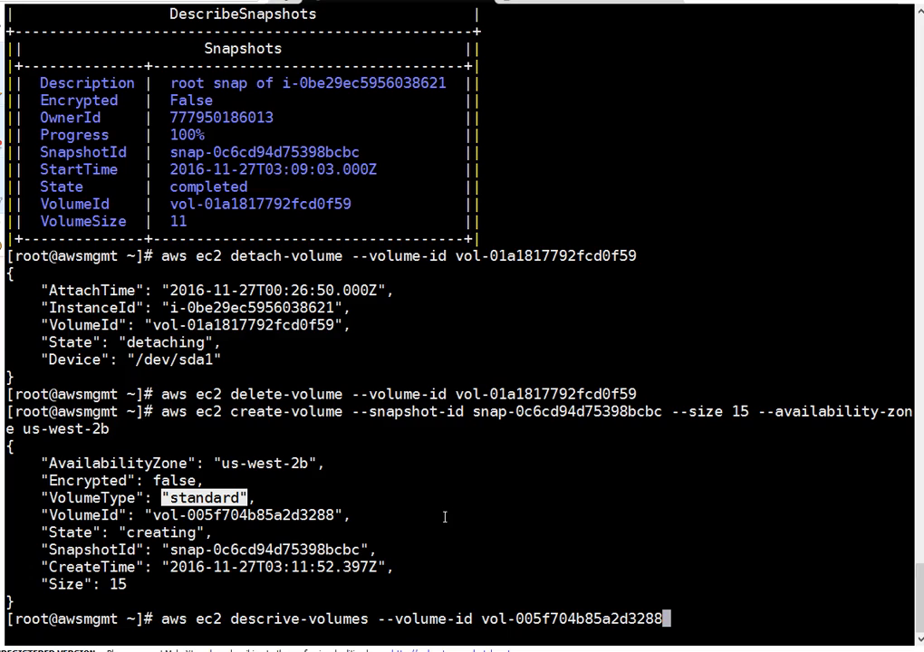
mouse_move(435, 513)
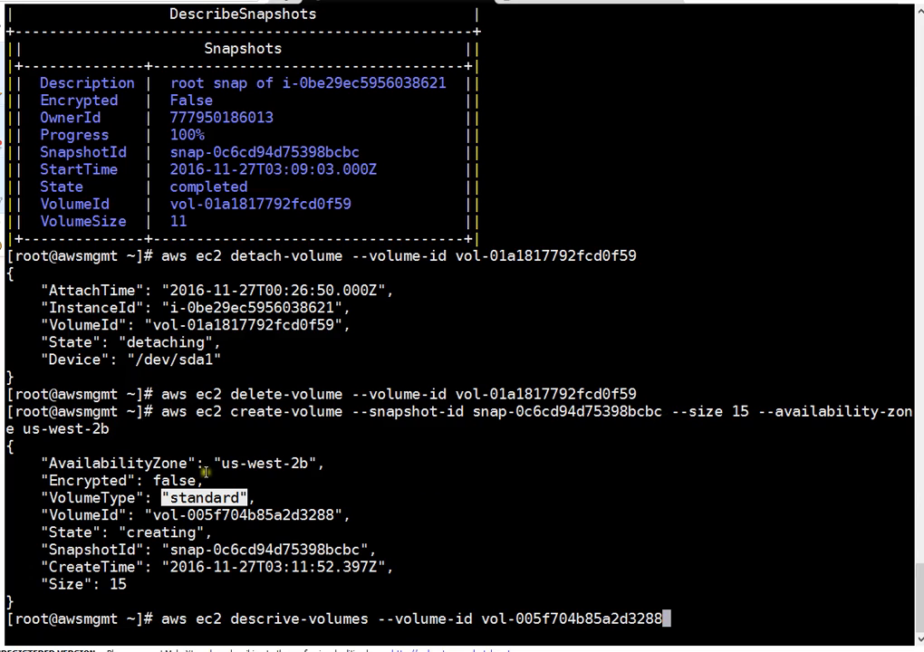
mouse_move(403, 516)
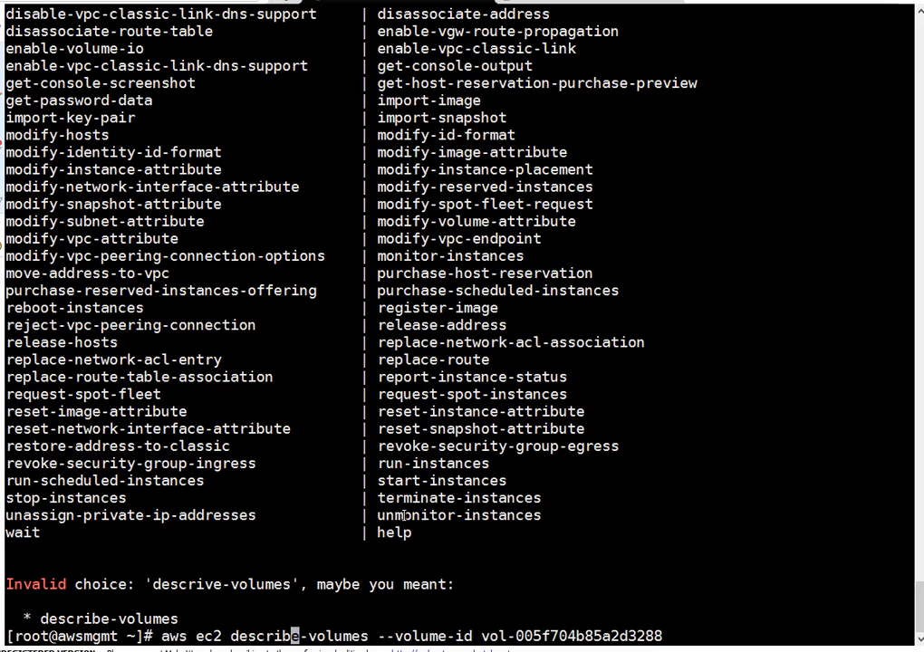
scroll(down, 3)
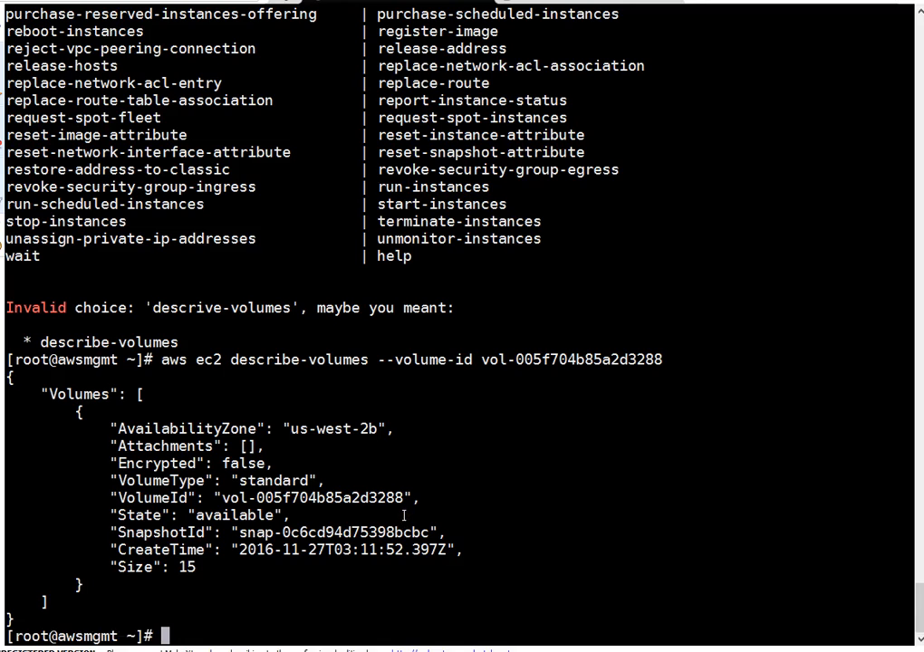
double_click(236, 515)
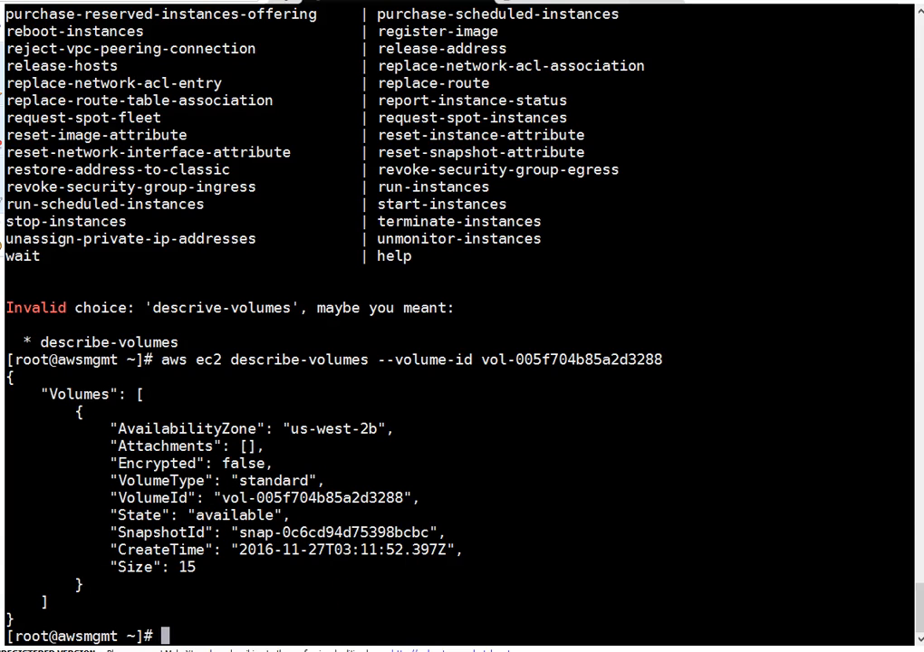
mouse_move(390, 511)
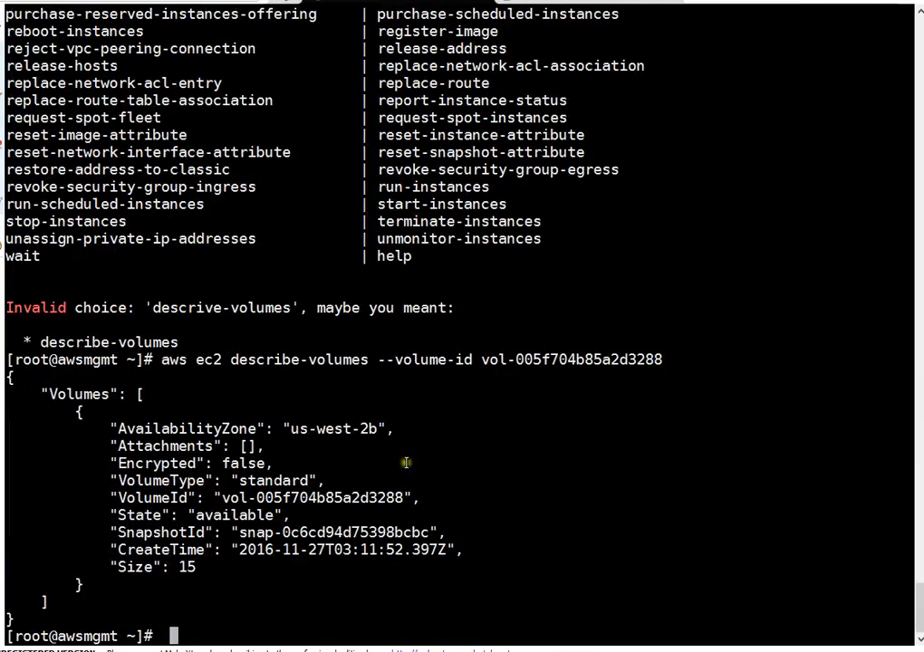
text(aws)
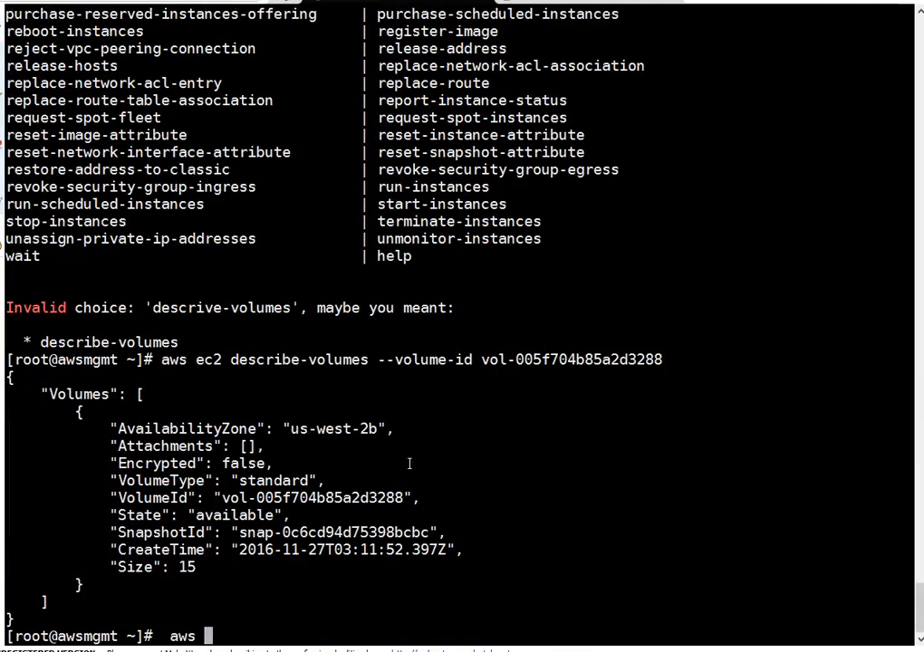
text(ec2 attac)
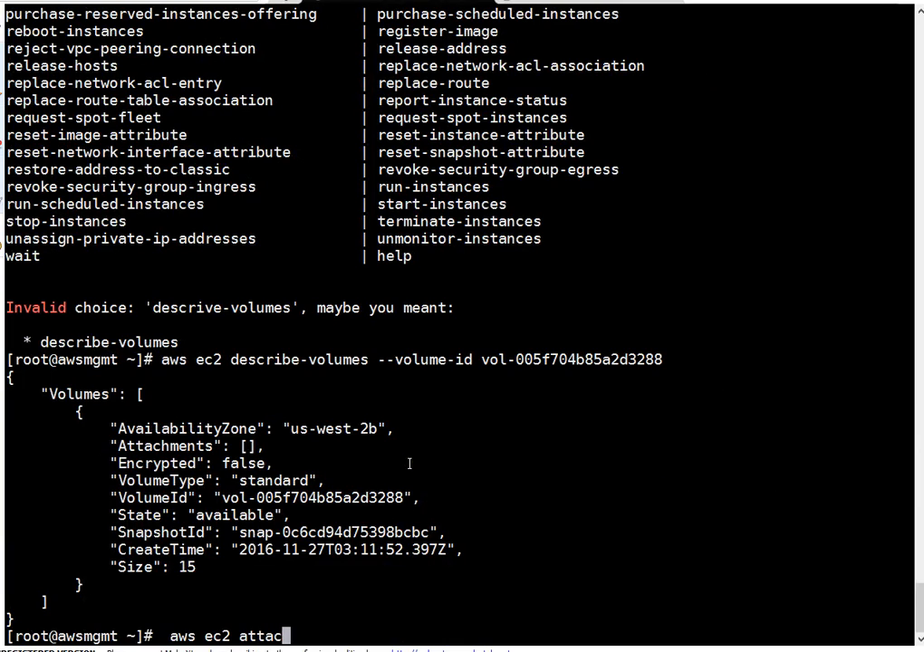
text(-volume)
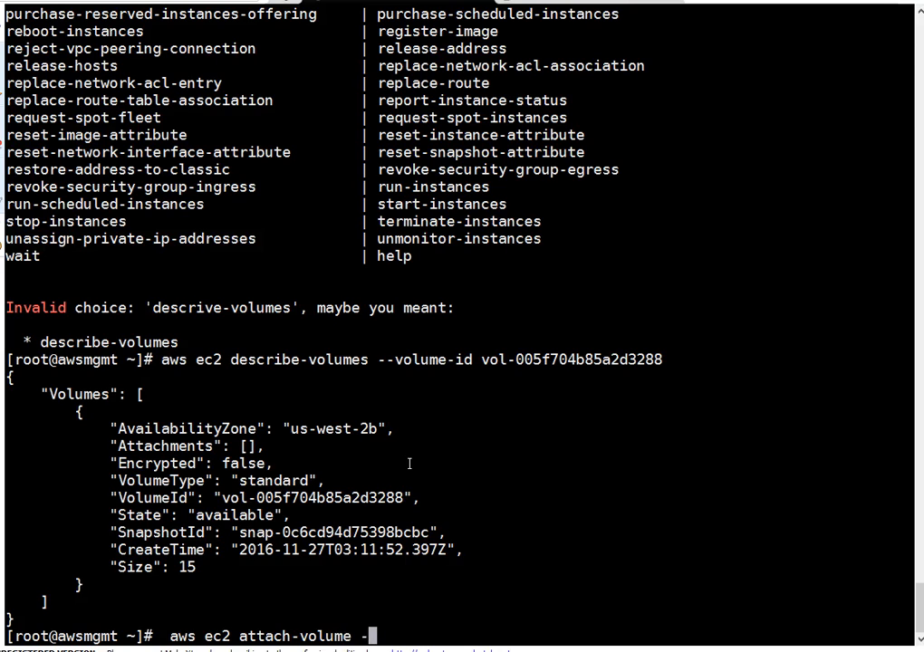
text(-v)
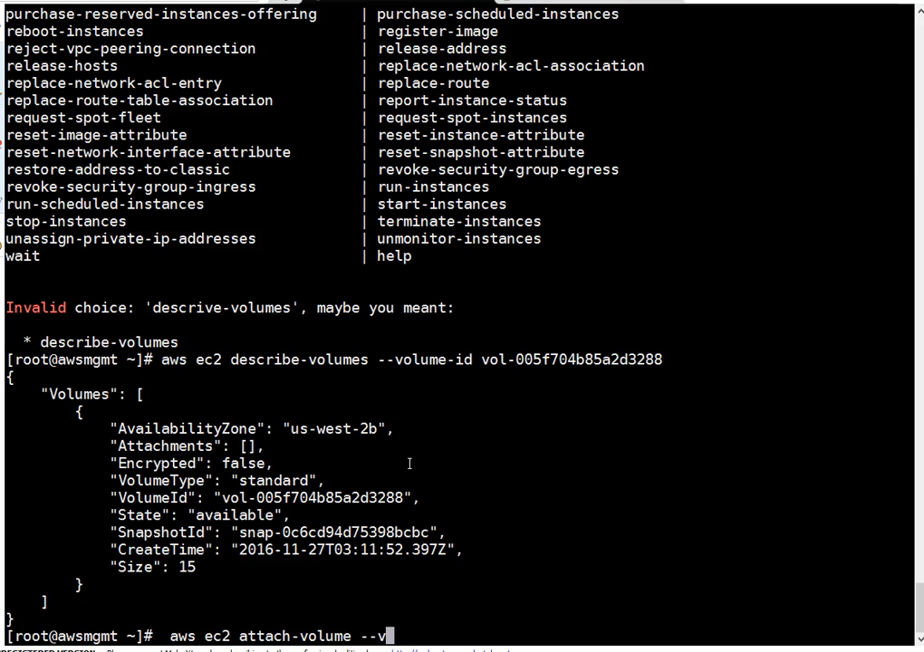
text(olume)
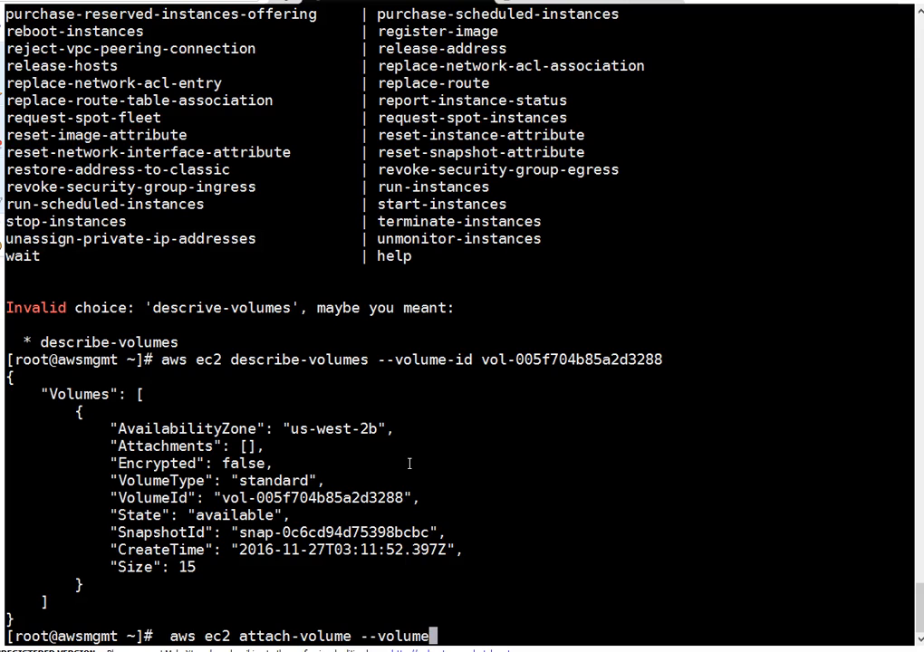
text(-id i-0be29ec5956038621)
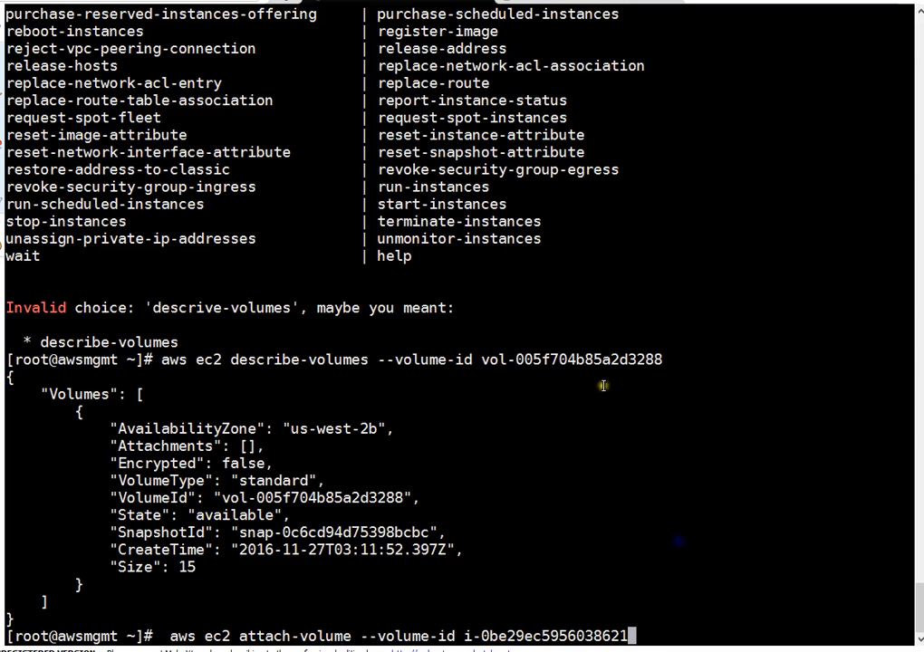
double_click(571, 359)
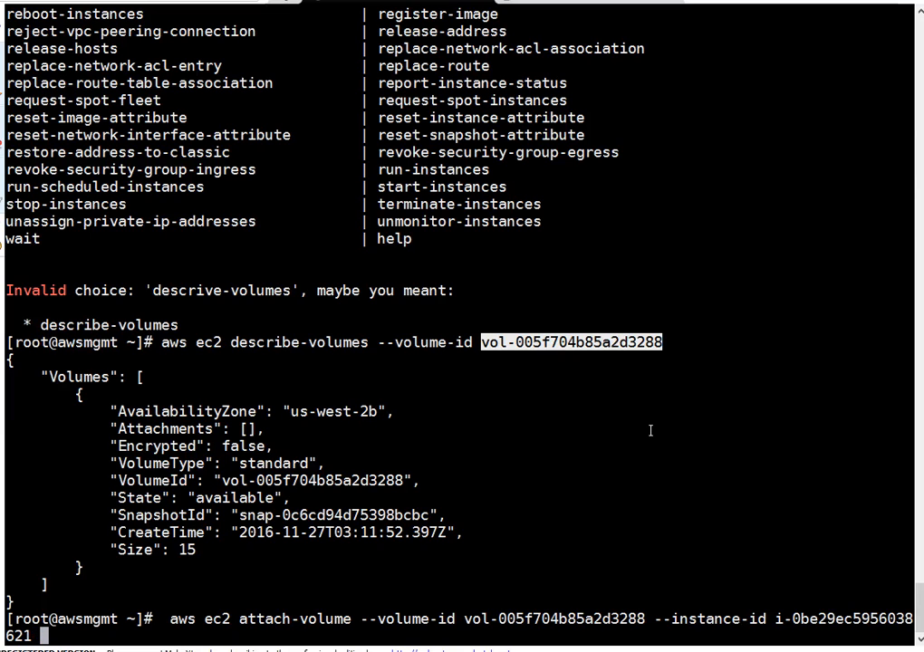
text(--devi)
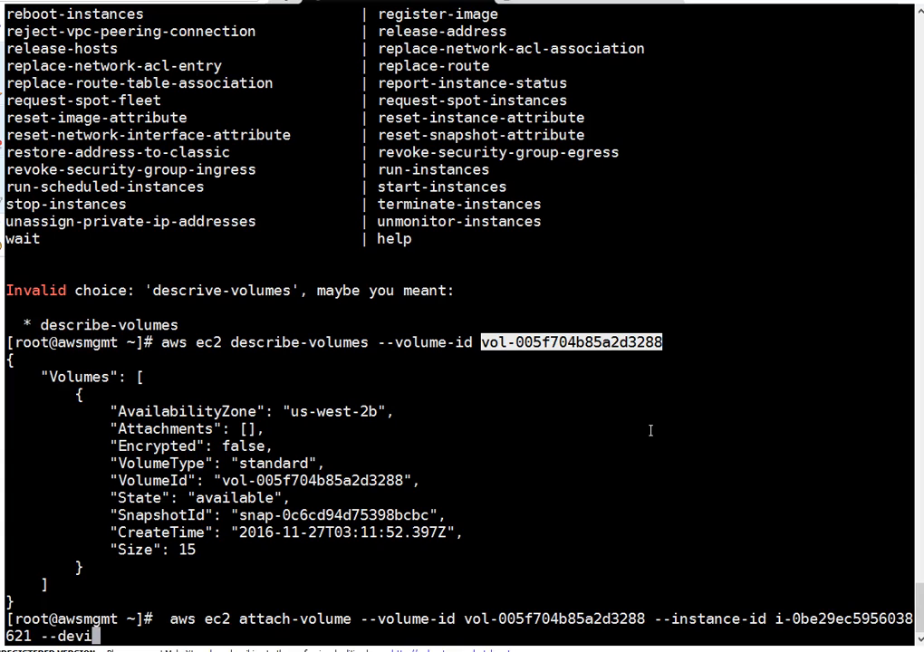
text(ce-id)
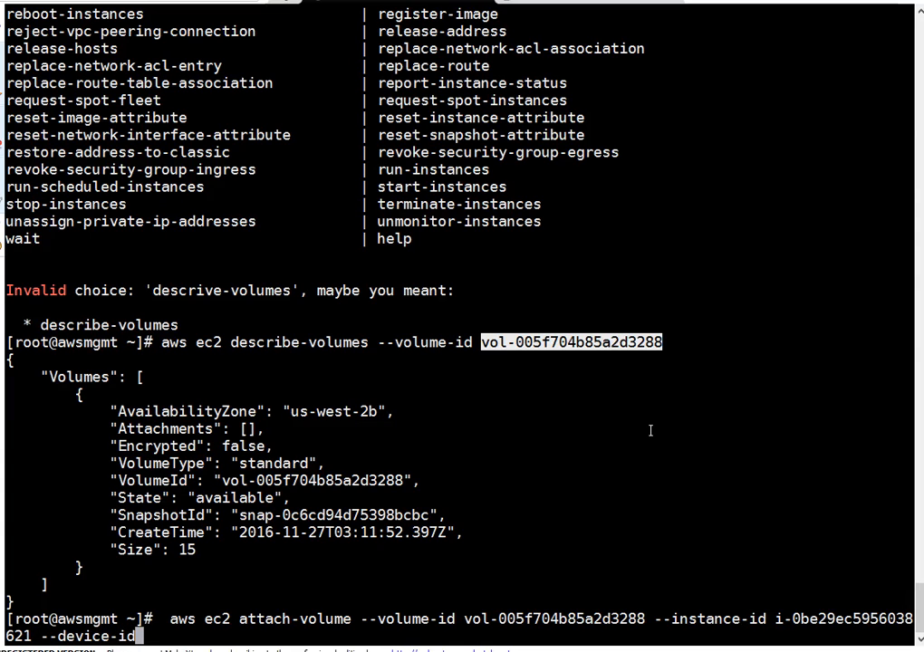
text(/d)
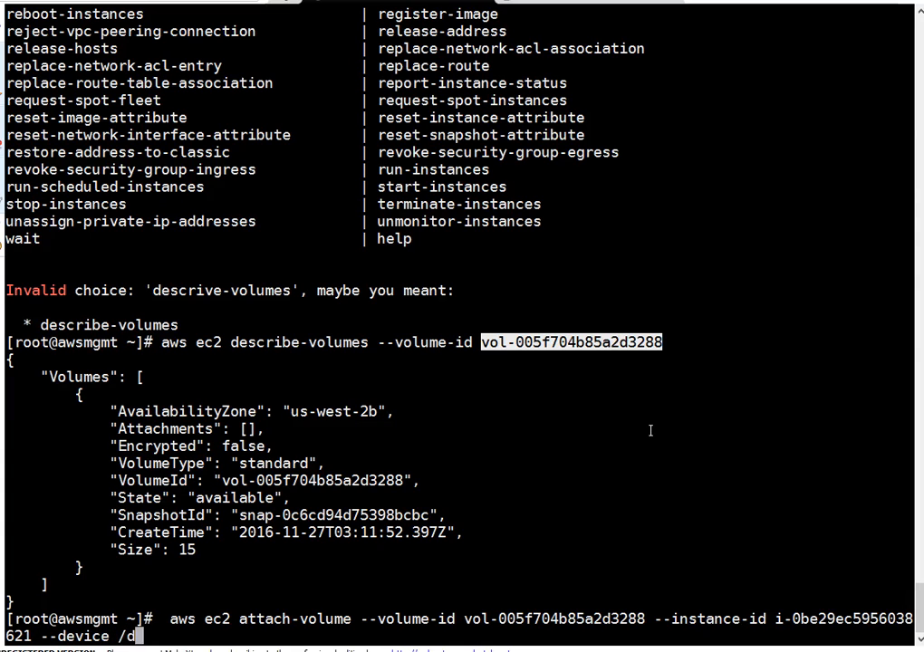
text(ev/sda1)
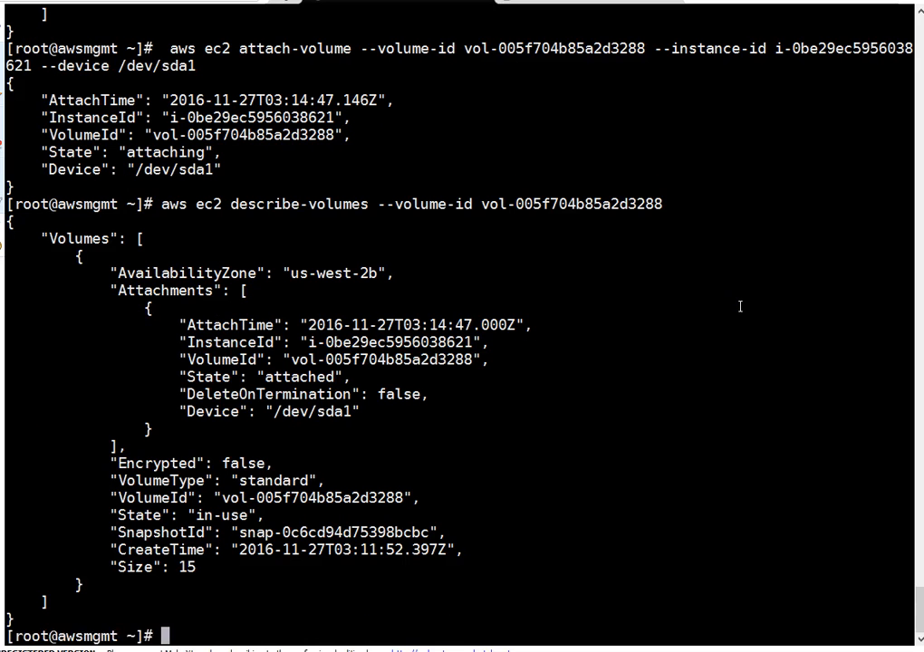
mouse_move(207, 520)
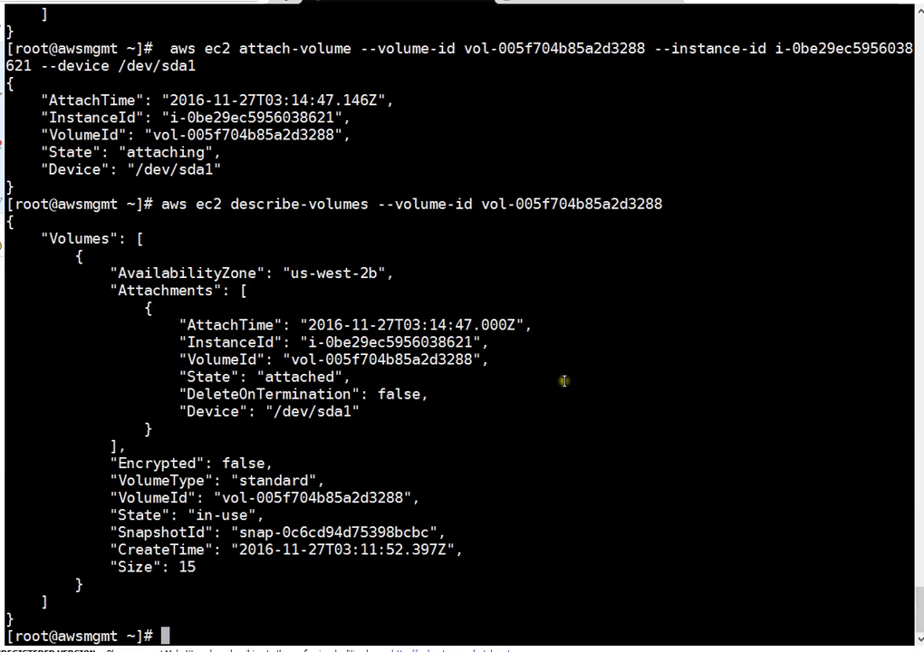
mouse_move(537, 387)
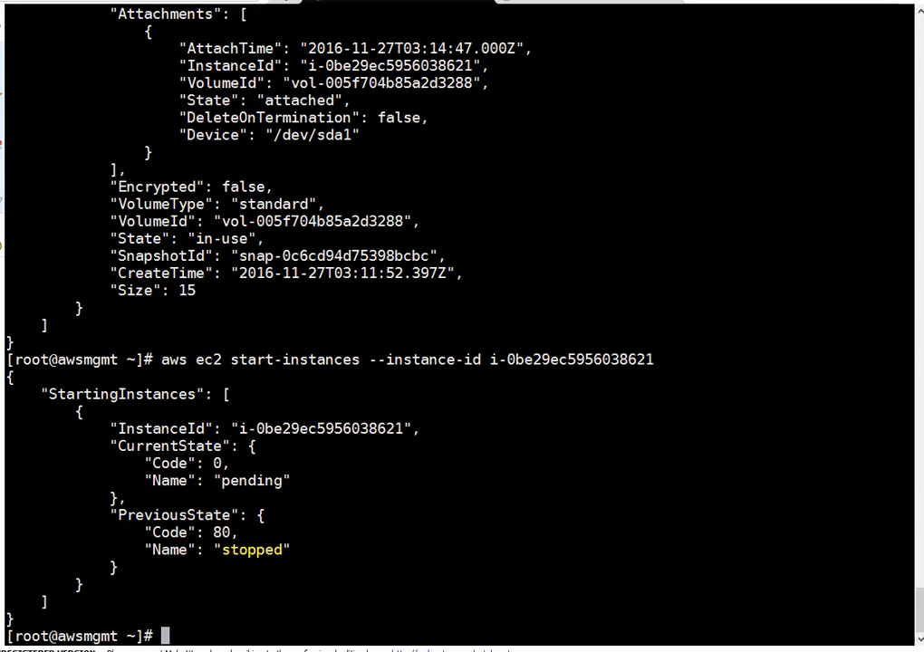
Retry SSH to the old address 54.191.203.155 and cancel the timed-out connection
key(ctrl+r)
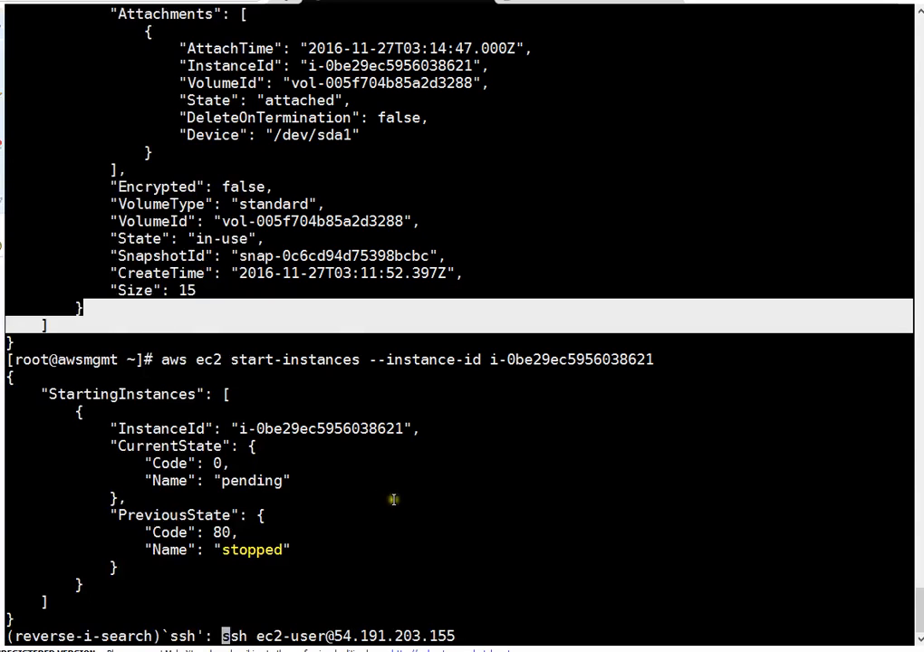
key(enter)
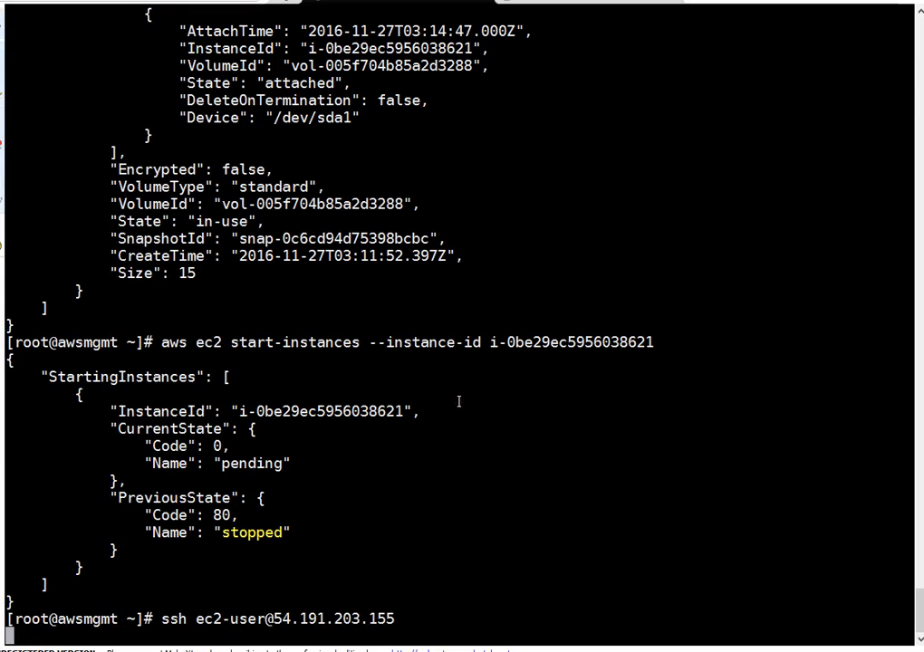
mouse_move(457, 403)
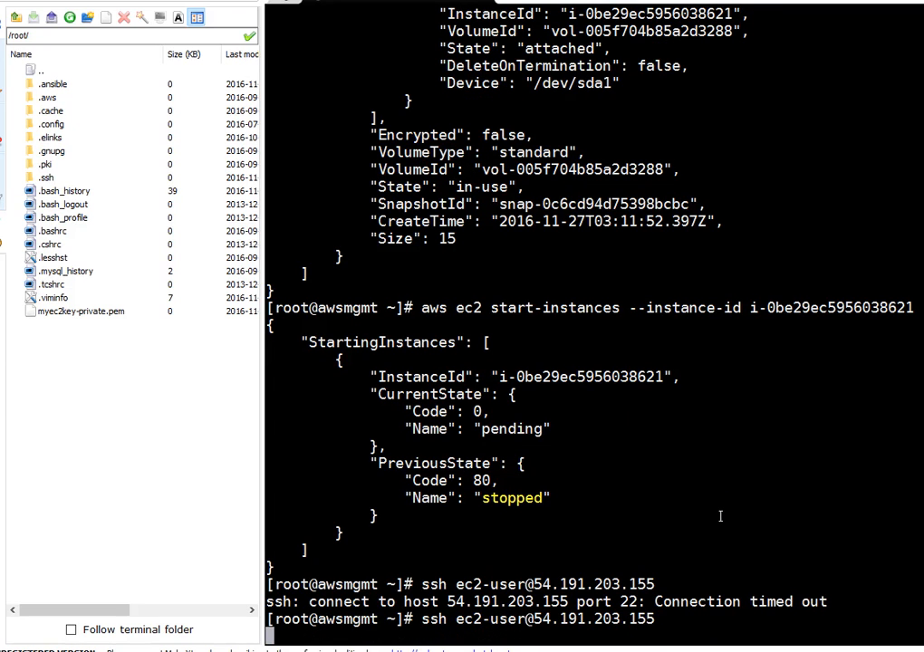
key(ctrl+c)
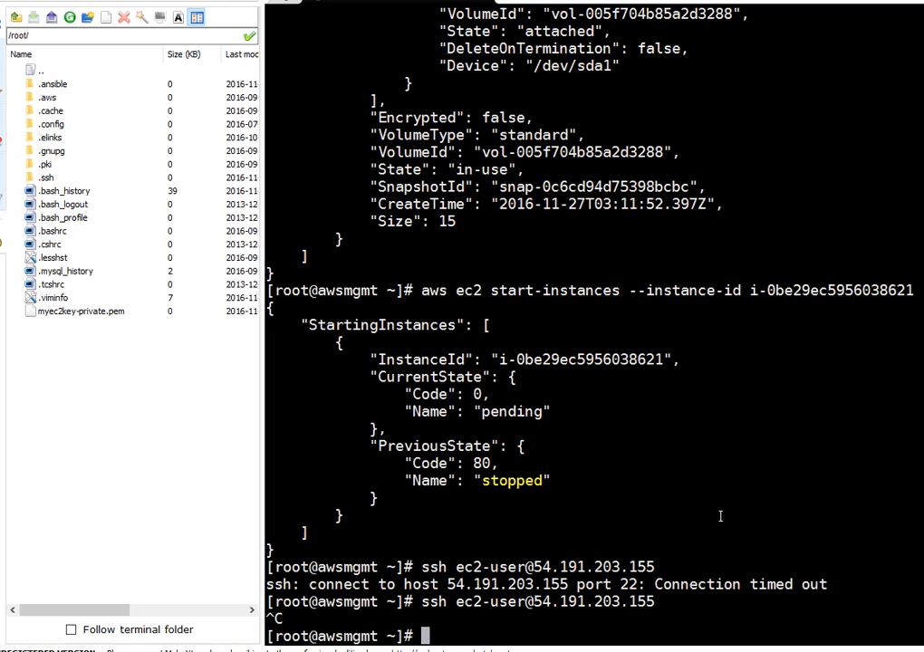
mouse_move(824, 400)
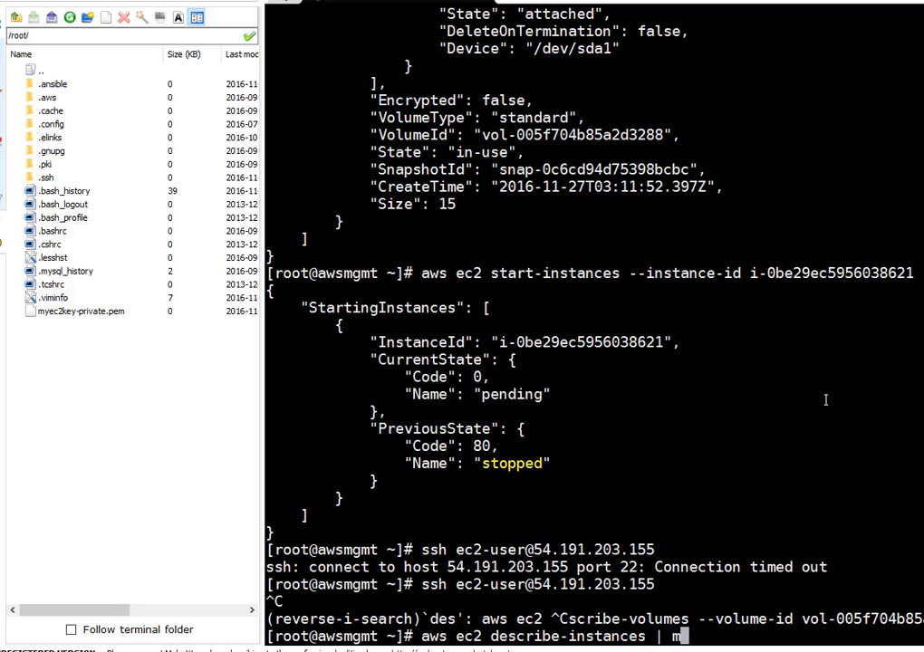
Filter aws ec2 describe-instances output with grep -i public-ip to find the instance's address
text(grep -)
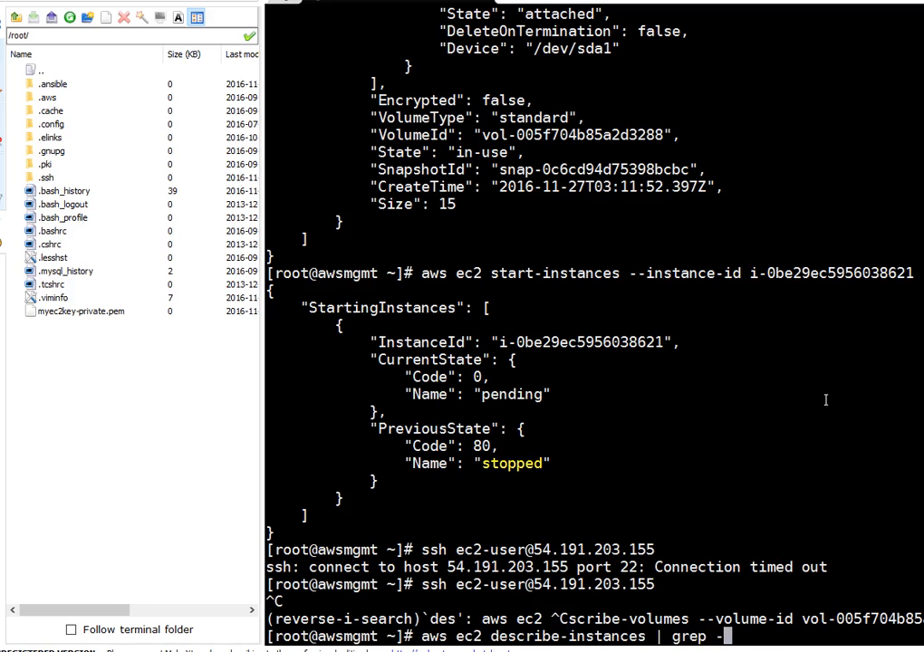
text(publ)
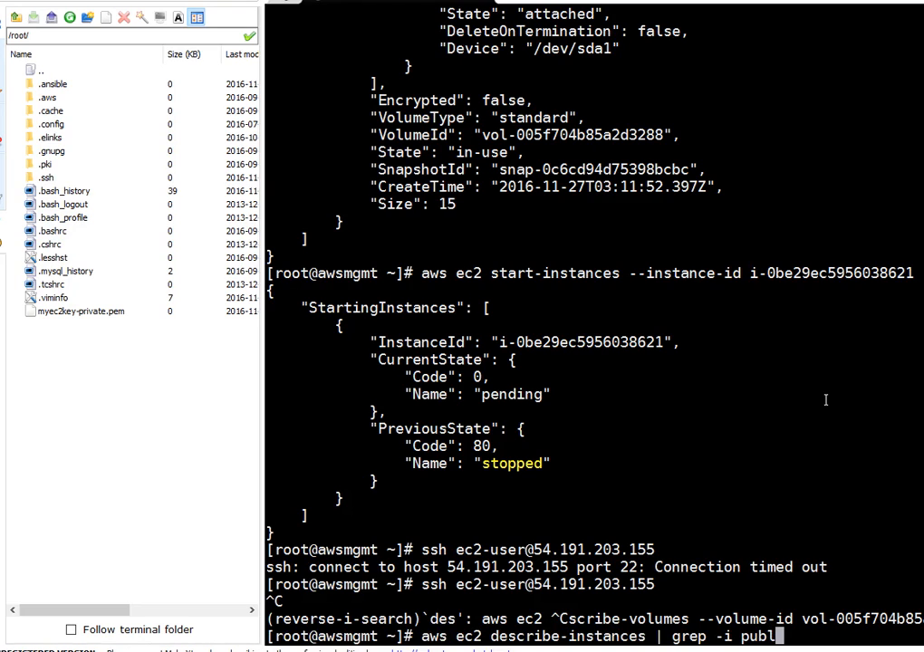
text(ic-ip)
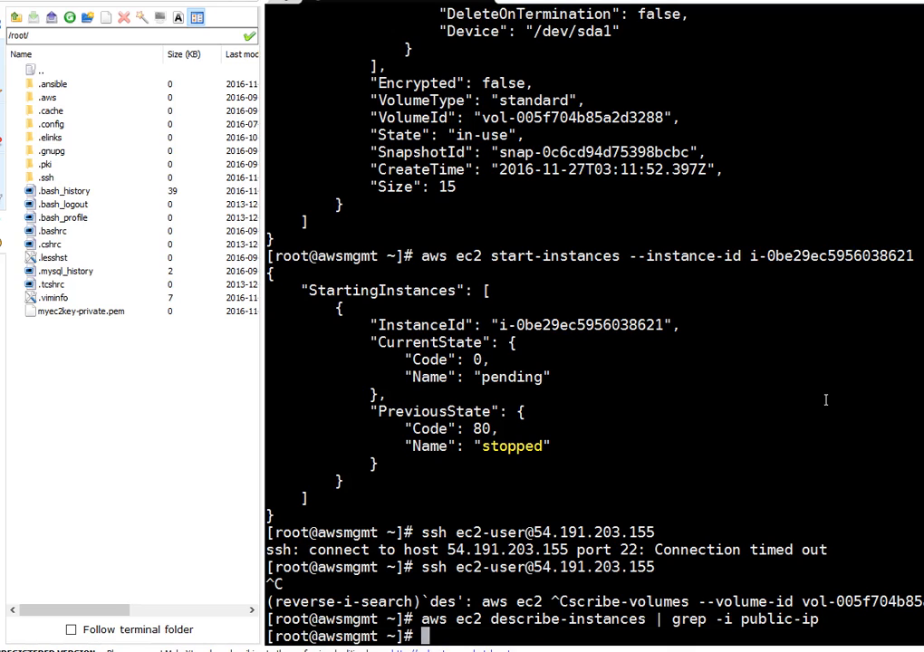
Run the public IP lookup and SSH in as ec2-user to 54.202.235.107, accepting the host key
key(Enter)
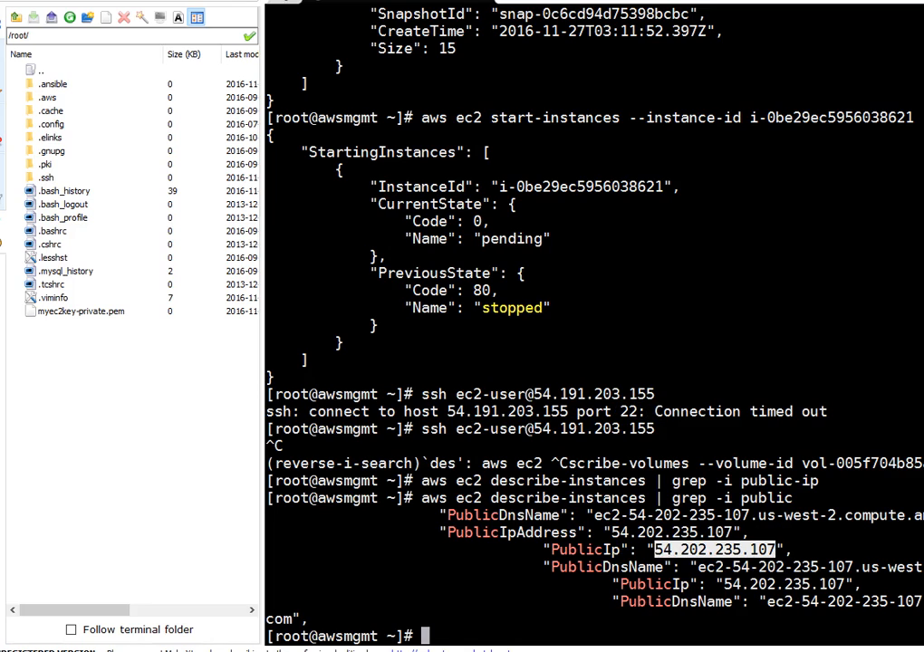
text(ssh ec2-user@54.191.203.15)
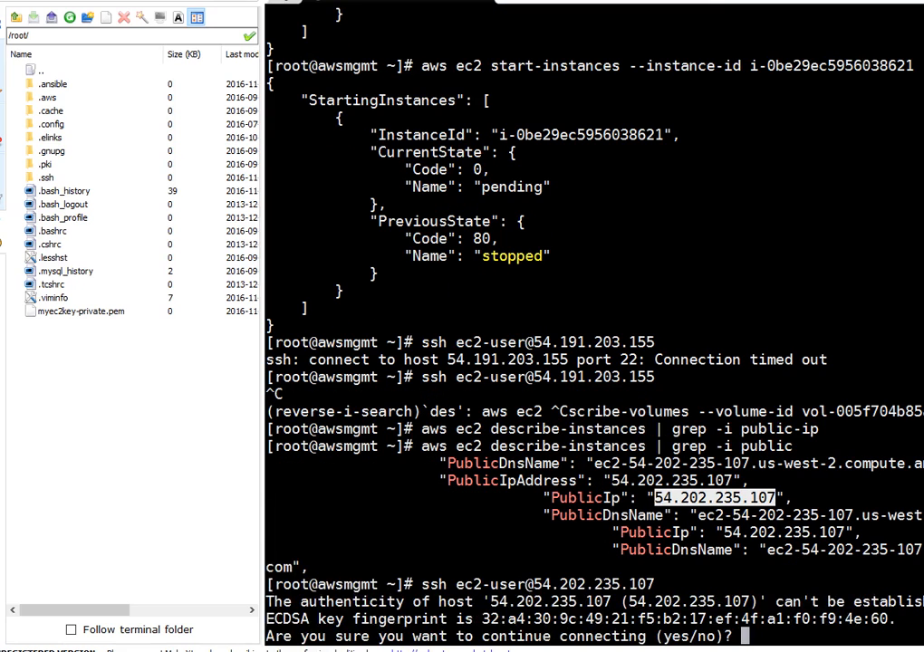
text(yes)
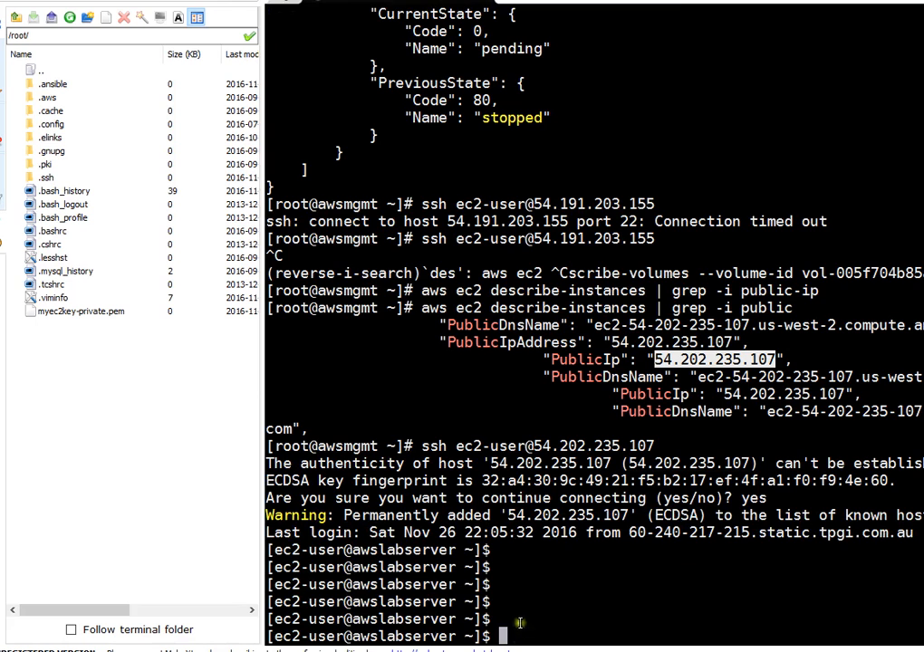
Confirm the server hostname and that df -h shows a 15G root filesystem
double_click(405, 619)
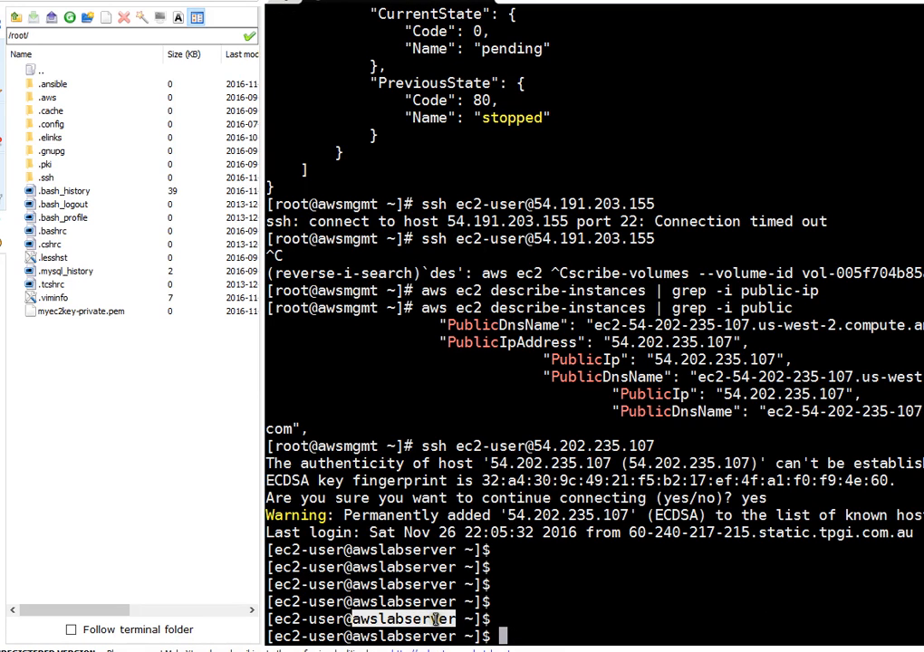
text(df -h)
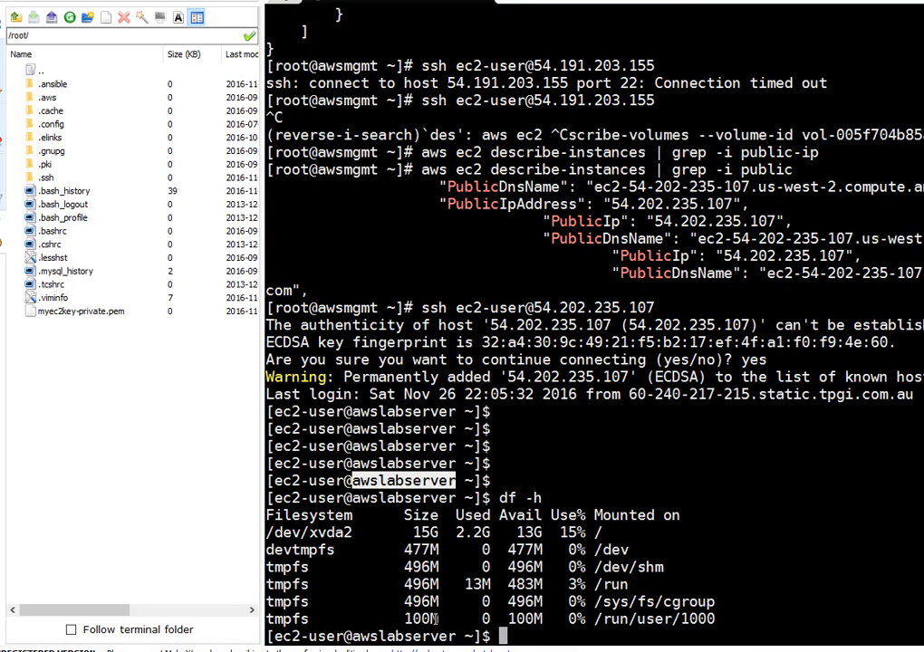
mouse_move(348, 533)
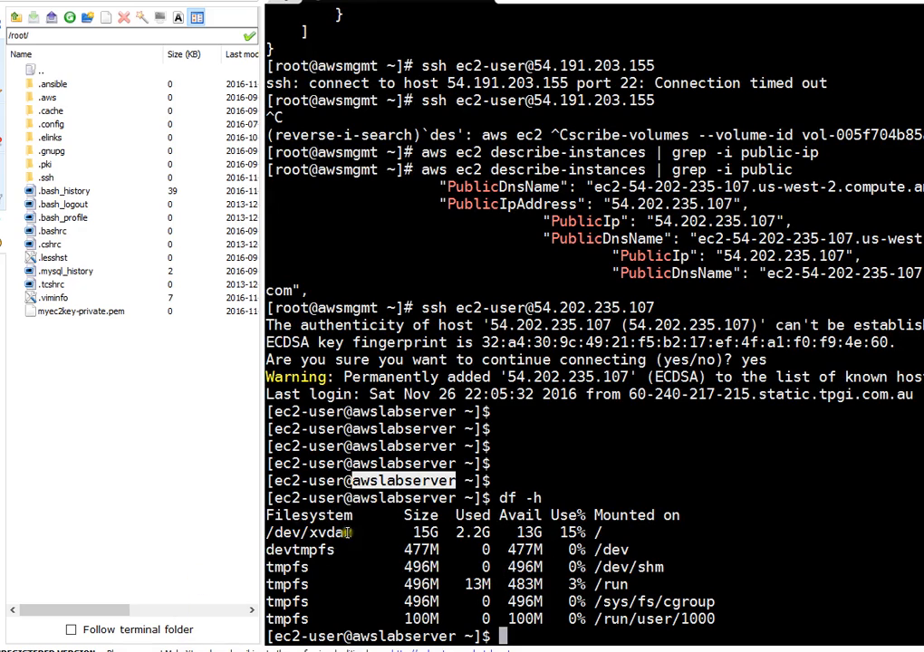
double_click(424, 533)
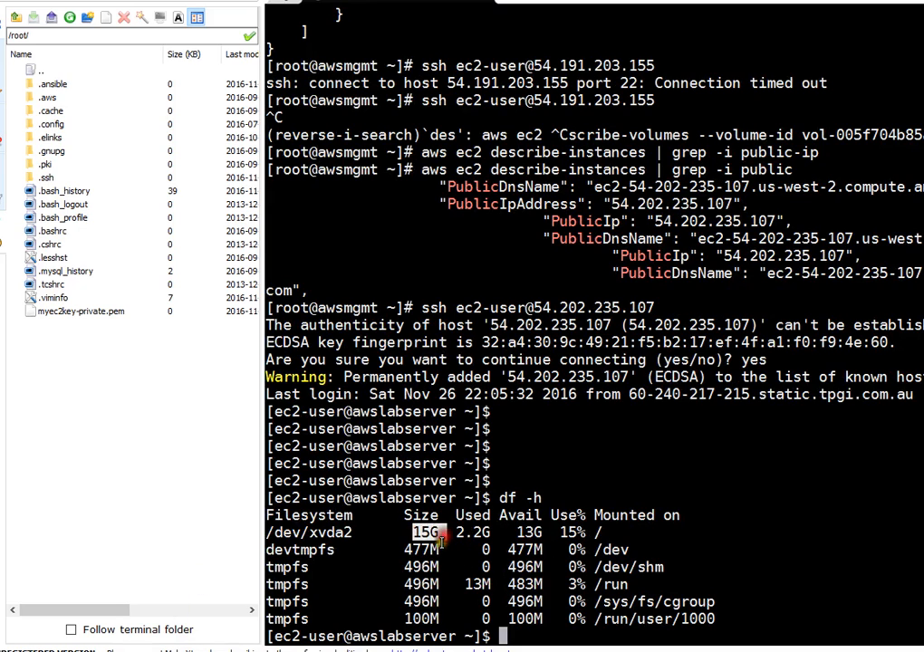